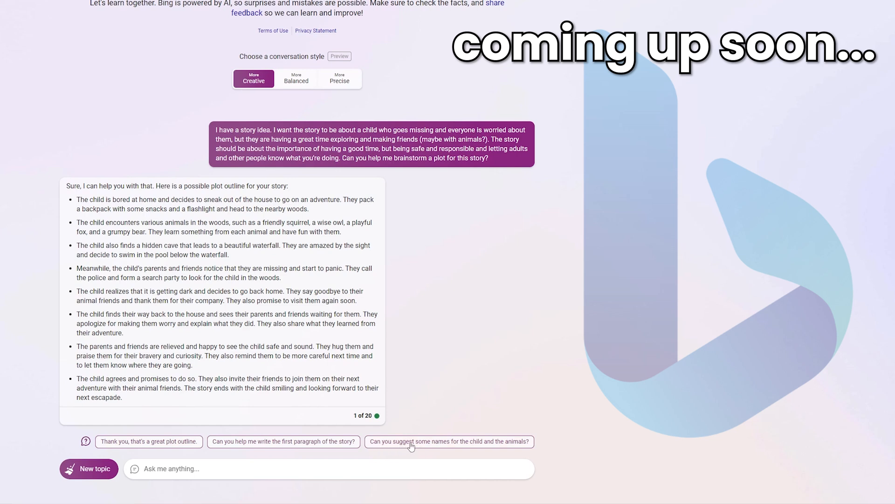
pyautogui.moveTo(519, 447)
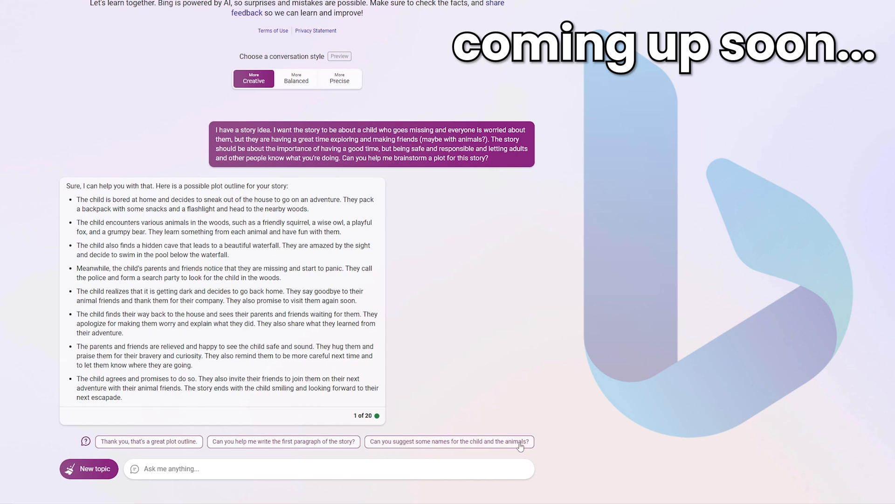
# - Join the new Bing waitlist via Start chatting and return to the Bing home page
pyautogui.click(448, 441)
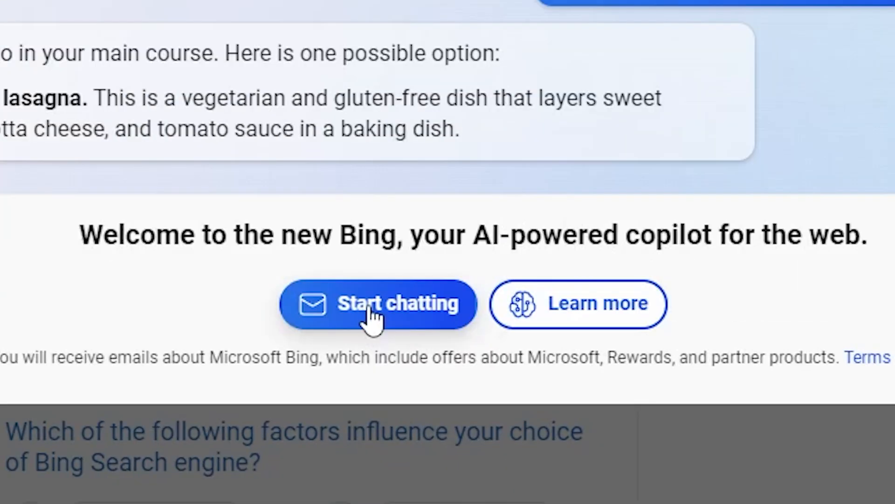
pyautogui.click(379, 304)
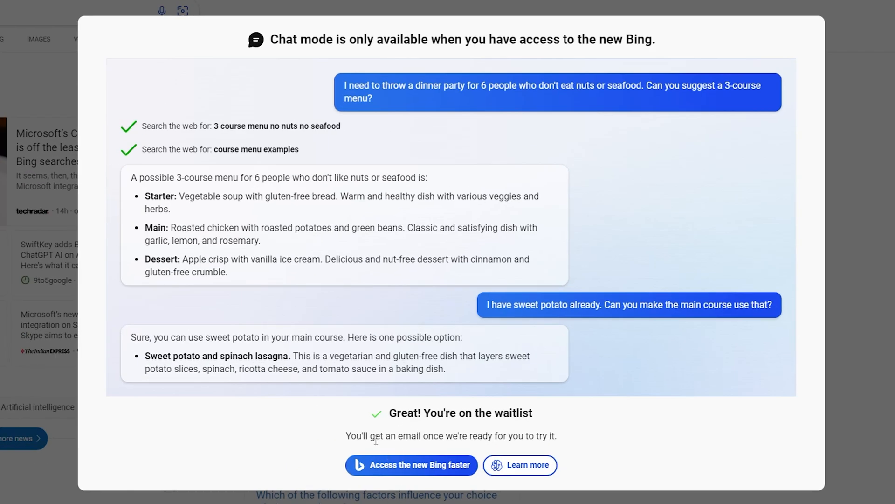
pyautogui.moveTo(566, 440)
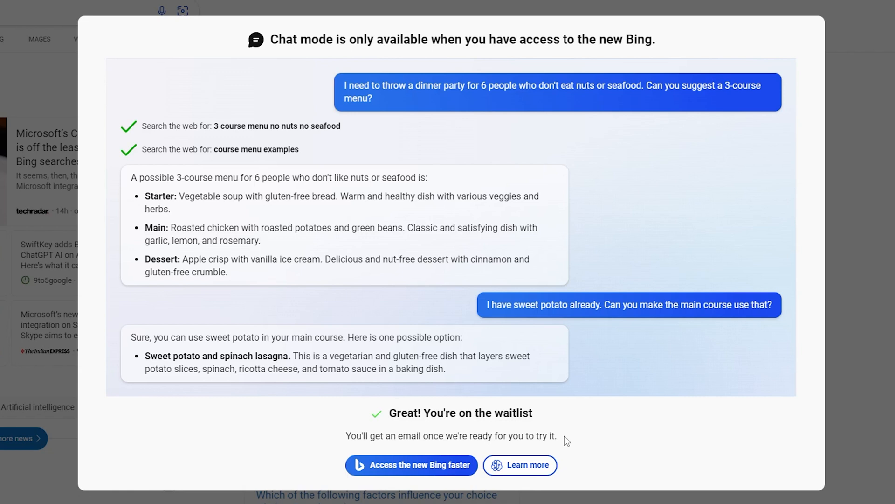
pyautogui.moveTo(571, 444)
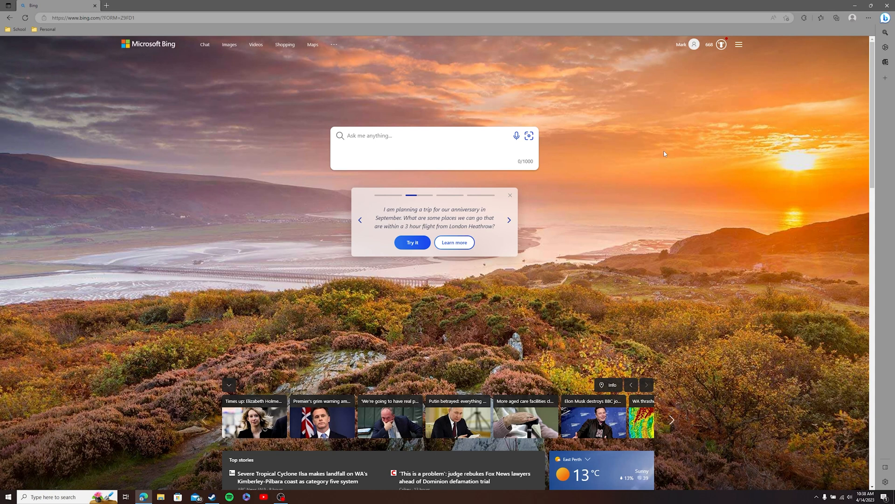
pyautogui.moveTo(149, 49)
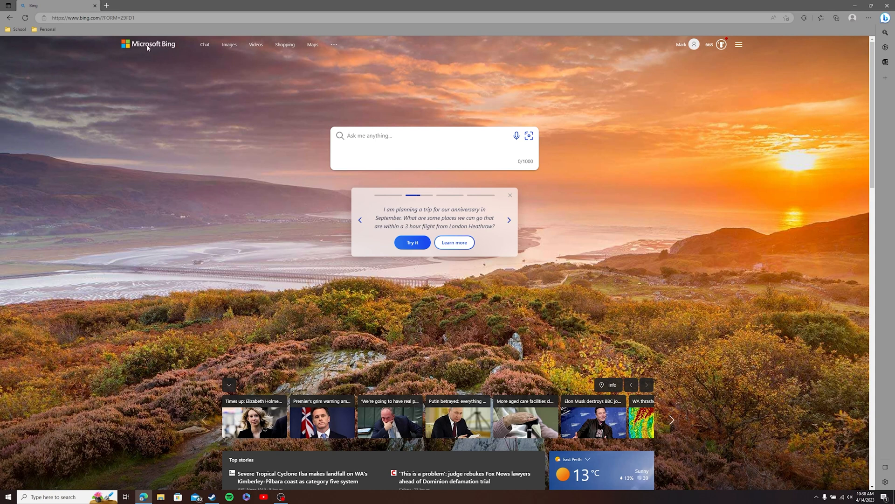
# - Search 'help me with a recipe with spinach', switch it to Chat, and stop the reply
pyautogui.click(370, 136)
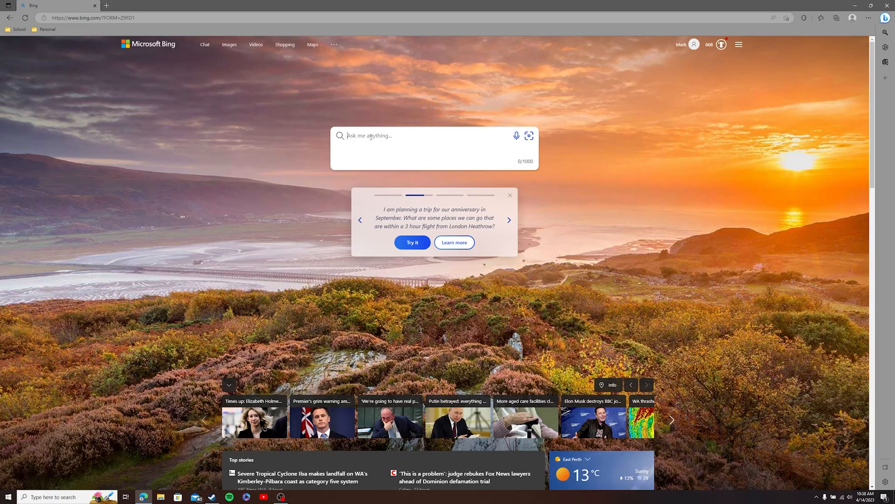
pyautogui.write('help me with a recipe w')
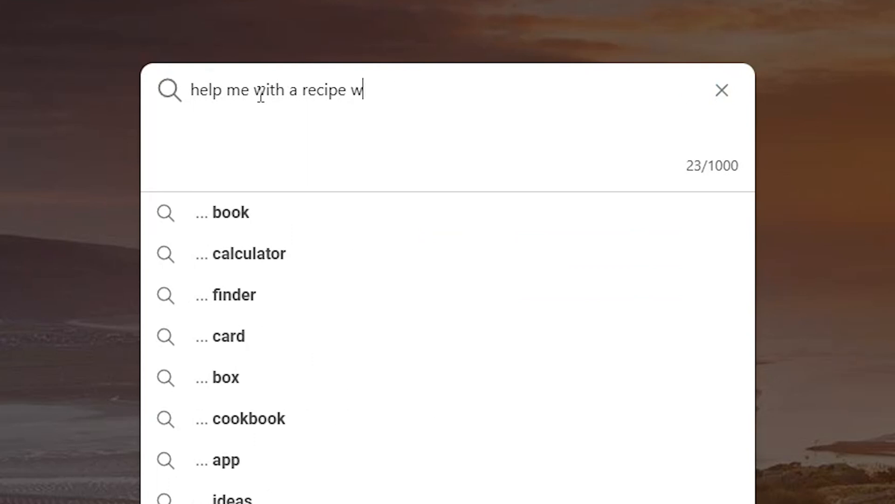
pyautogui.write('ith spinach')
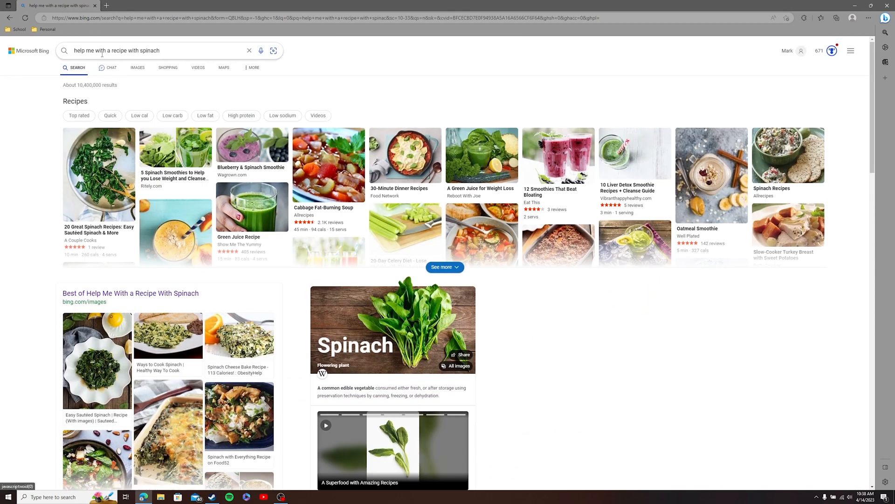
pyautogui.click(112, 50)
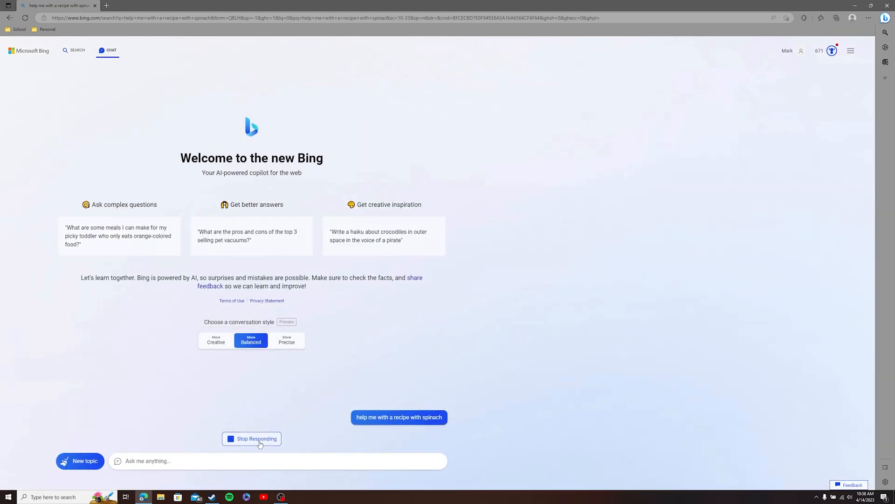
pyautogui.click(251, 438)
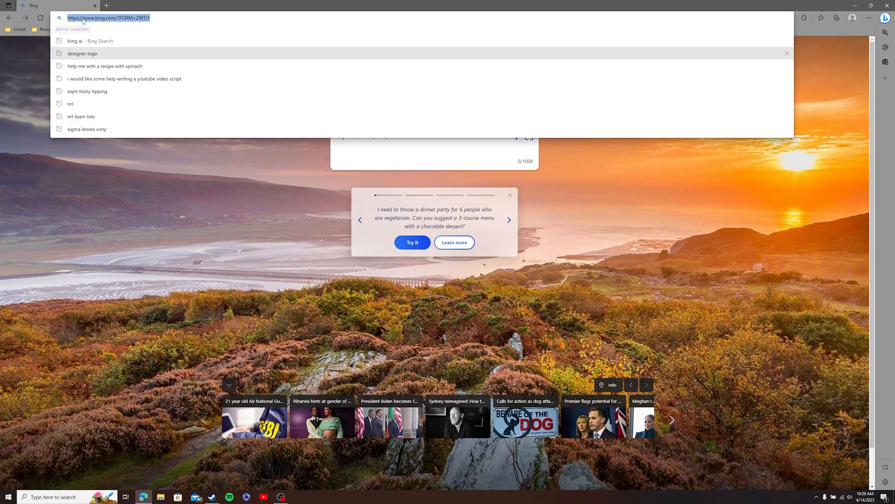
# - Navigate Edge to bing.com/chat to reach the Bing Chat welcome page
pyautogui.write('bing.com/chat')
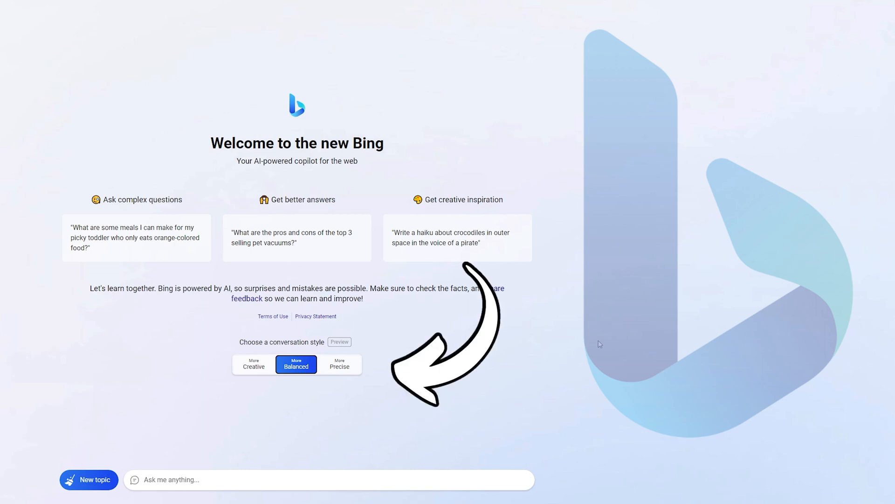
pyautogui.moveTo(599, 343)
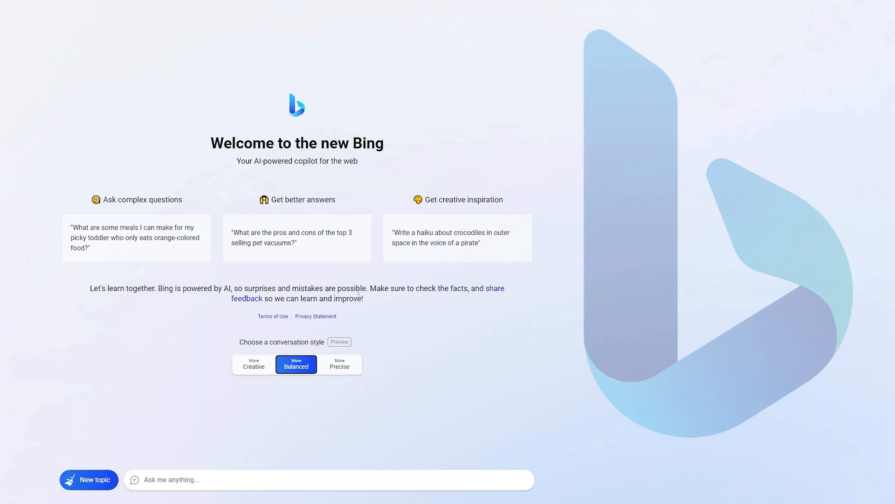
pyautogui.moveTo(330, 422)
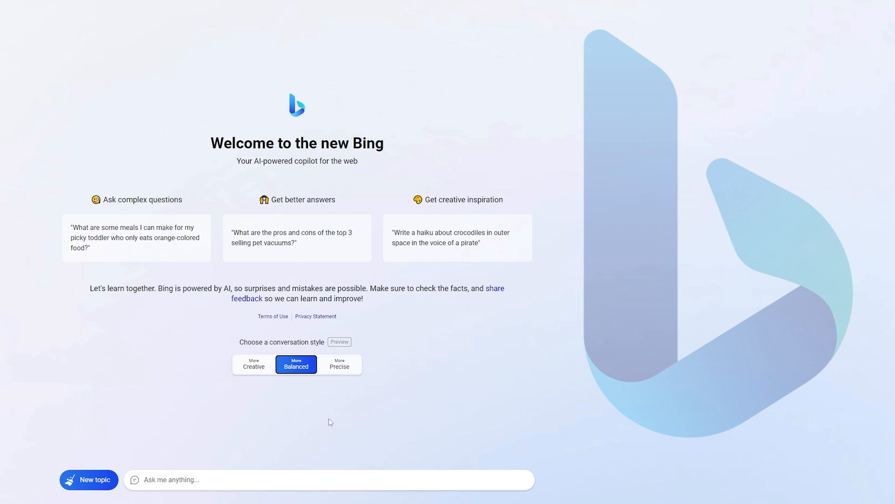
pyautogui.moveTo(349, 381)
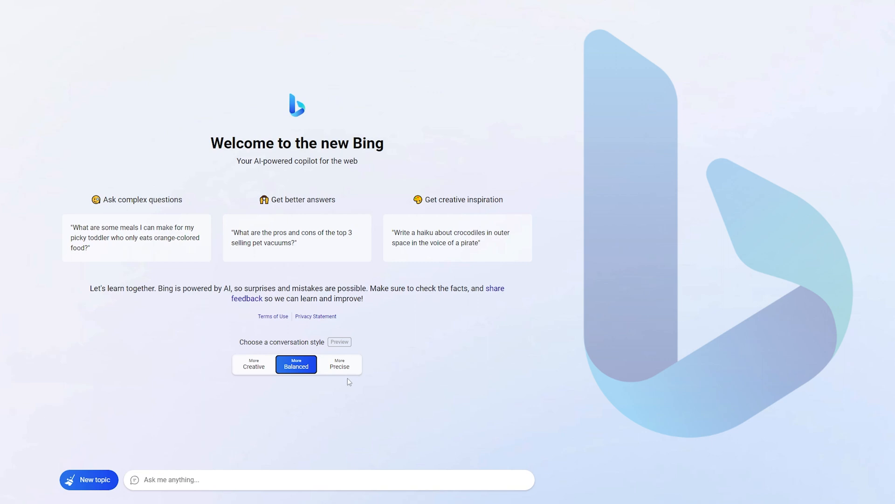
pyautogui.moveTo(346, 383)
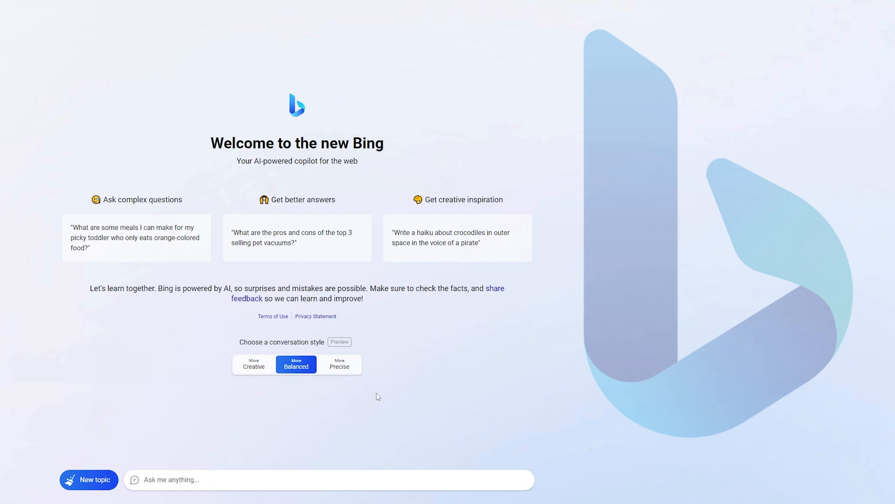
pyautogui.click(253, 364)
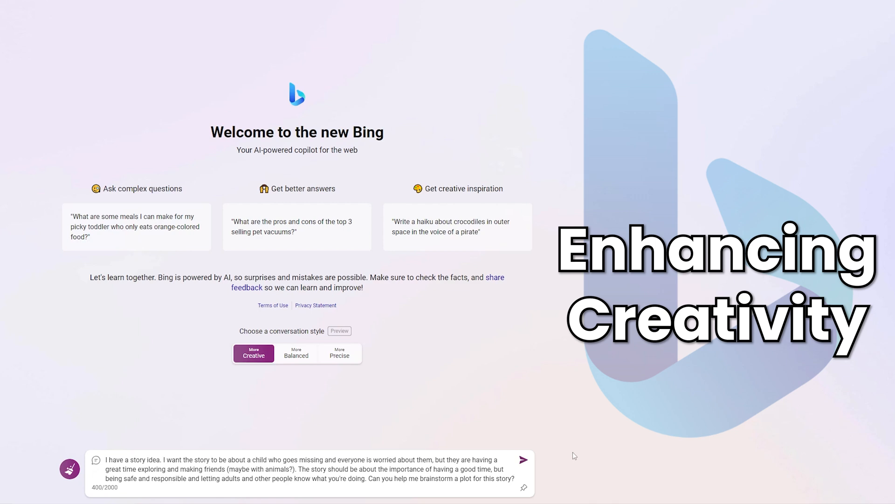
# - Send the missing-child story idea in Creative style and review the eight-point plot outline
pyautogui.click(523, 459)
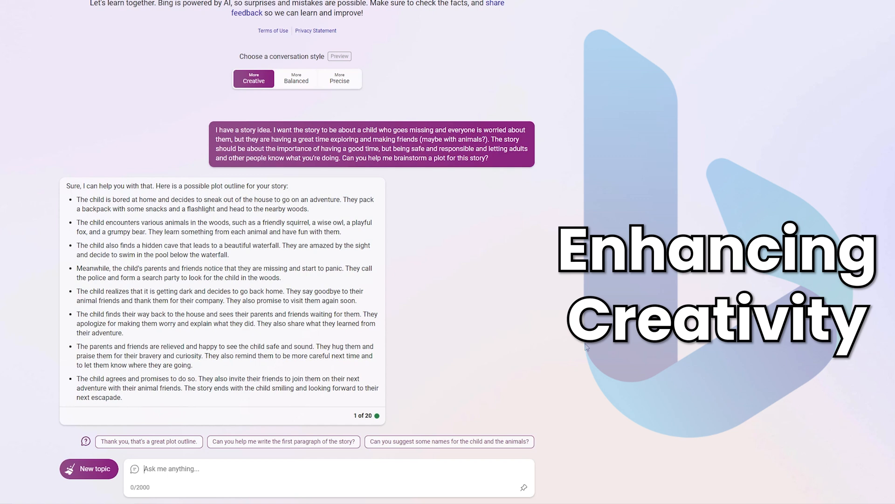
pyautogui.moveTo(573, 351)
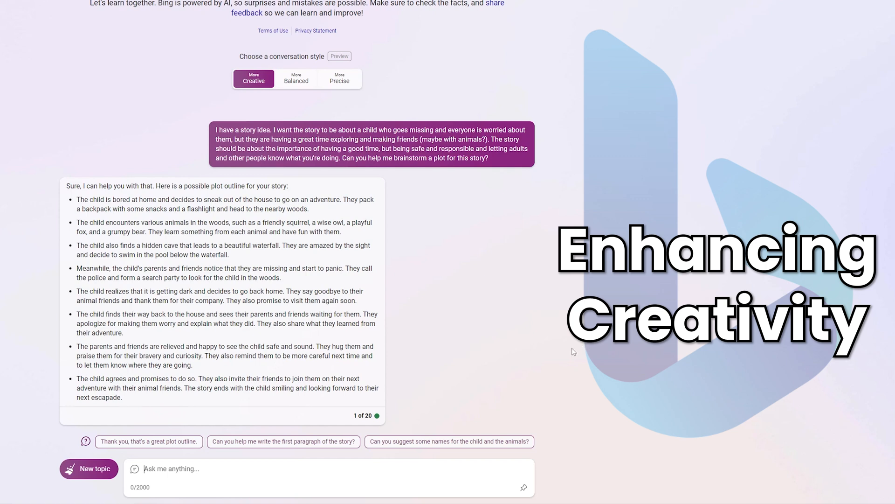
pyautogui.moveTo(568, 354)
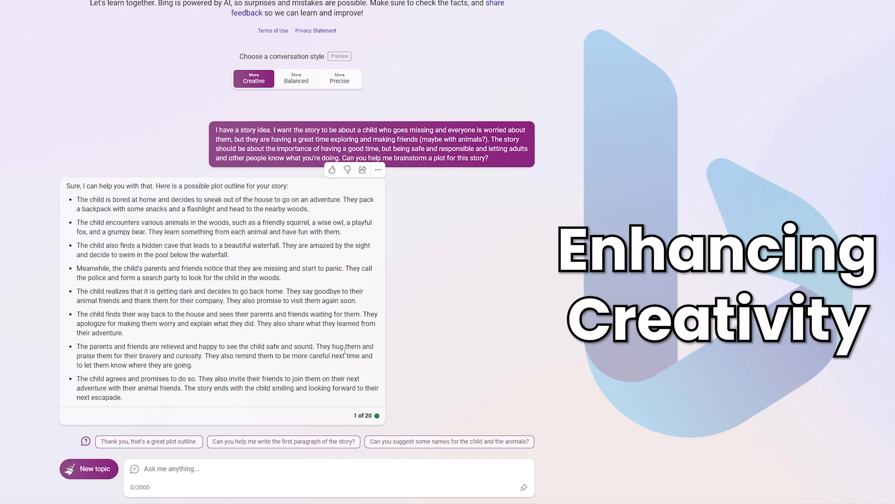
pyautogui.moveTo(77, 199); pyautogui.dragTo(113, 396)
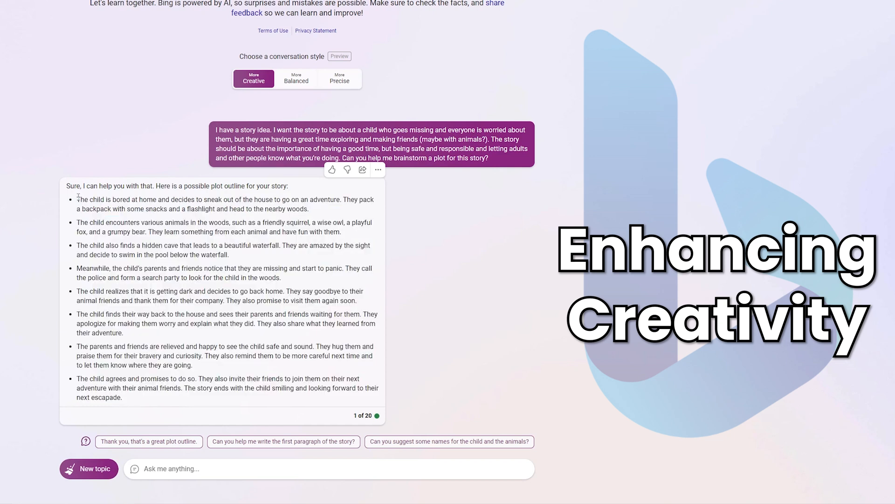
pyautogui.moveTo(77, 199); pyautogui.dragTo(308, 208)
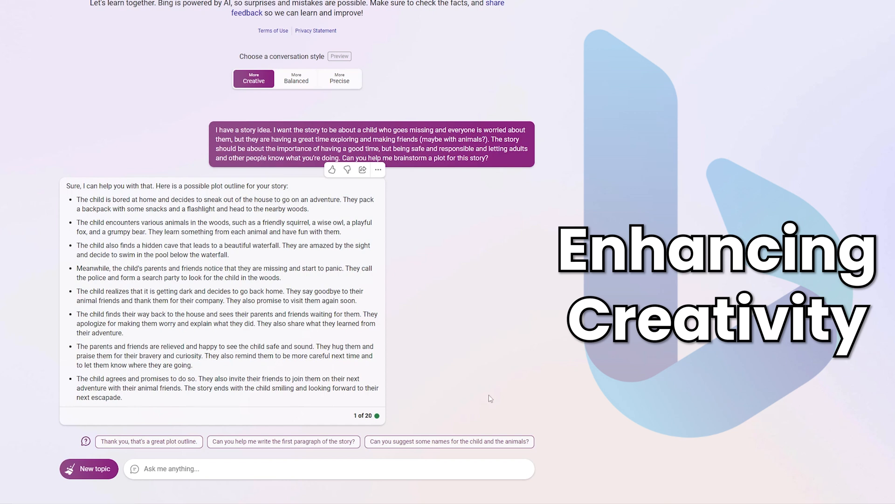
pyautogui.moveTo(494, 301)
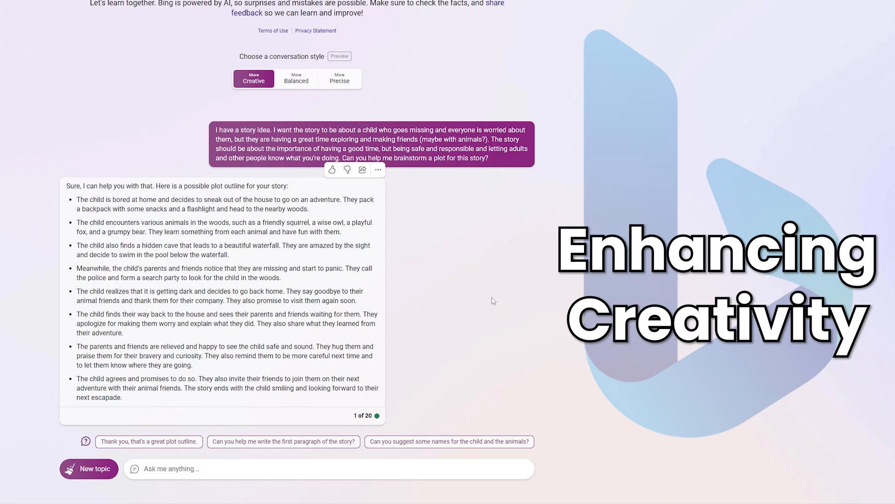
pyautogui.moveTo(489, 265)
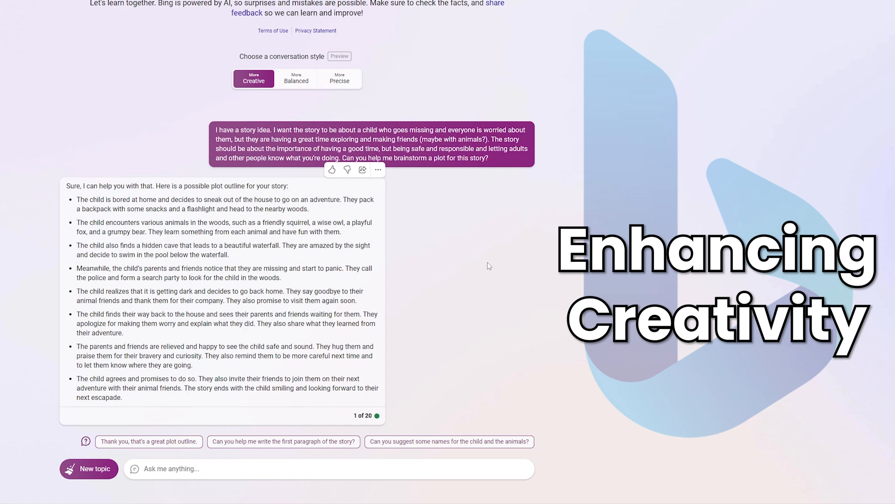
pyautogui.moveTo(303, 68)
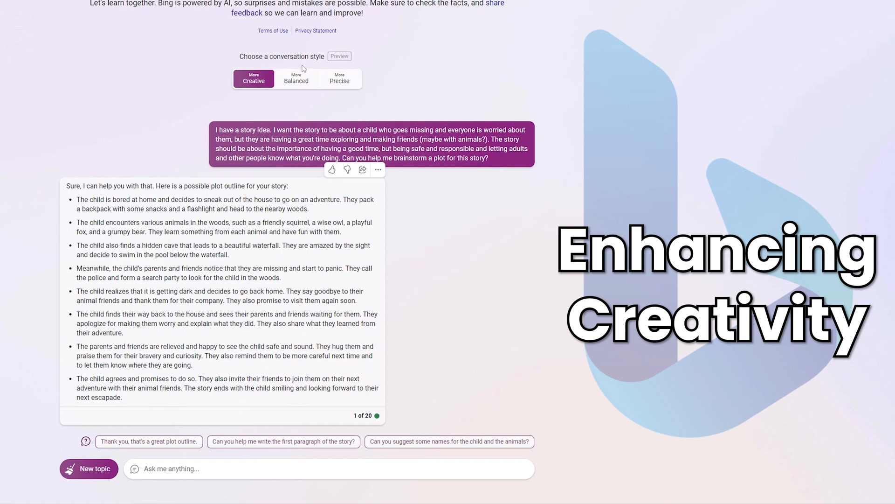
pyautogui.moveTo(257, 401)
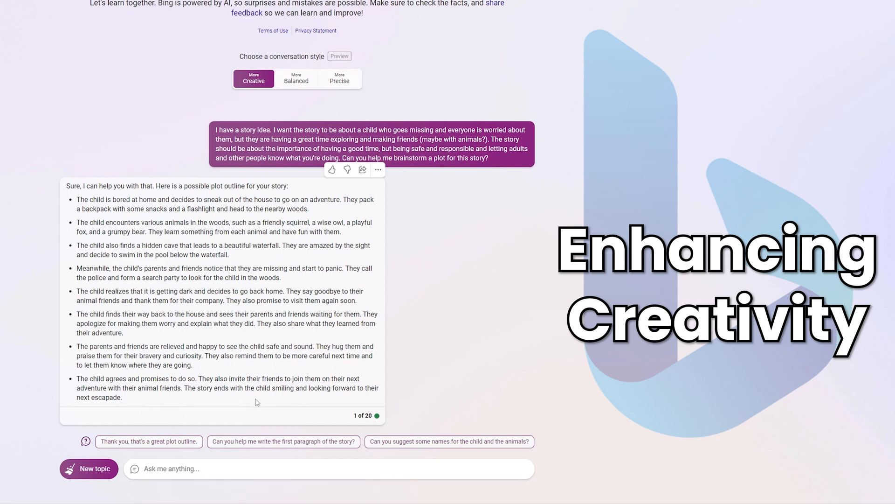
pyautogui.click(244, 468)
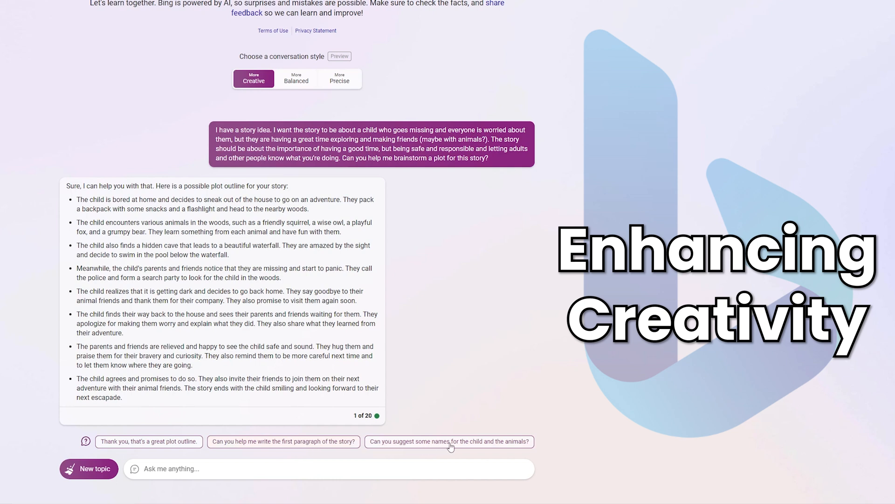
pyautogui.moveTo(137, 448)
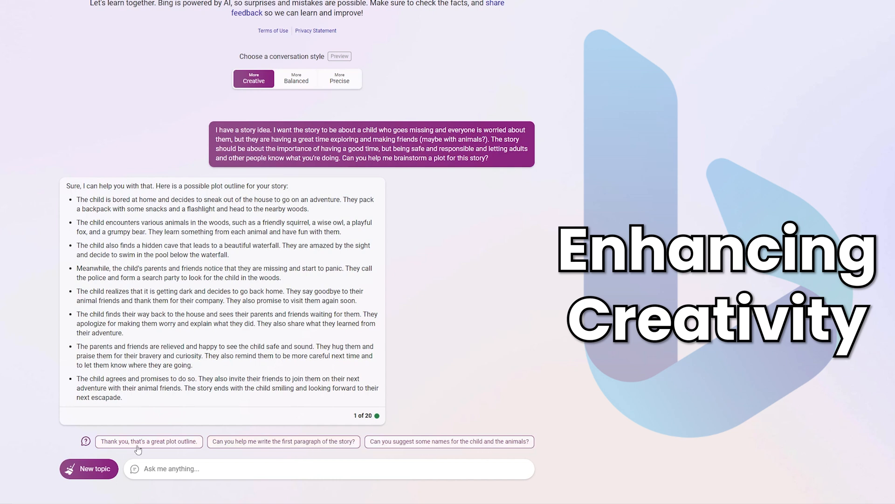
pyautogui.moveTo(150, 451)
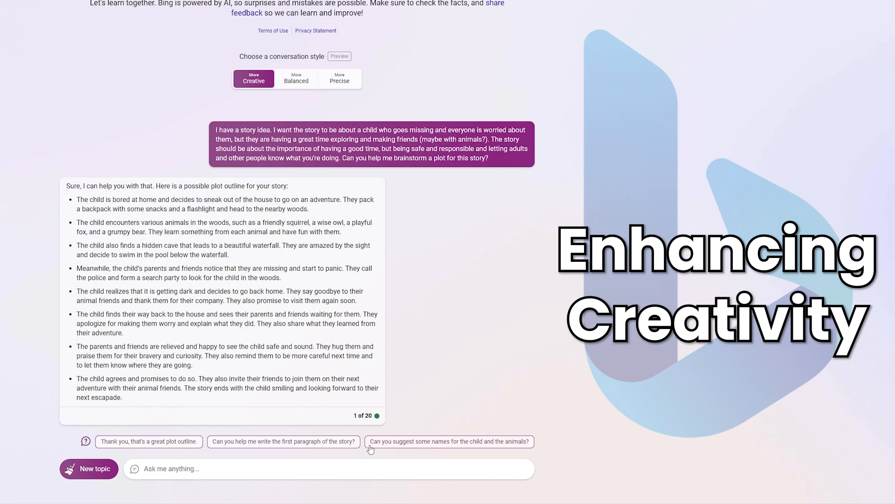
pyautogui.moveTo(464, 445)
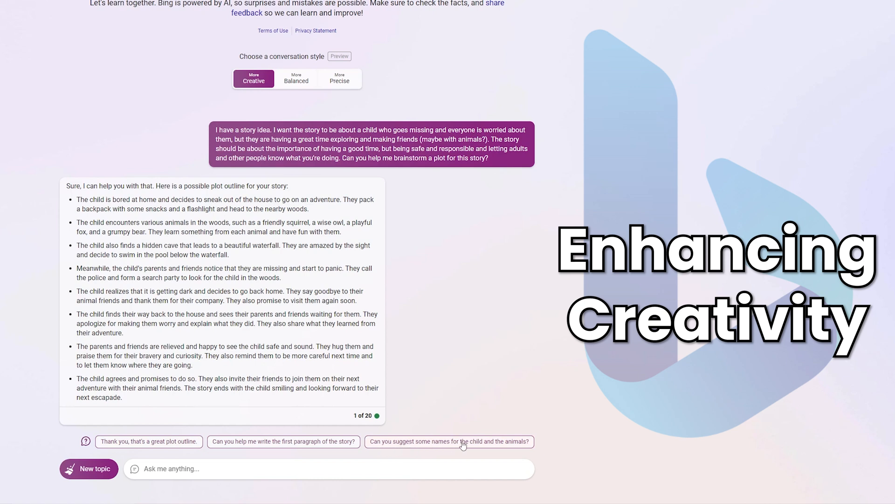
pyautogui.click(463, 442)
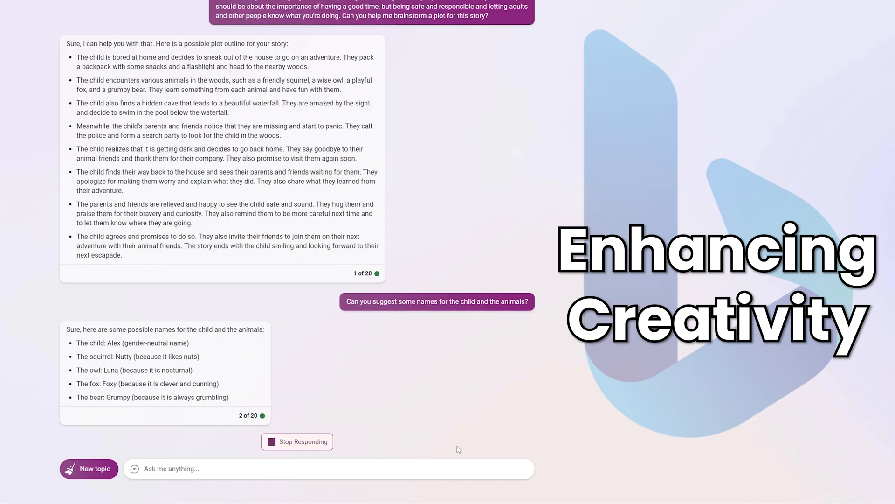
pyautogui.moveTo(450, 443)
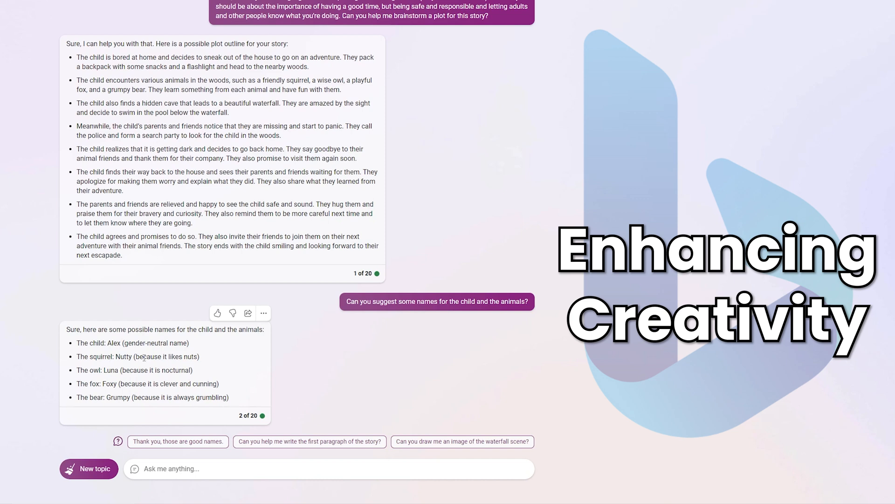
pyautogui.moveTo(125, 378)
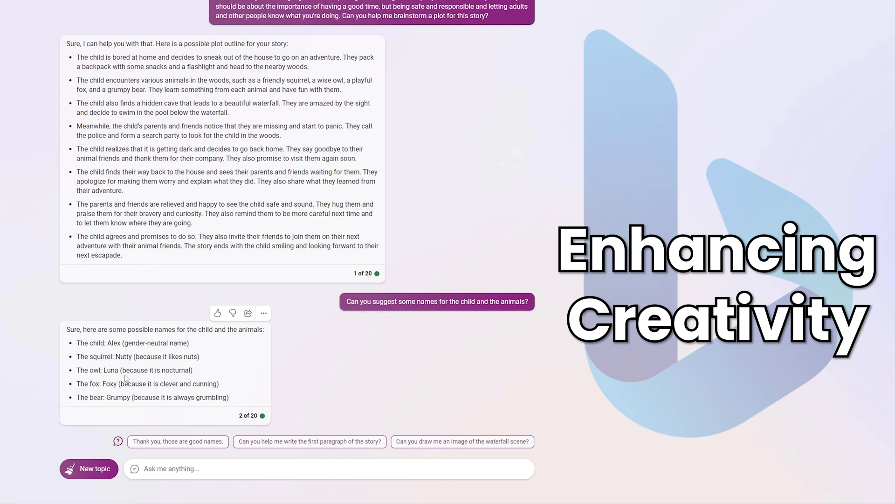
pyautogui.moveTo(115, 388)
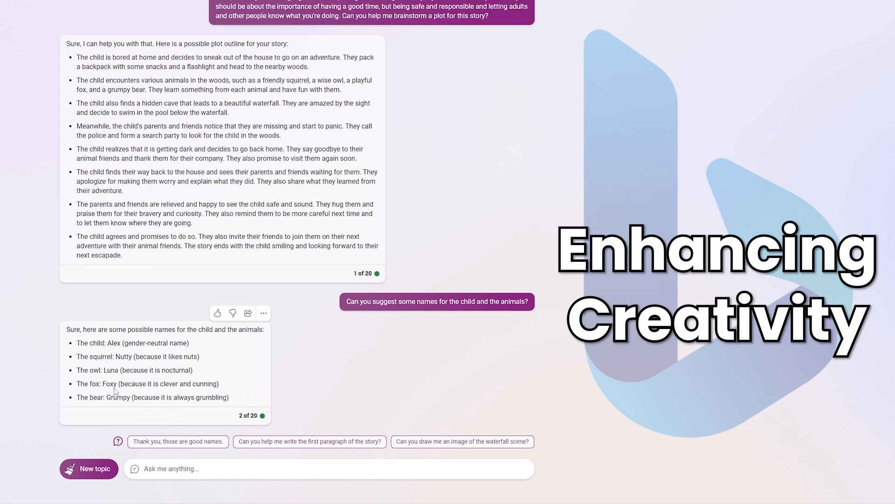
pyautogui.moveTo(108, 408)
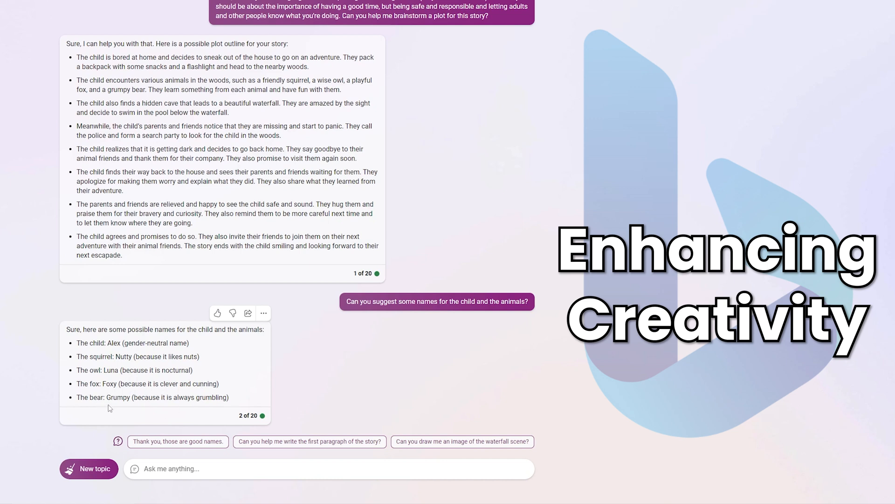
pyautogui.moveTo(304, 389)
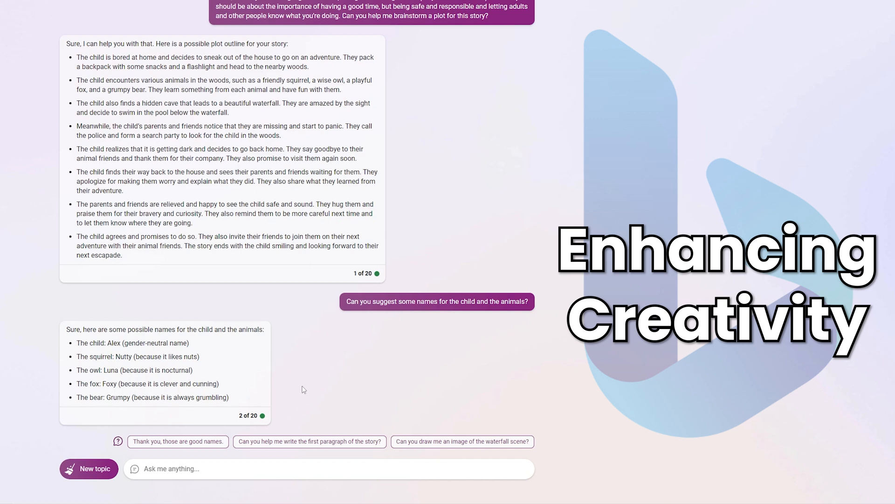
pyautogui.moveTo(292, 321)
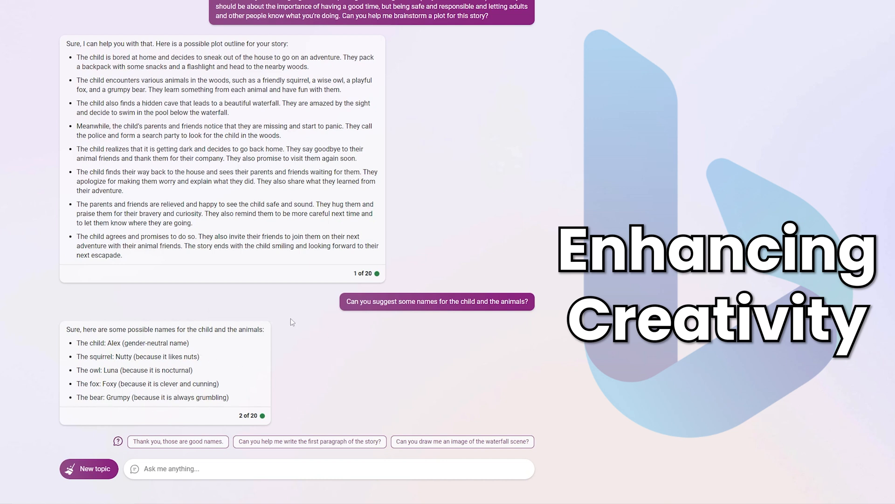
pyautogui.moveTo(155, 351)
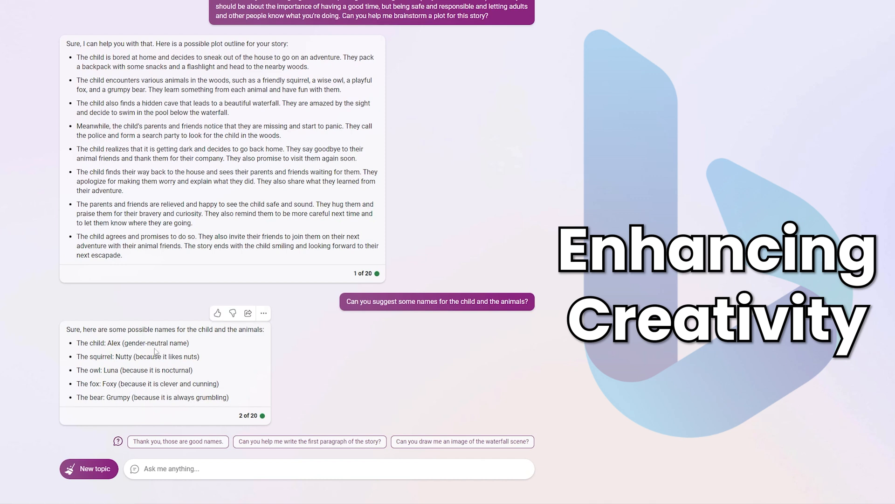
pyautogui.moveTo(135, 356); pyautogui.dragTo(196, 356)
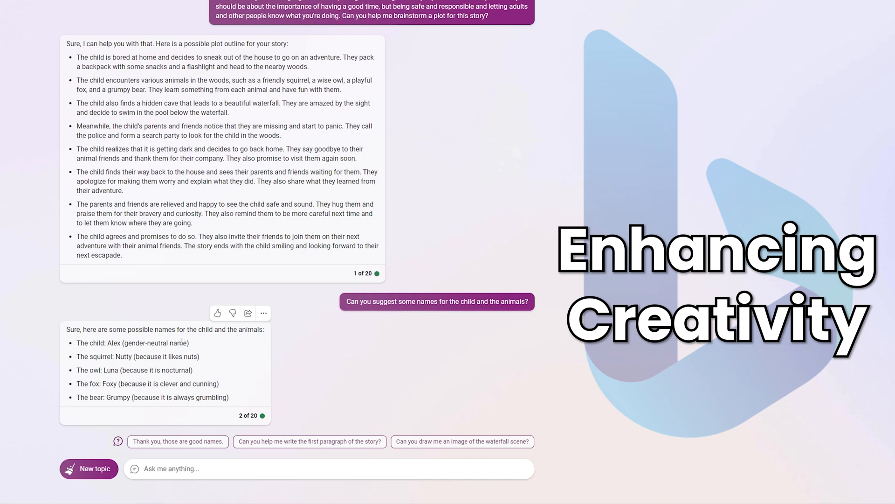
pyautogui.moveTo(306, 370)
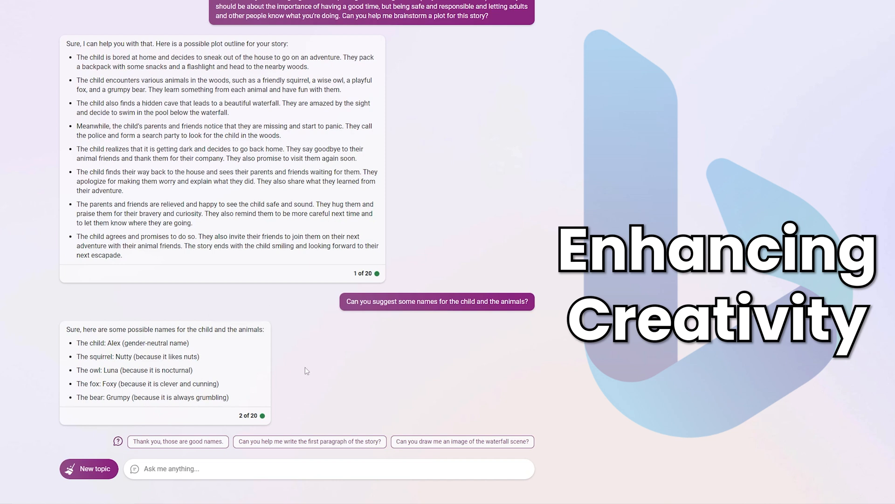
pyautogui.moveTo(313, 366)
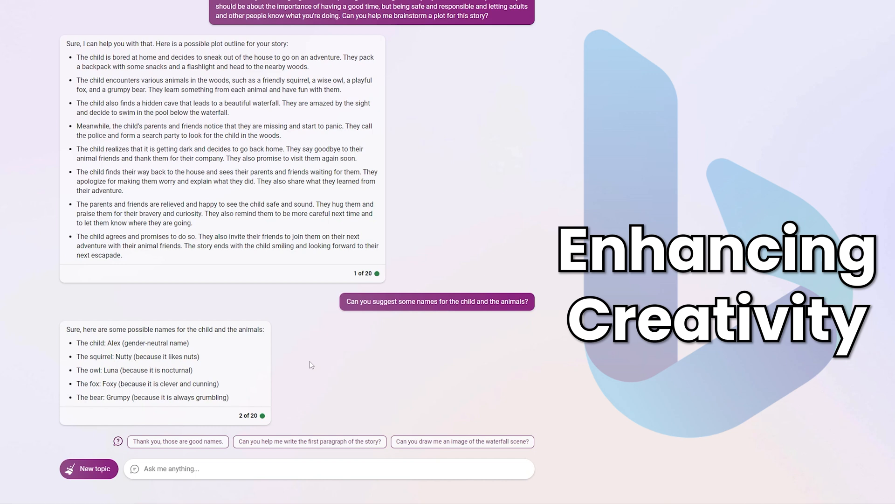
pyautogui.moveTo(317, 361)
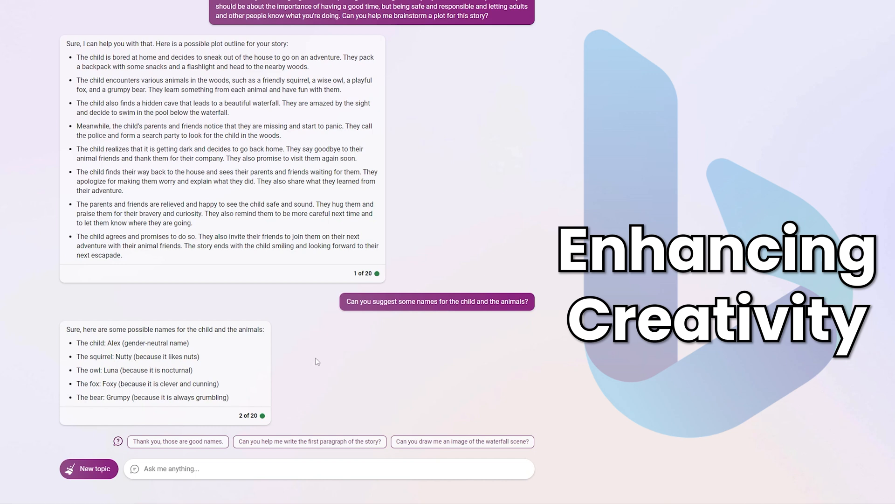
pyautogui.moveTo(349, 400)
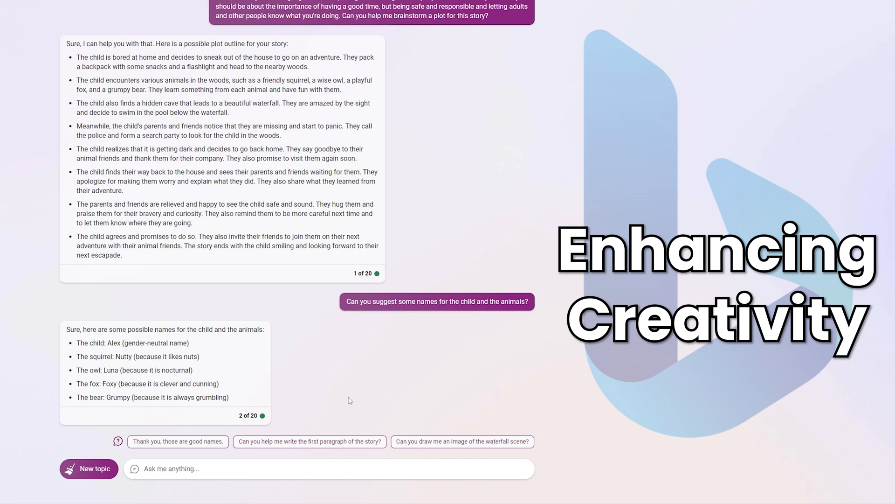
pyautogui.moveTo(404, 381)
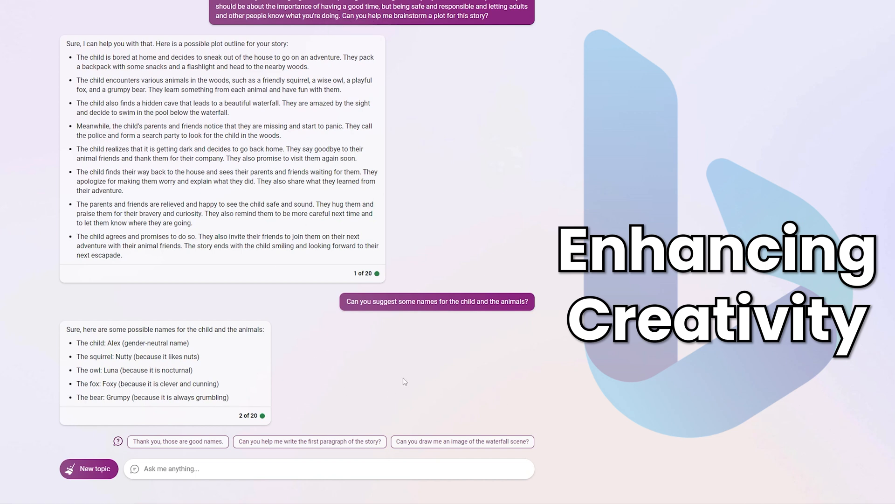
pyautogui.moveTo(404, 373)
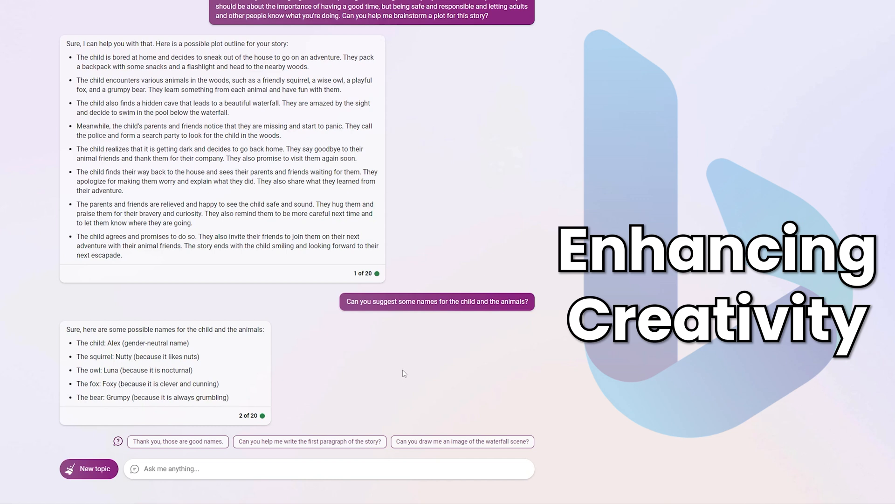
pyautogui.moveTo(344, 371)
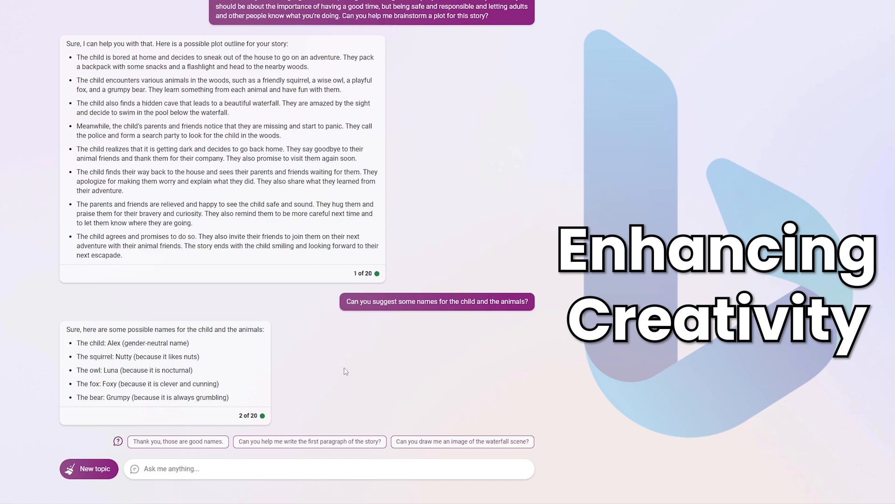
pyautogui.moveTo(342, 363)
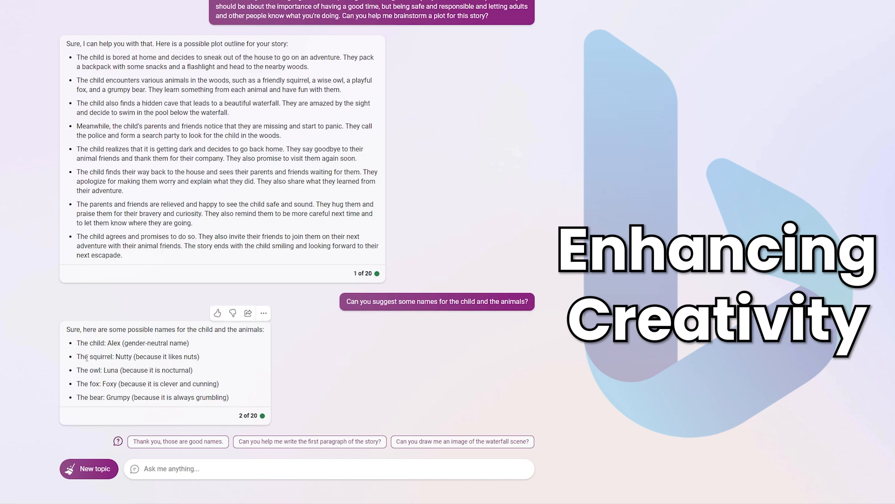
pyautogui.doubleClick(124, 356)
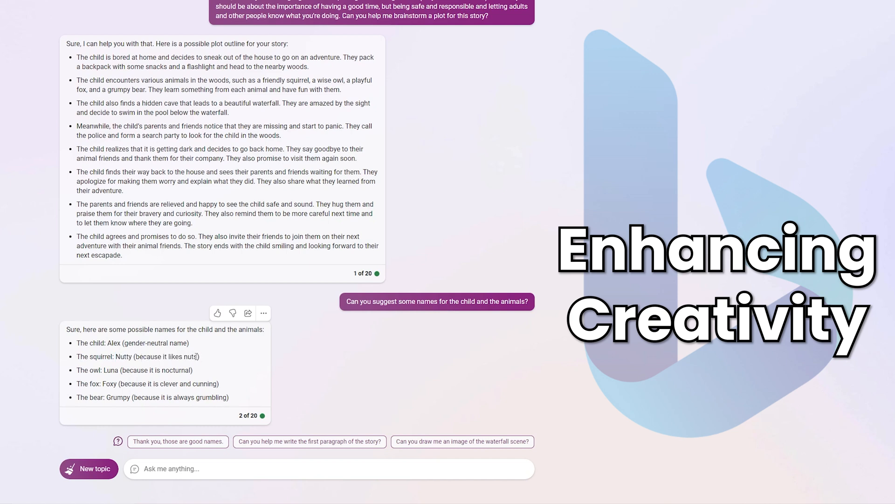
pyautogui.moveTo(197, 356)
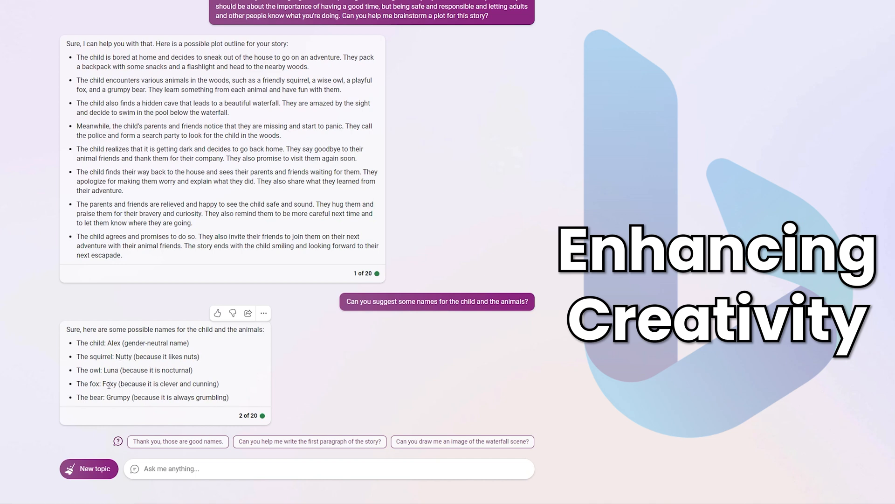
pyautogui.moveTo(118, 370)
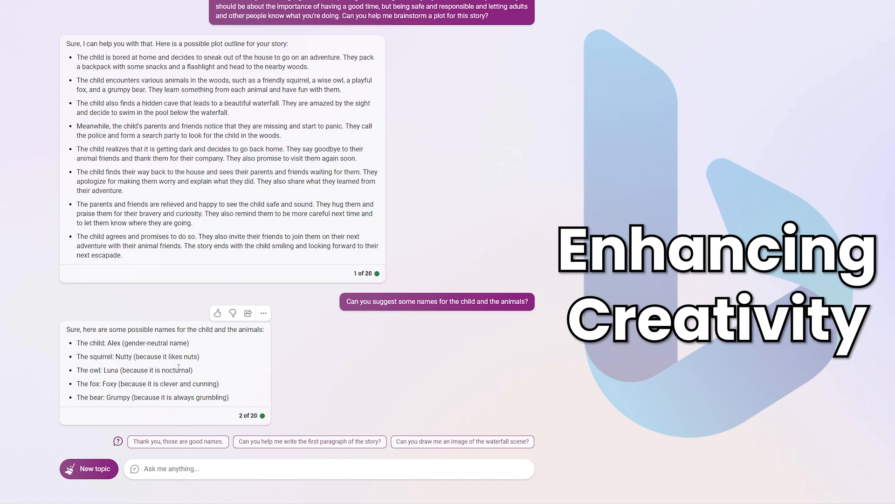
pyautogui.moveTo(147, 351)
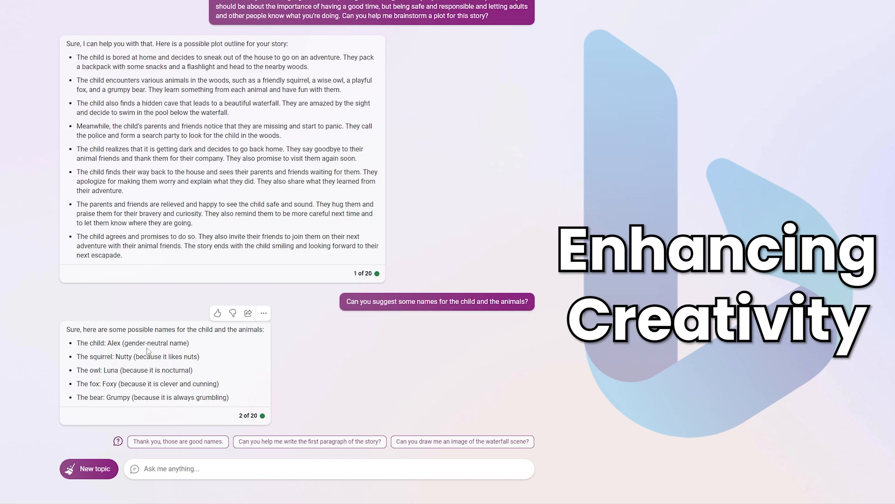
pyautogui.moveTo(275, 370)
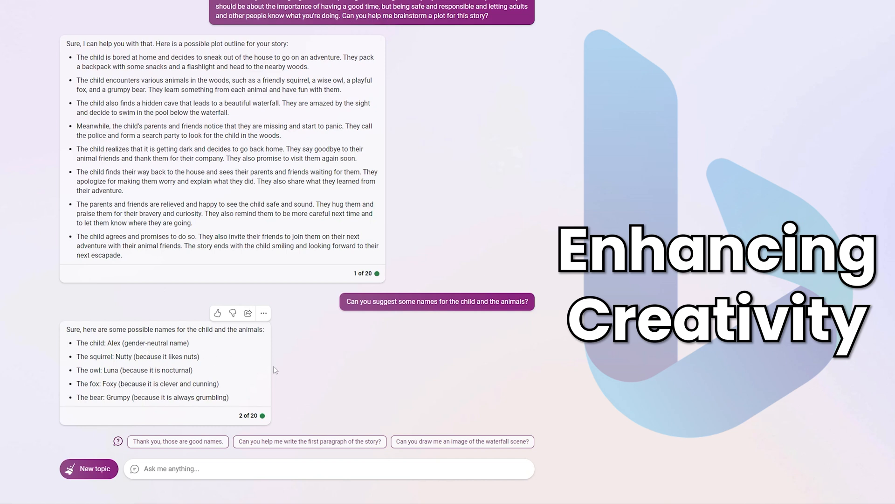
pyautogui.moveTo(291, 369)
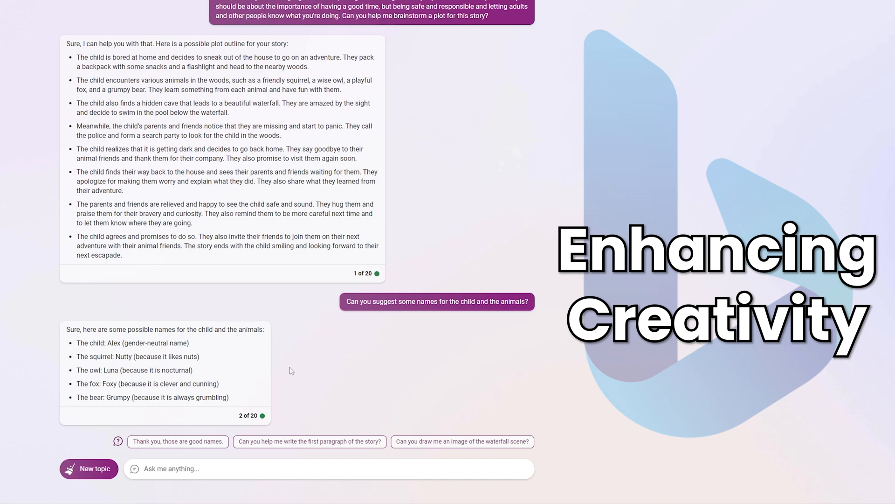
pyautogui.moveTo(206, 344)
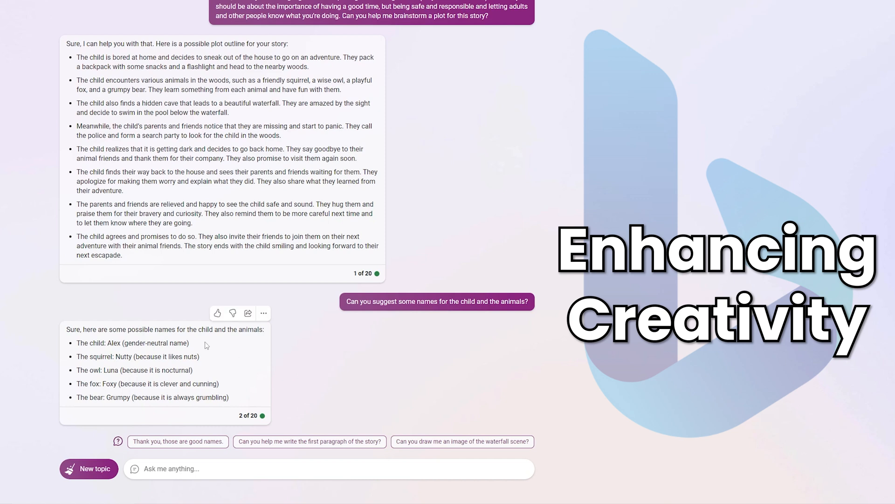
pyautogui.moveTo(342, 388)
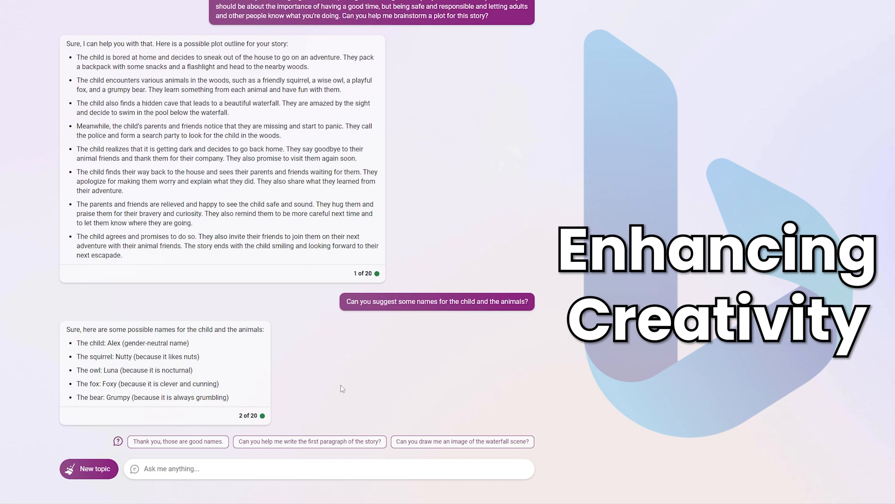
pyautogui.moveTo(417, 328)
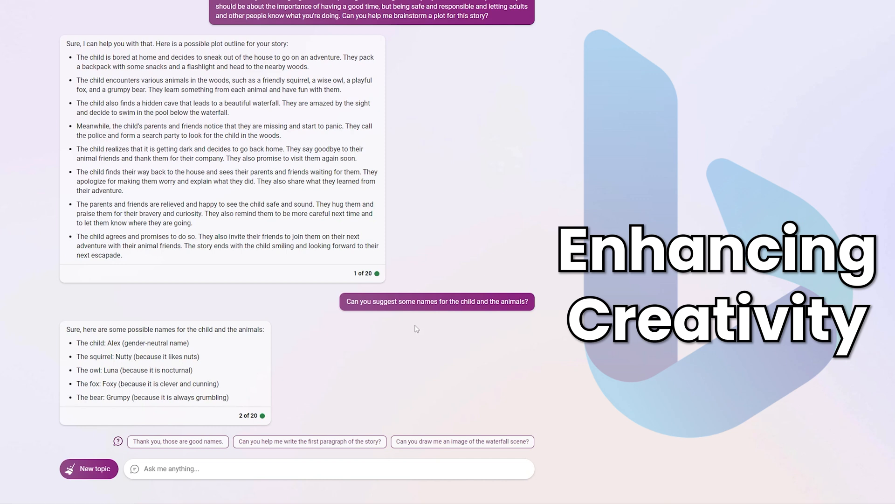
pyautogui.moveTo(321, 447)
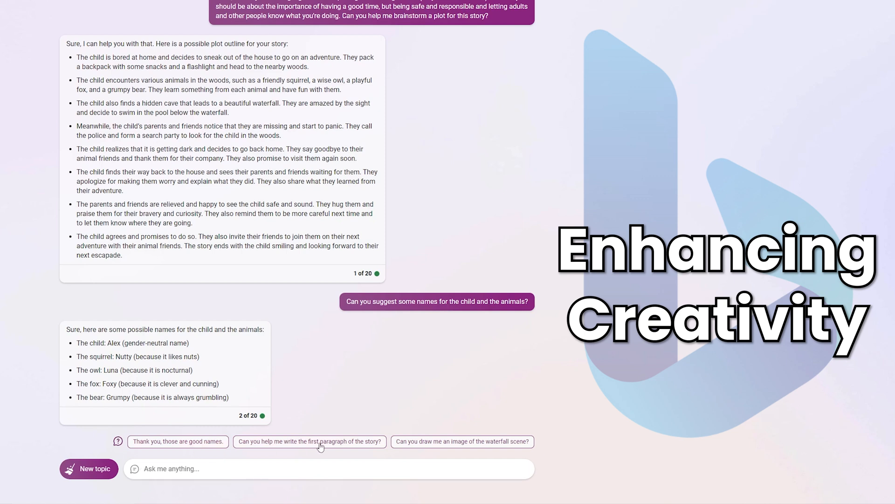
# - Ask Bing for a new bear name reflecting that it's a brown bear
pyautogui.click(246, 468)
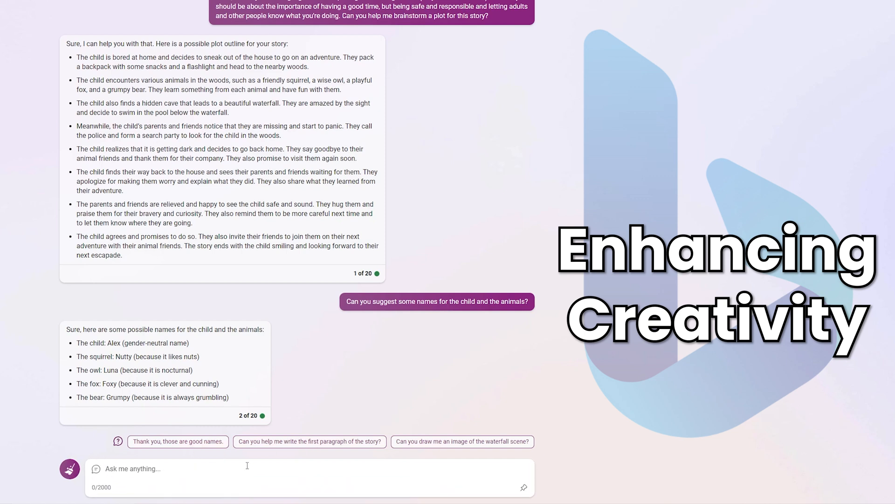
pyautogui.moveTo(240, 465)
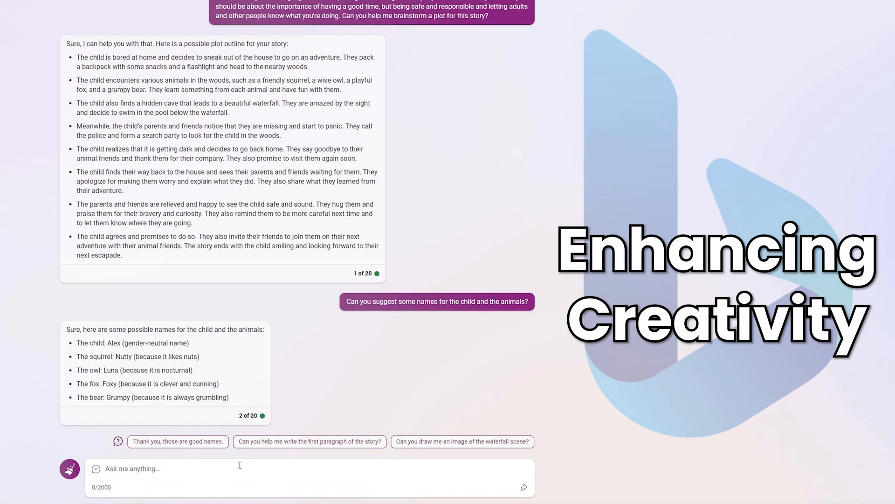
pyautogui.moveTo(160, 406)
pyautogui.write('Can you name the bear something else? maybe make it relevent to the fact it')
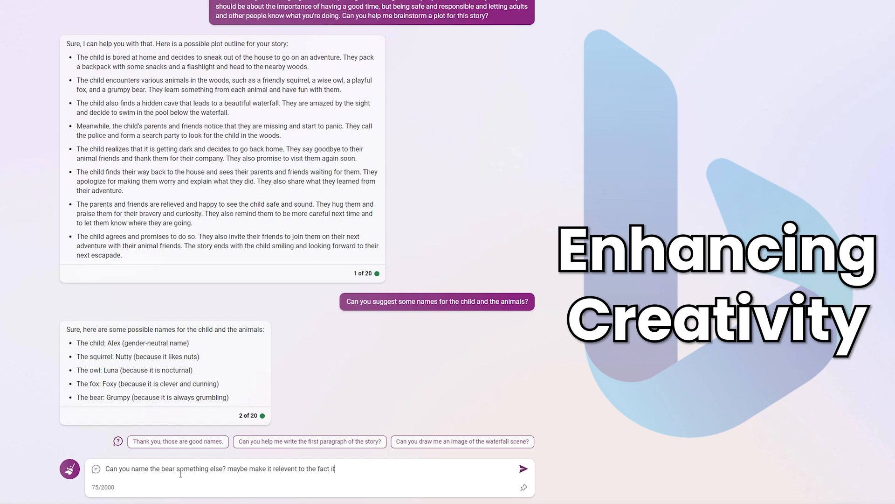
pyautogui.write("'s a brown bea")
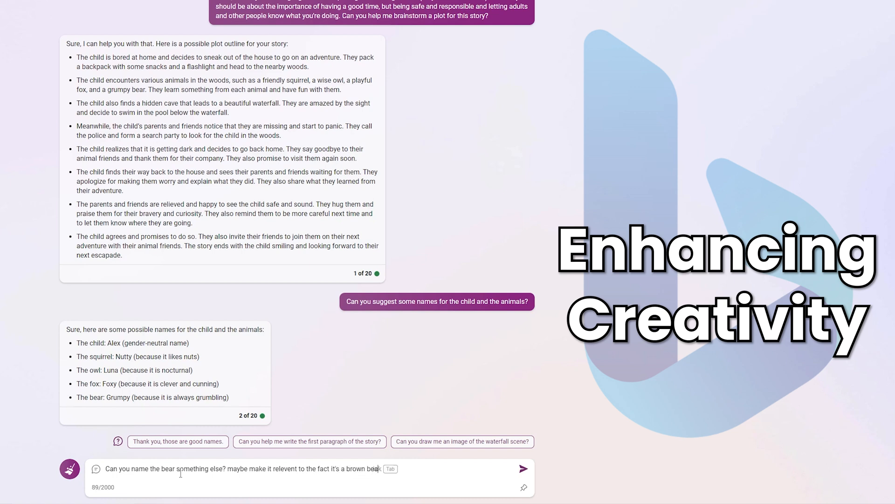
pyautogui.click(523, 468)
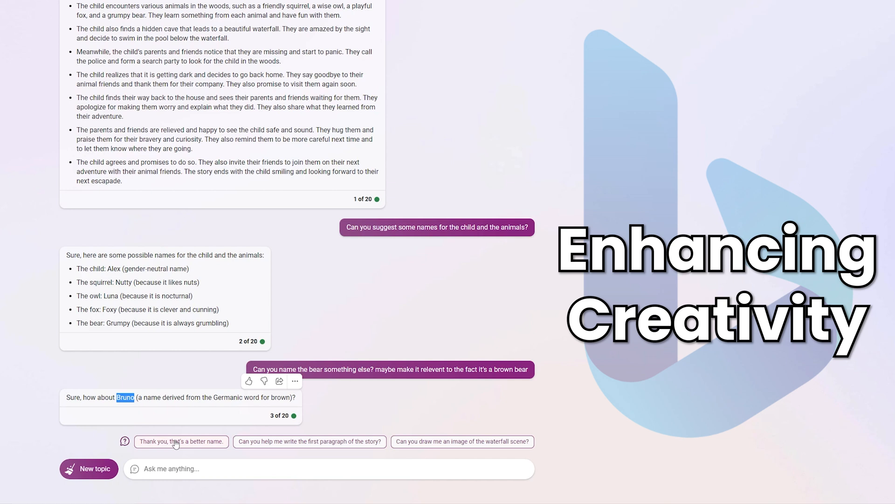
pyautogui.moveTo(358, 407)
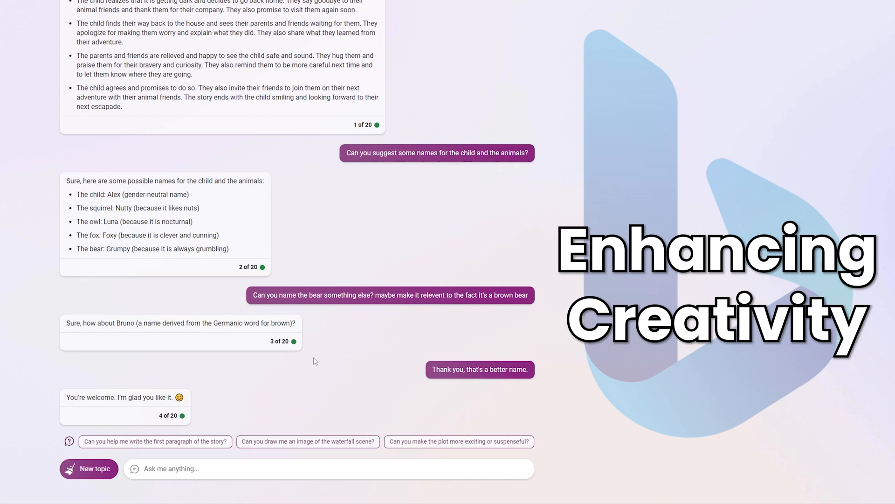
pyautogui.moveTo(348, 378)
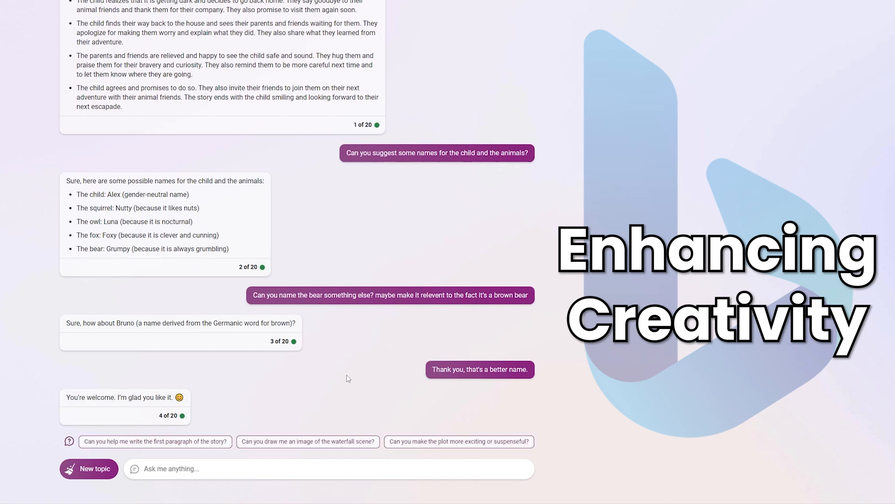
pyautogui.moveTo(28, 463)
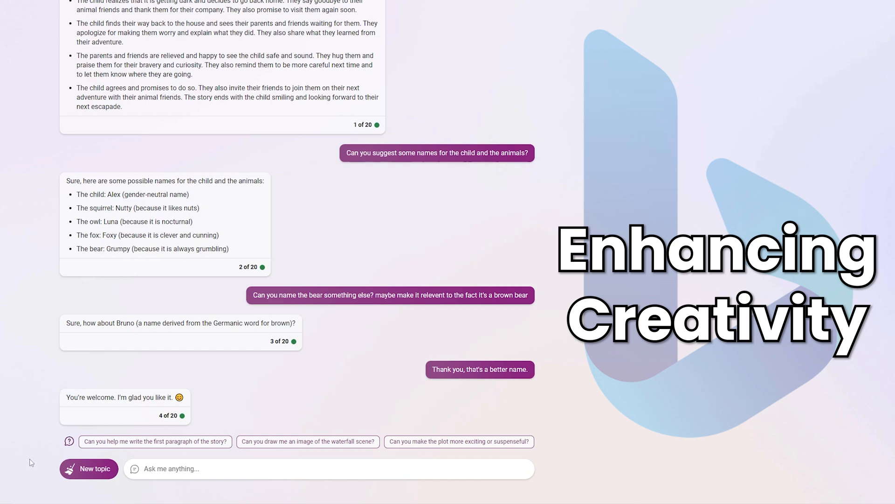
pyautogui.moveTo(251, 451)
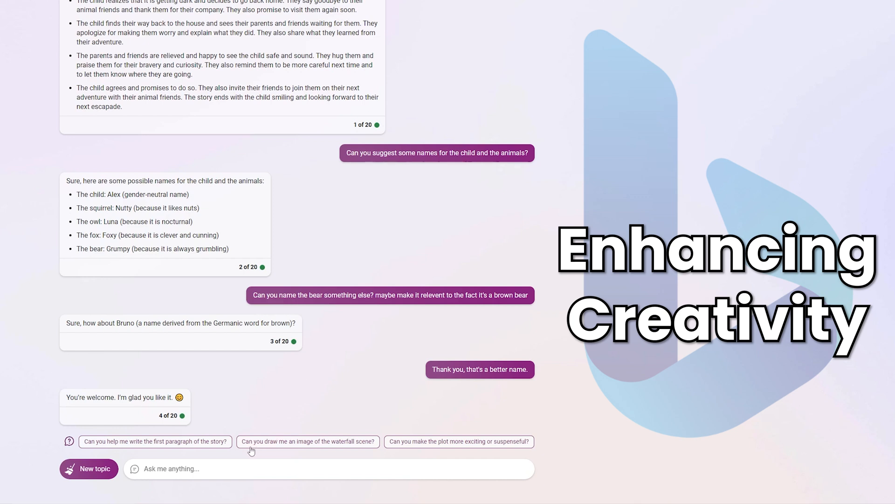
pyautogui.moveTo(325, 449)
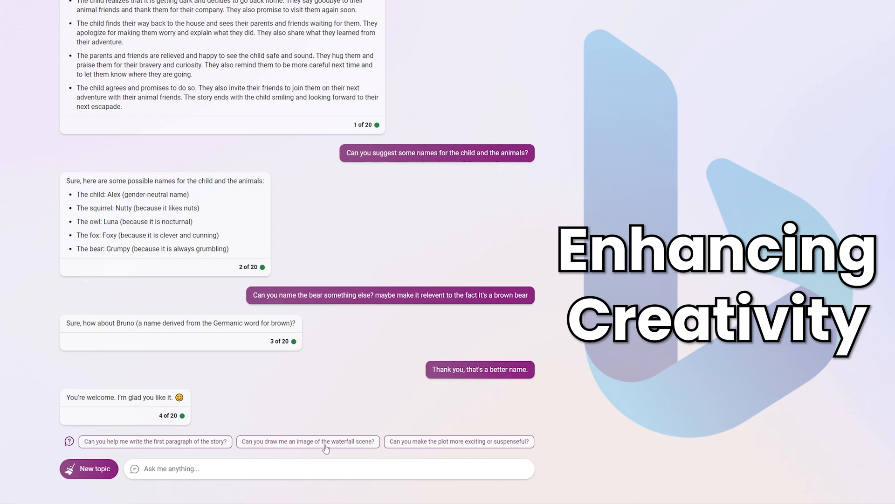
# - Request a drawing of the waterfall scene and view the four generated images
pyautogui.click(307, 441)
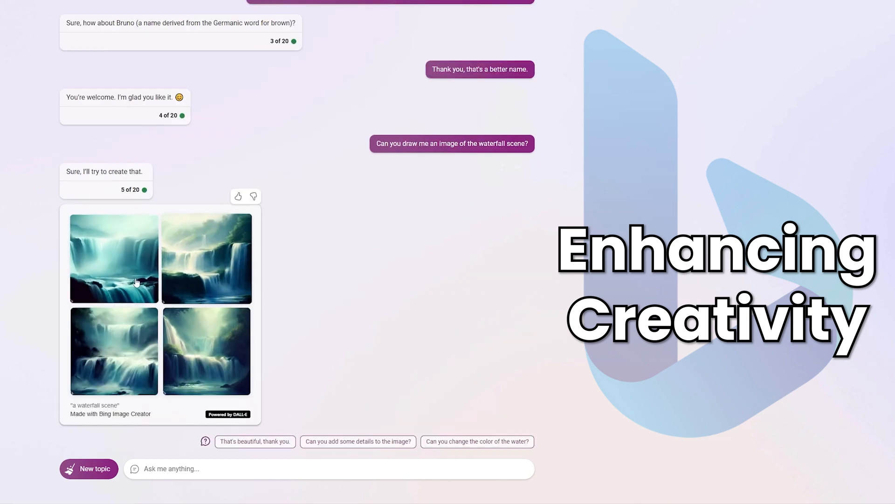
pyautogui.moveTo(225, 274)
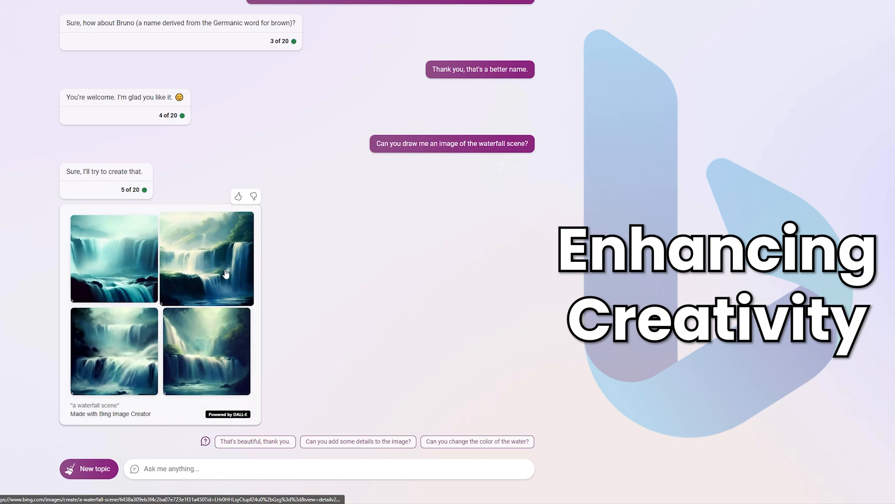
pyautogui.click(224, 273)
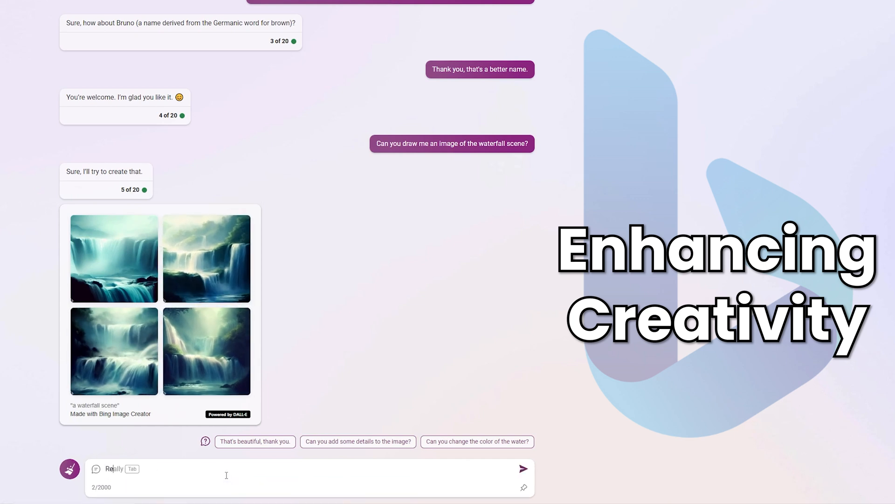
# - Ask to redo the images with a young child and their friend Bruno, the brown bear
pyautogui.write('Redo it but incl')
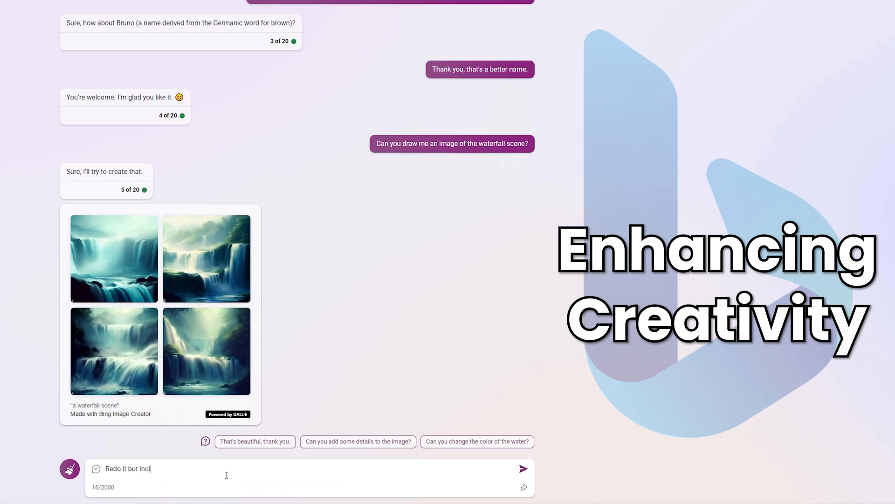
pyautogui.write('ude a young child')
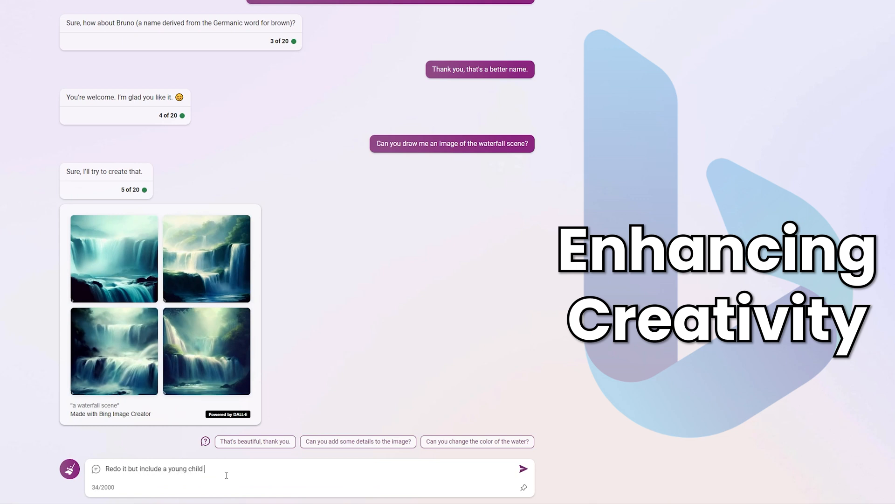
pyautogui.write('and their friend Bruno, the brown')
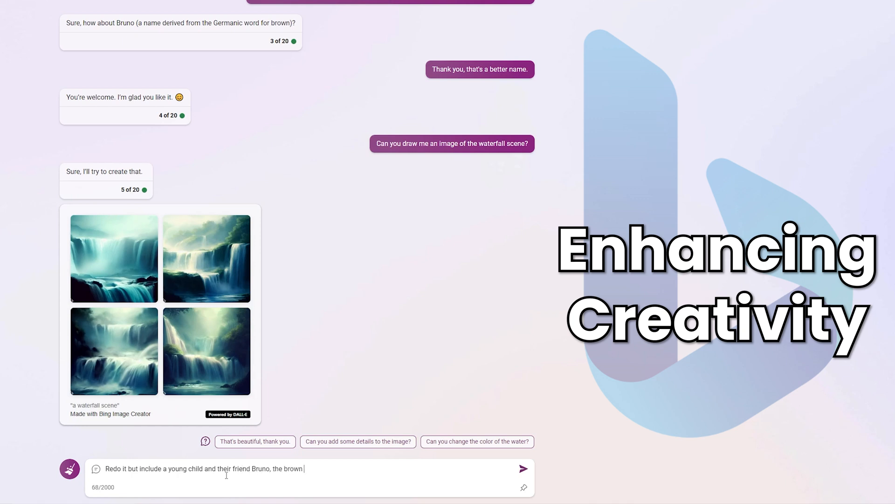
pyautogui.click(522, 469)
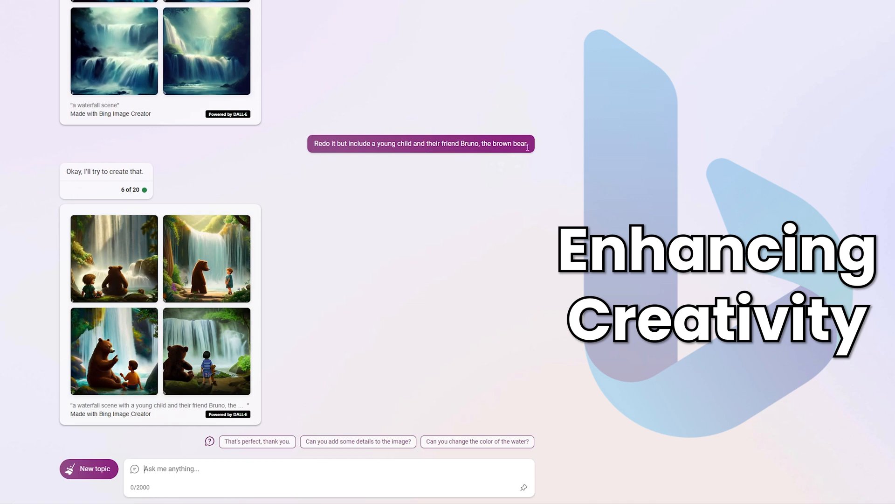
pyautogui.moveTo(352, 328)
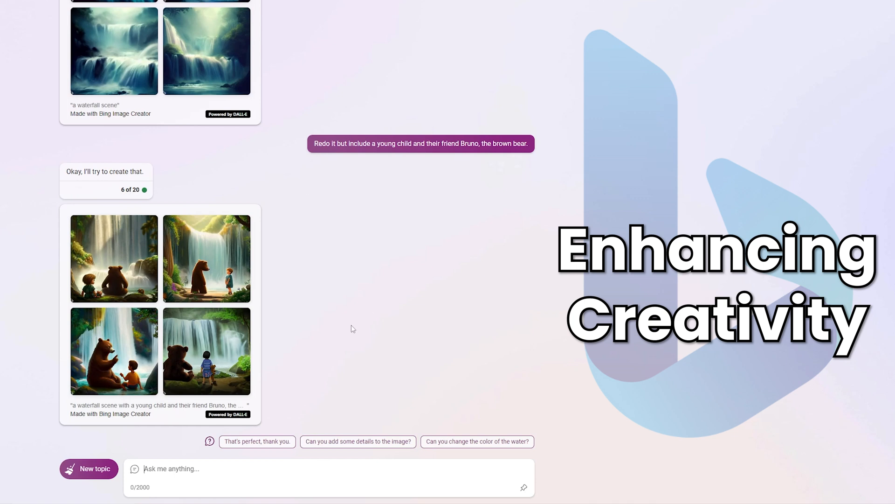
pyautogui.moveTo(127, 267)
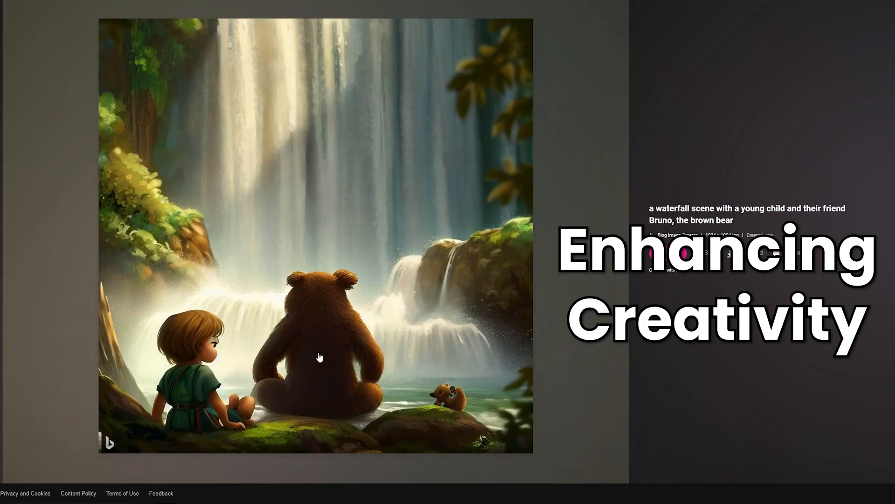
pyautogui.moveTo(304, 333)
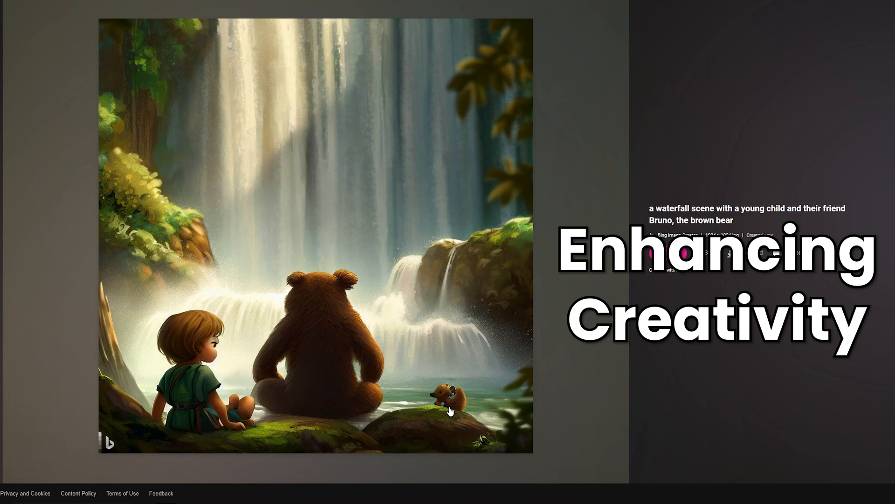
pyautogui.moveTo(230, 408)
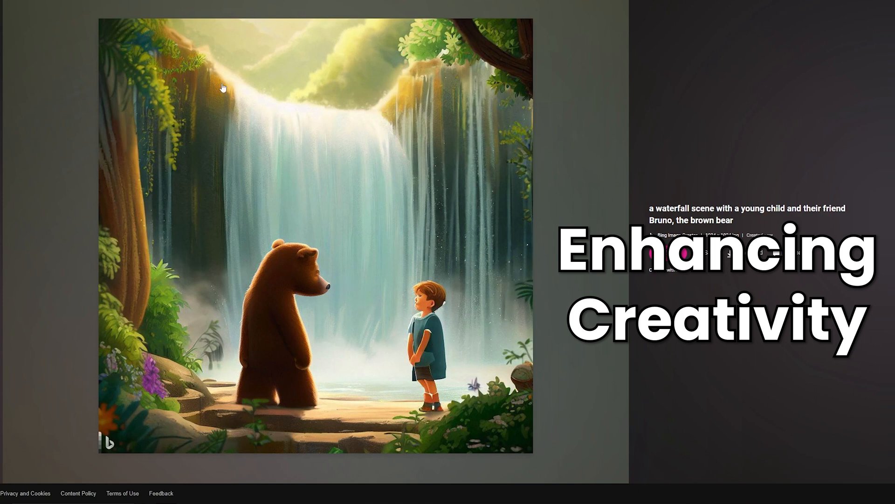
pyautogui.moveTo(108, 183)
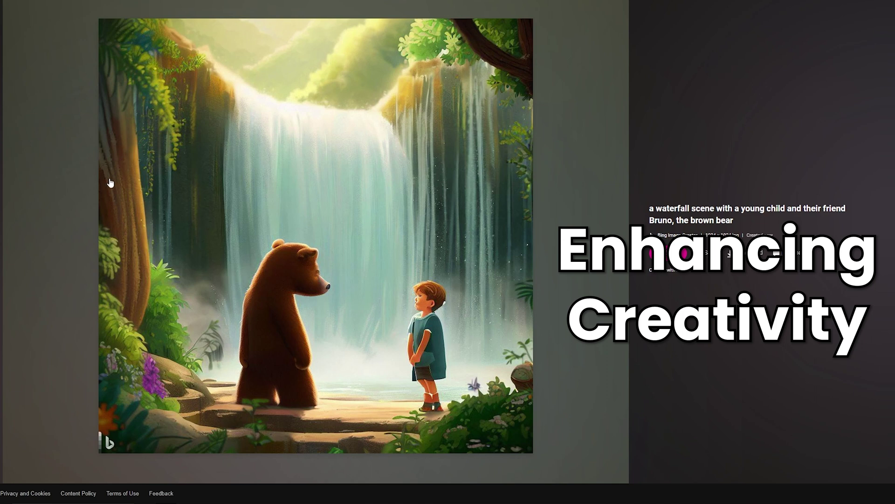
pyautogui.moveTo(515, 470)
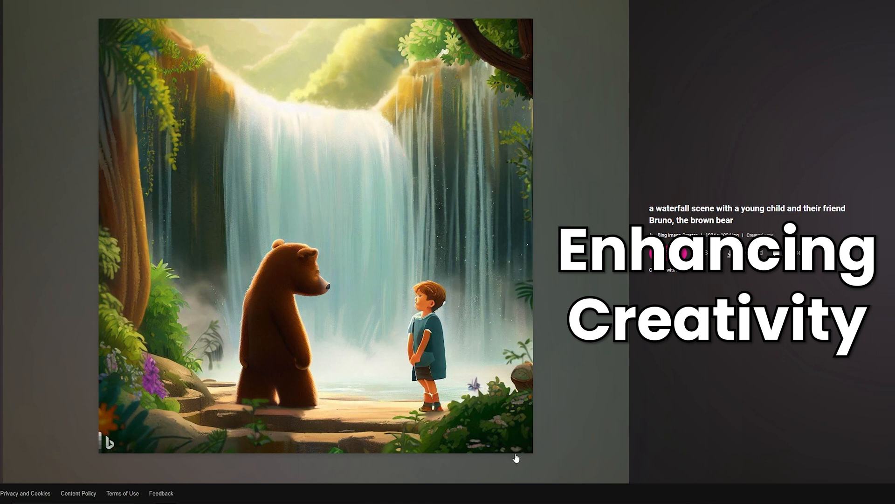
pyautogui.moveTo(369, 369)
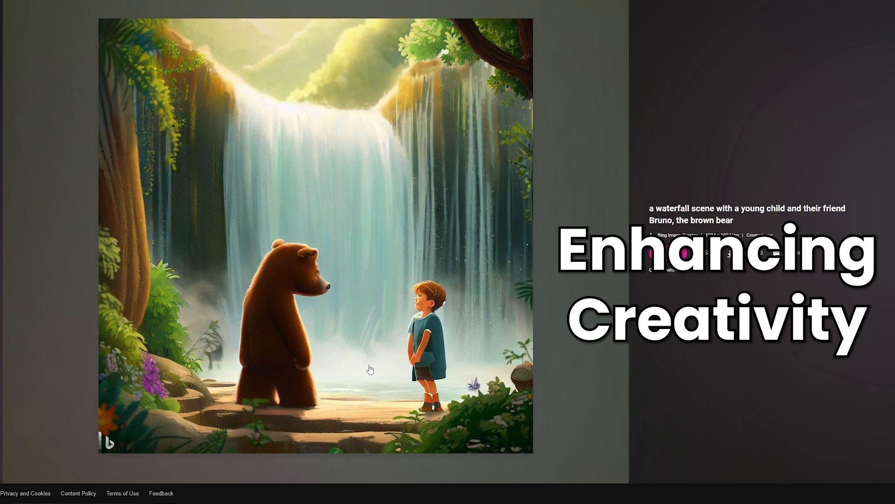
pyautogui.moveTo(421, 15)
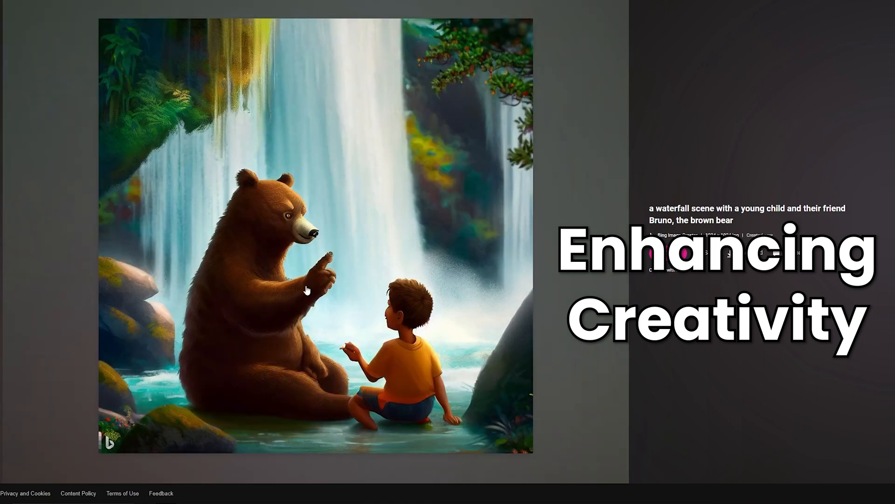
pyautogui.moveTo(335, 301)
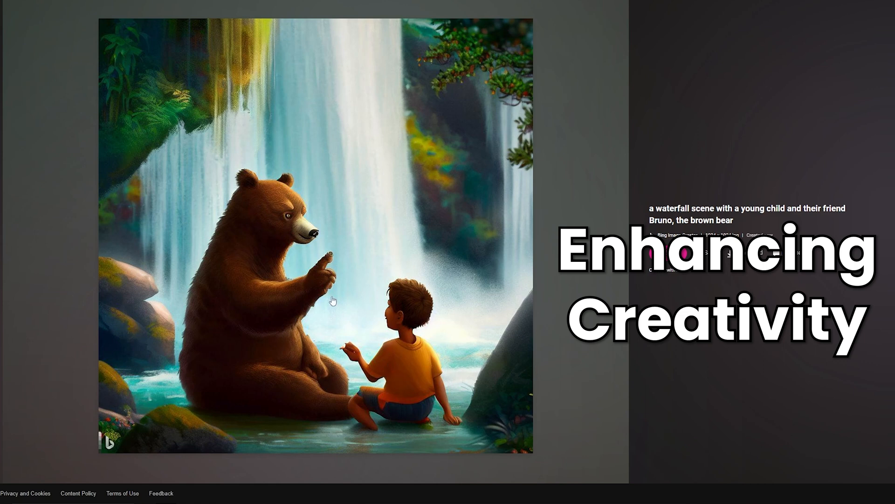
pyautogui.moveTo(423, 352)
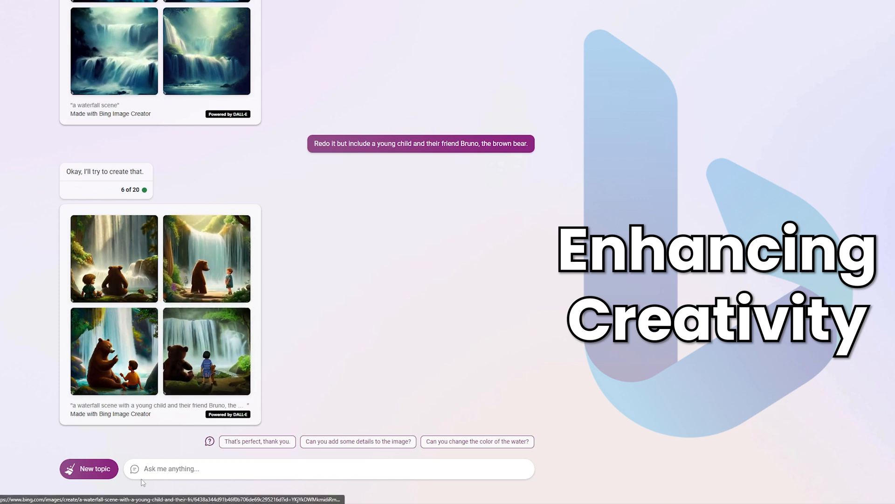
pyautogui.moveTo(338, 295)
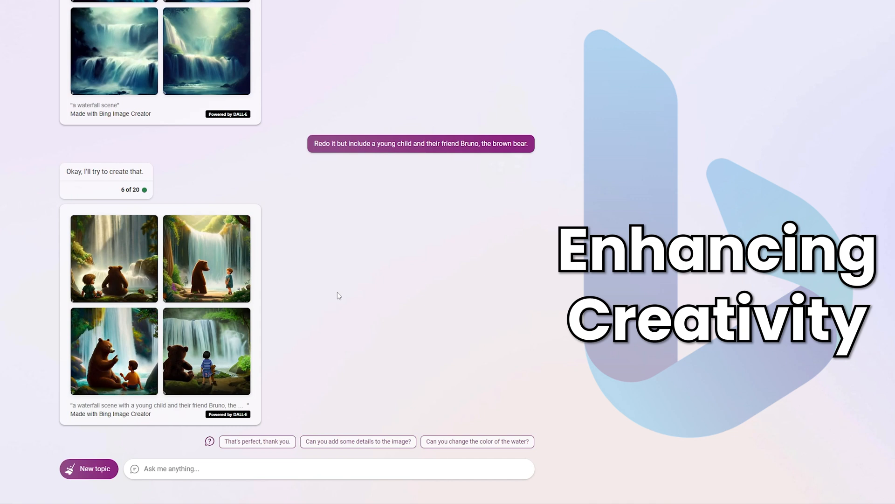
# - Start a new topic and switch to the Balanced conversation style
pyautogui.click(89, 469)
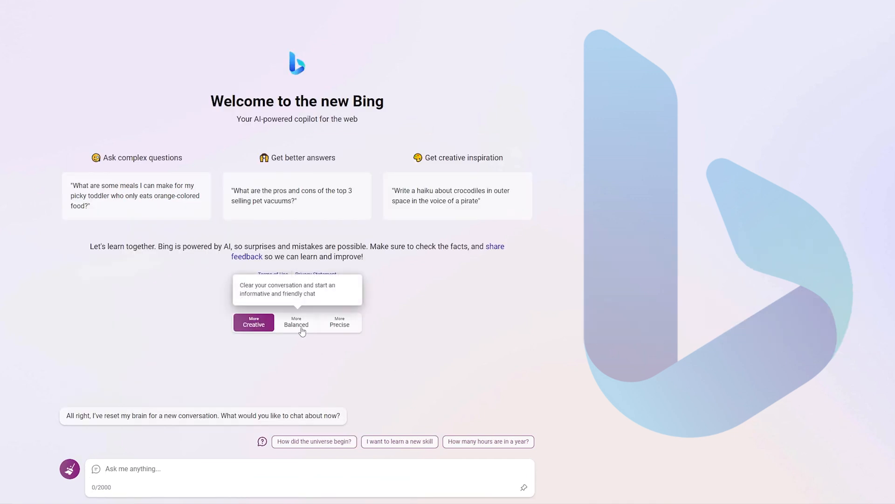
pyautogui.click(296, 322)
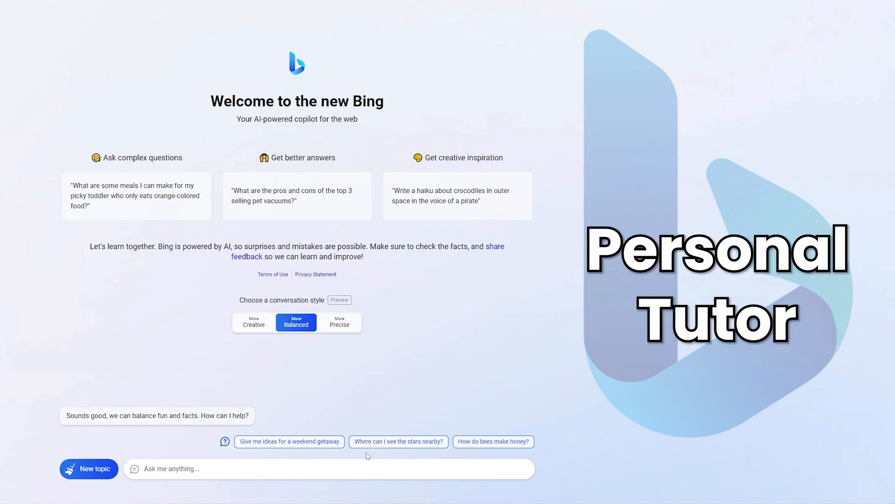
pyautogui.moveTo(281, 376)
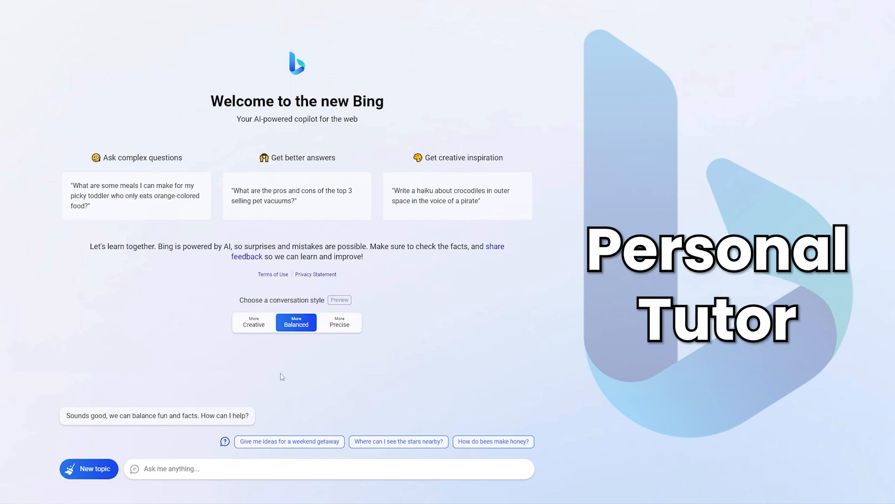
pyautogui.moveTo(288, 227)
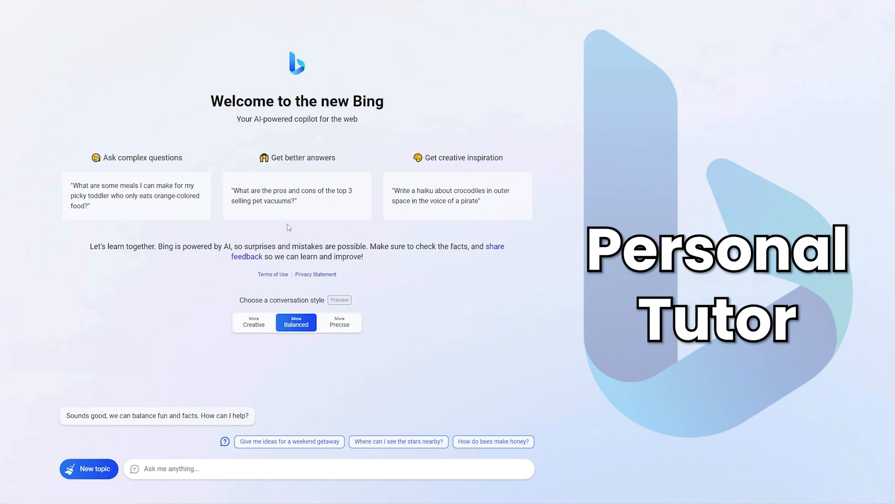
pyautogui.moveTo(317, 384)
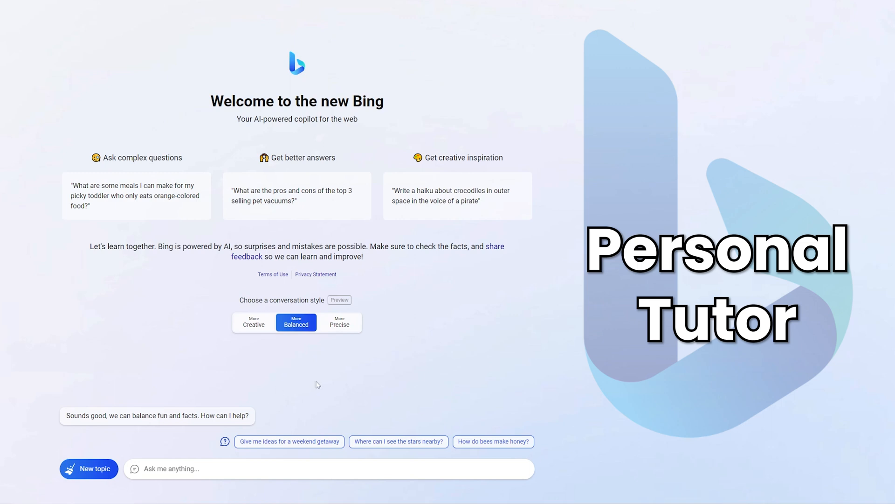
pyautogui.moveTo(318, 382)
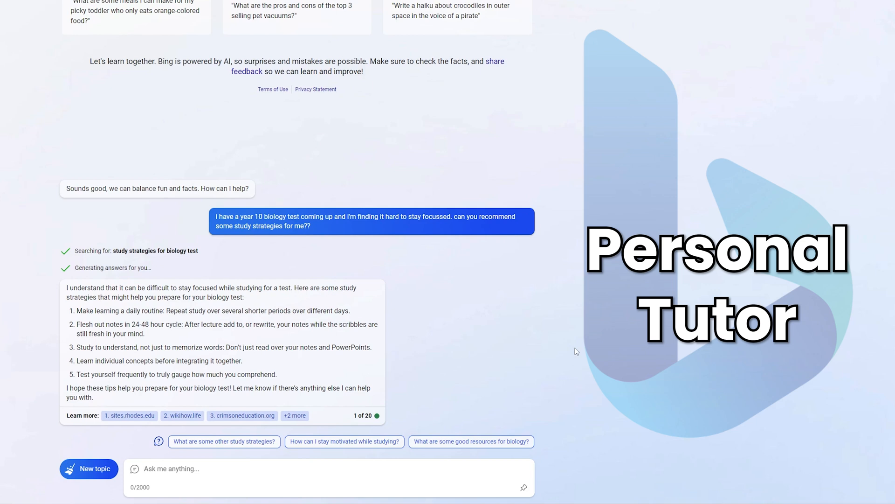
# - Ask how to stay motivated while studying and scroll through the five tips
pyautogui.click(334, 470)
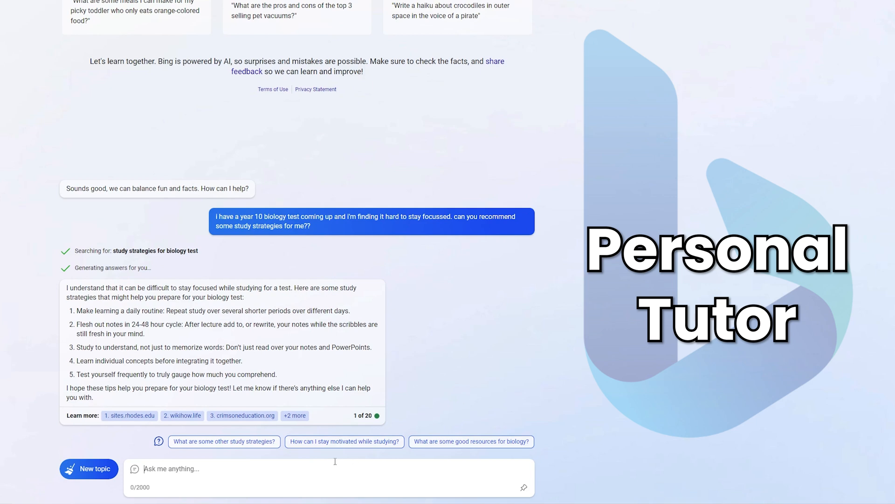
pyautogui.click(344, 441)
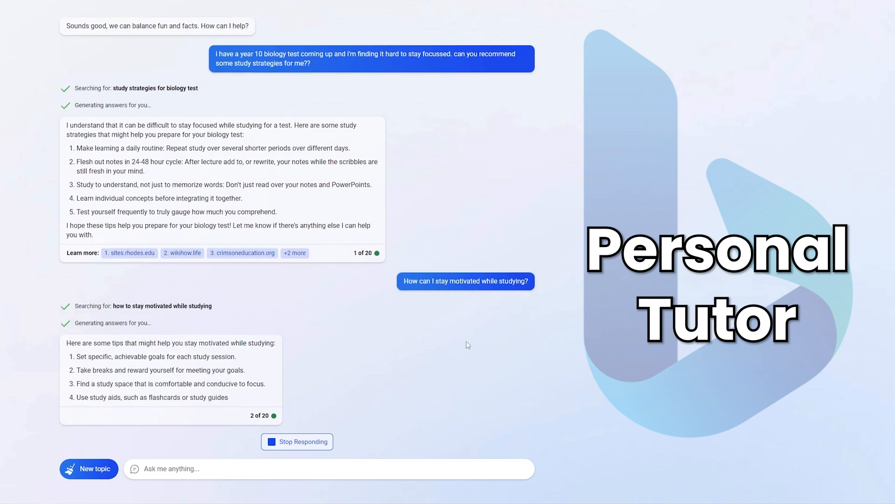
pyautogui.scroll(-3)
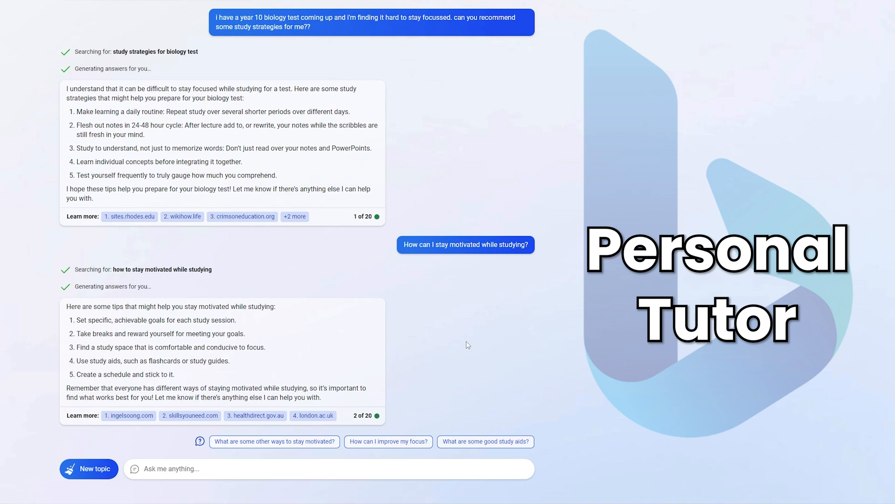
pyautogui.moveTo(452, 343)
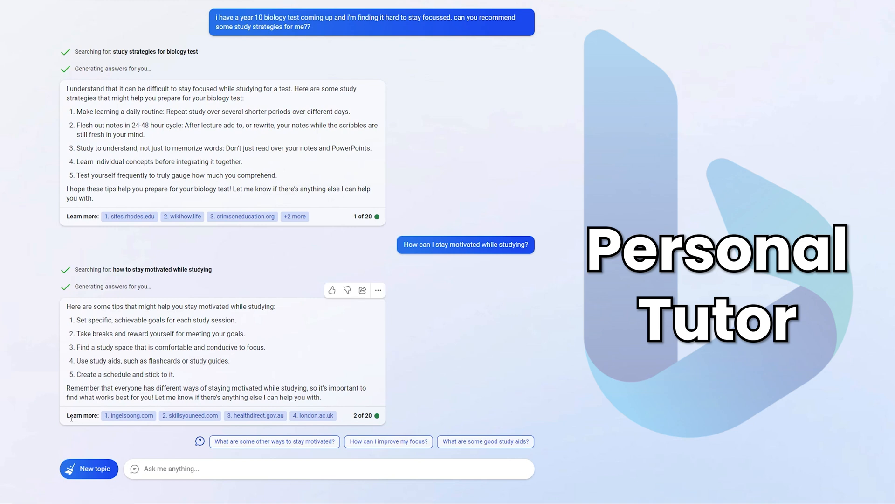
pyautogui.moveTo(250, 418)
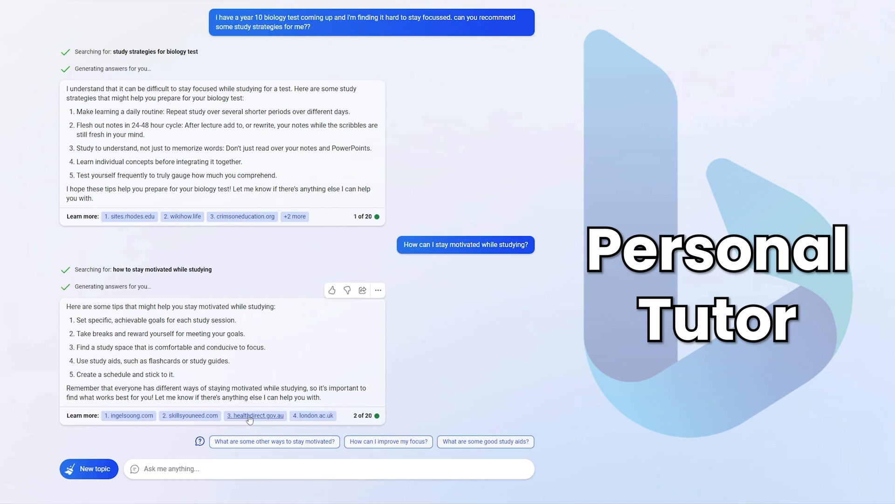
pyautogui.moveTo(227, 431)
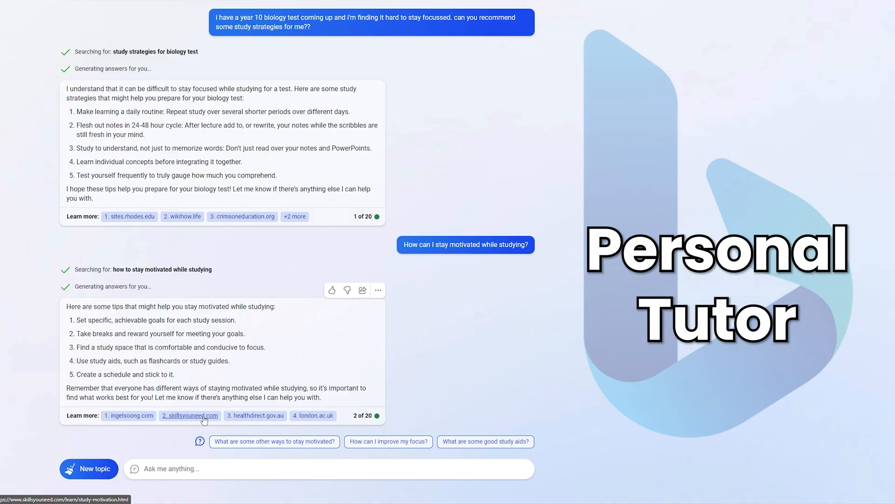
pyautogui.click(190, 416)
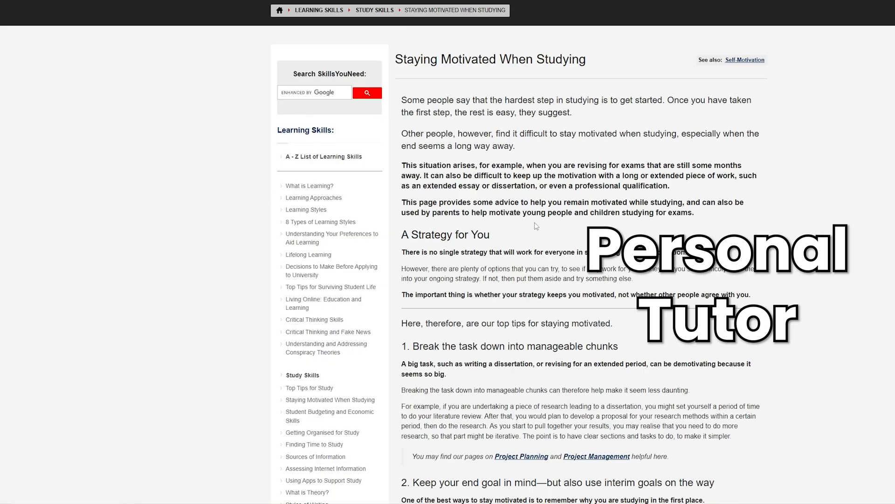
pyautogui.scroll(-3)
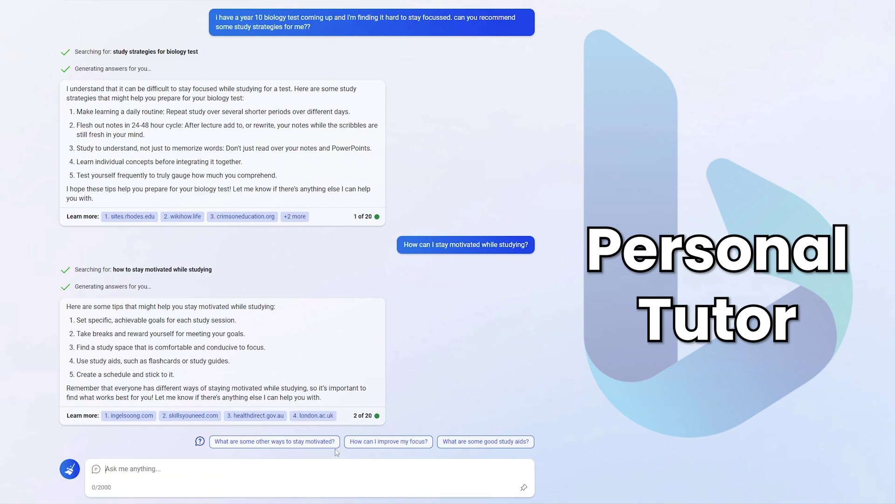
# - Ask 'can you help me study biology?' and open the Khan Academy resource link
pyautogui.write('can you help me study biology')
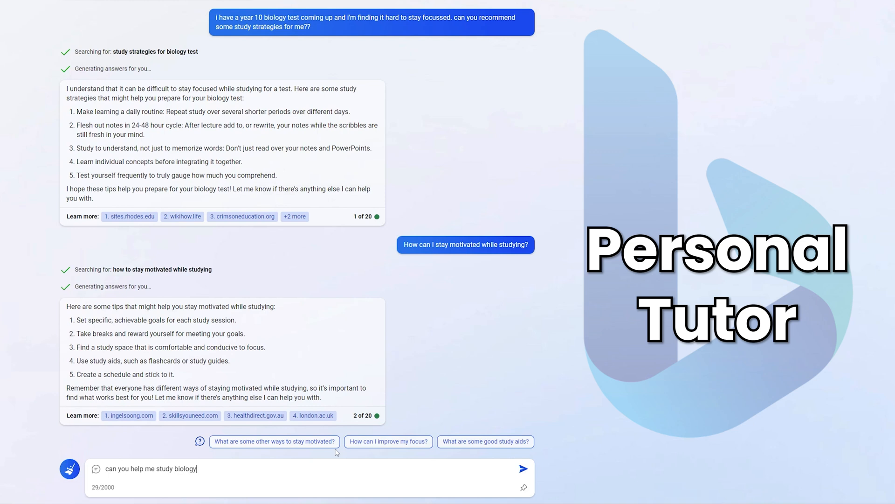
pyautogui.click(523, 468)
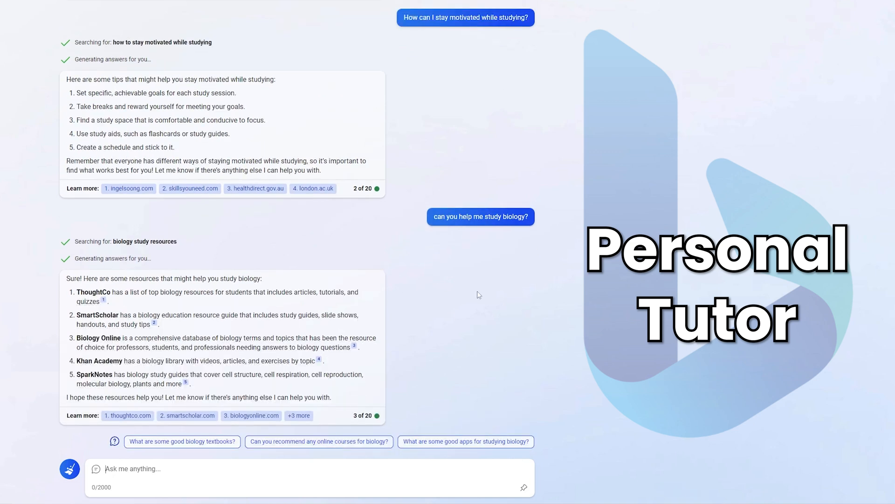
pyautogui.moveTo(51, 278)
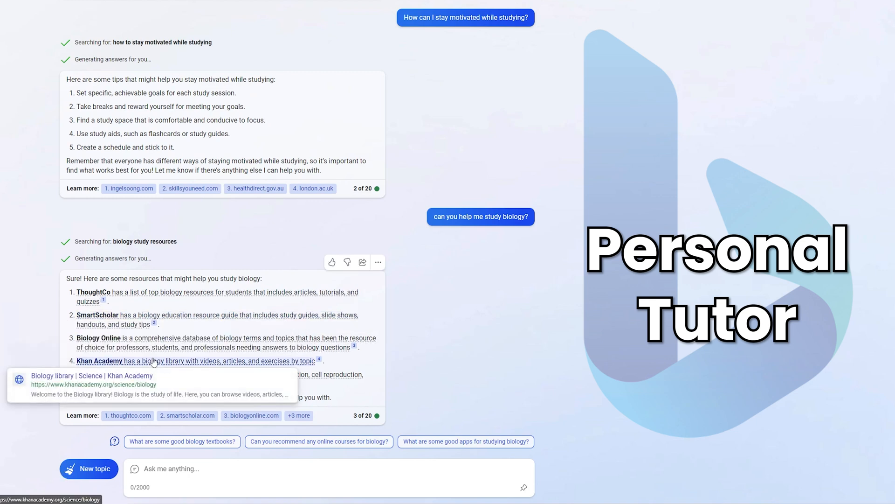
pyautogui.click(99, 361)
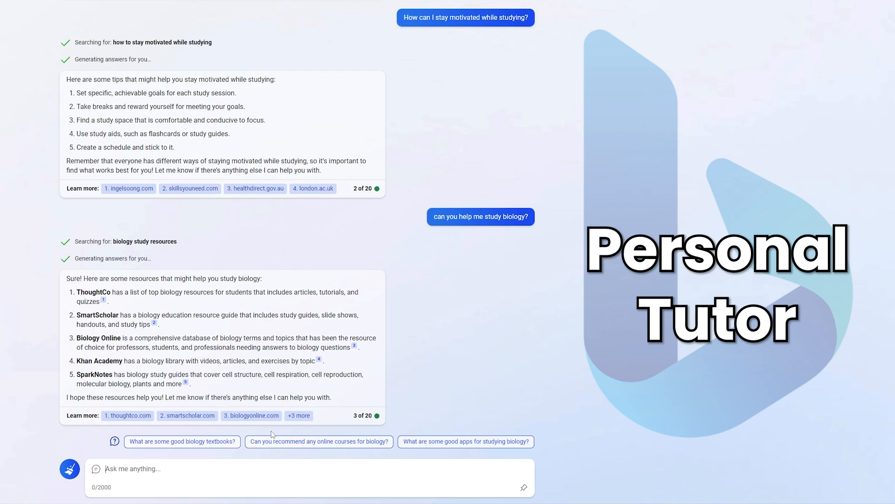
# - Ask Bing Chat 'can you quiz me on year 9 biology?'
pyautogui.write('can')
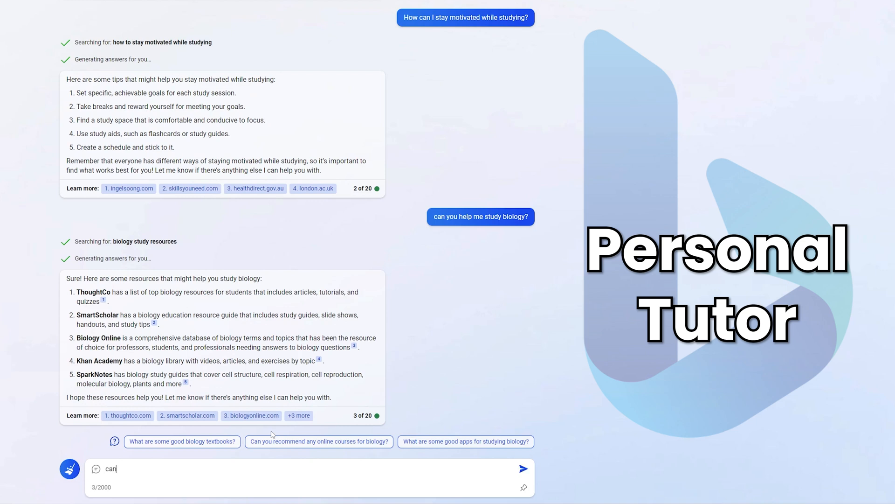
pyautogui.write('you q')
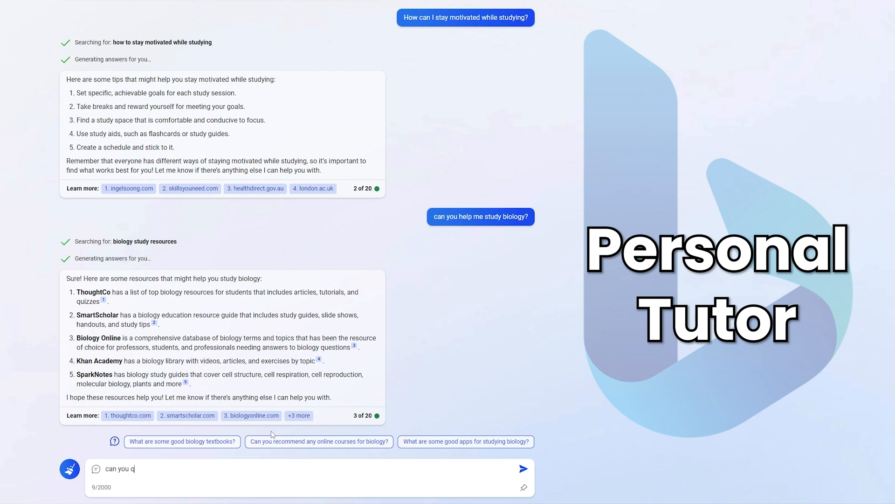
pyautogui.write('uiz me on the')
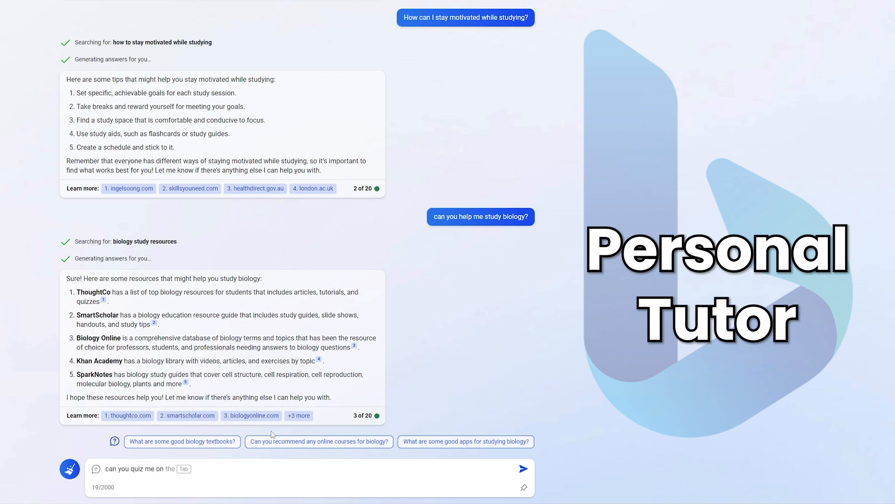
pyautogui.write('year 9 biol')
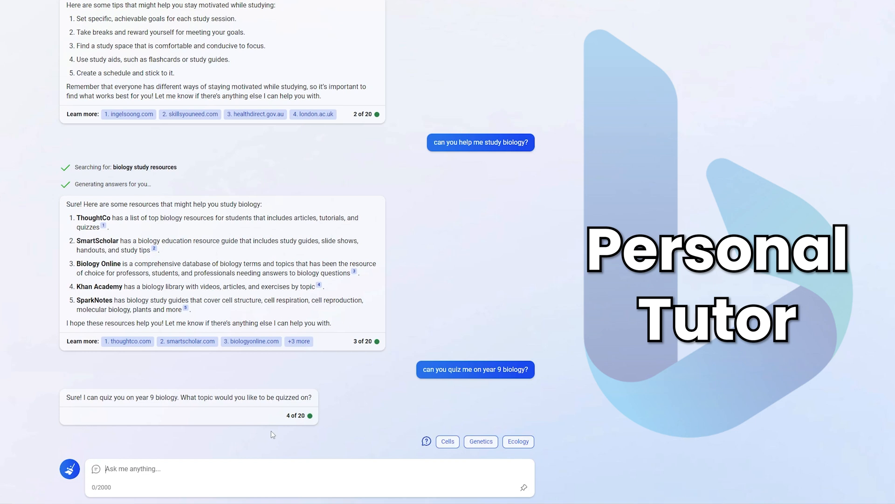
pyautogui.moveTo(72, 468)
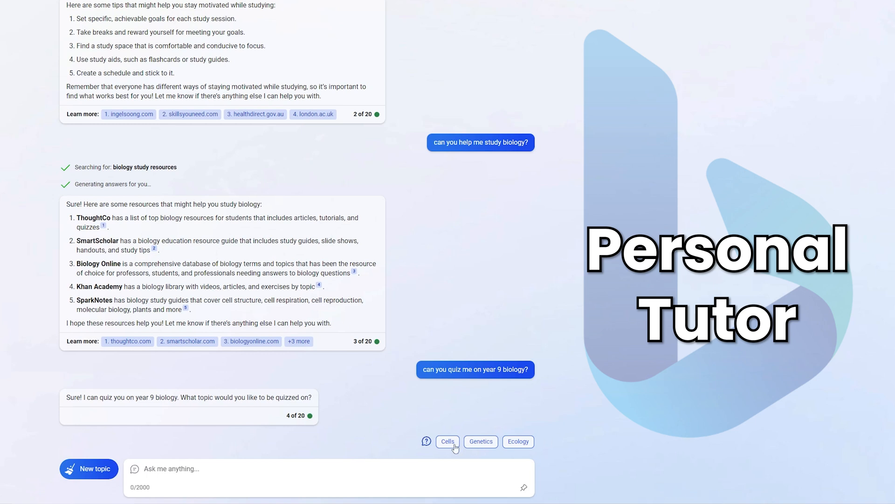
pyautogui.moveTo(533, 448)
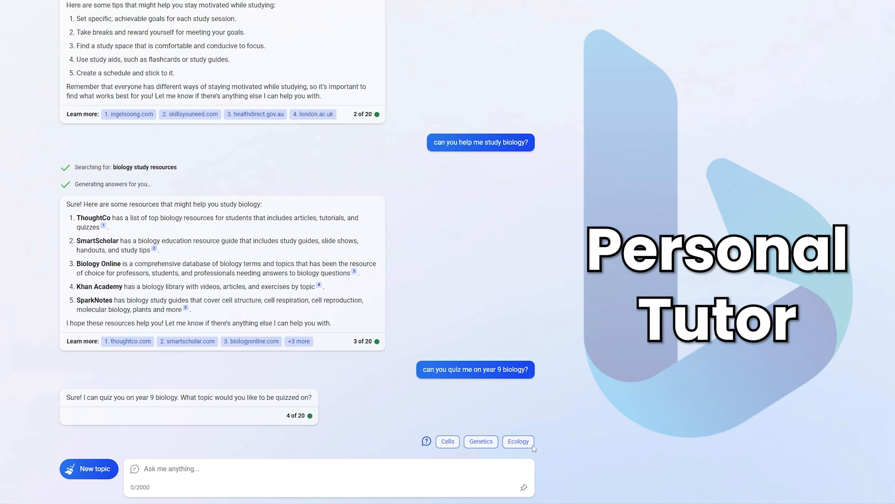
# - Choose Ecology from the offered quiz topics Cells, Genetics and Ecology
pyautogui.click(518, 441)
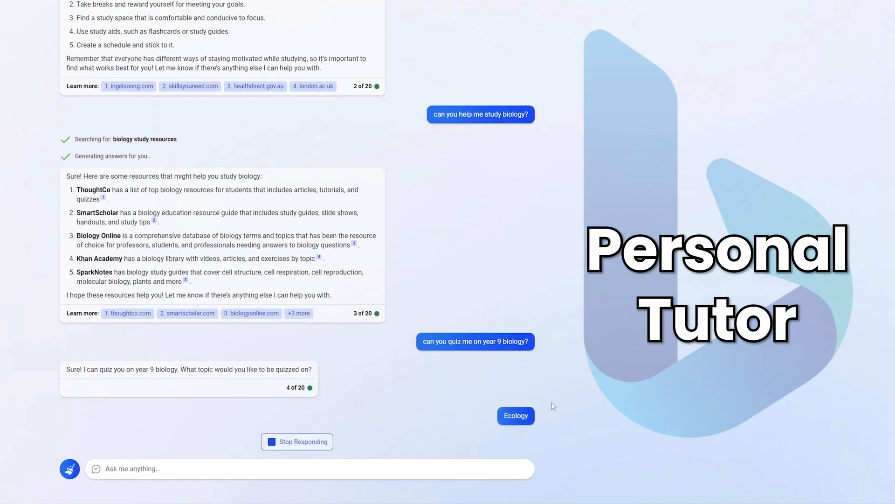
pyautogui.moveTo(73, 469)
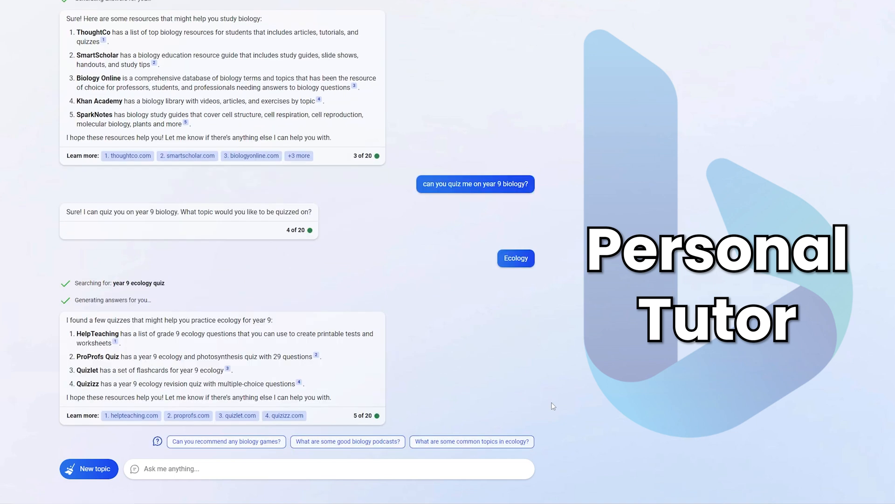
pyautogui.moveTo(495, 383)
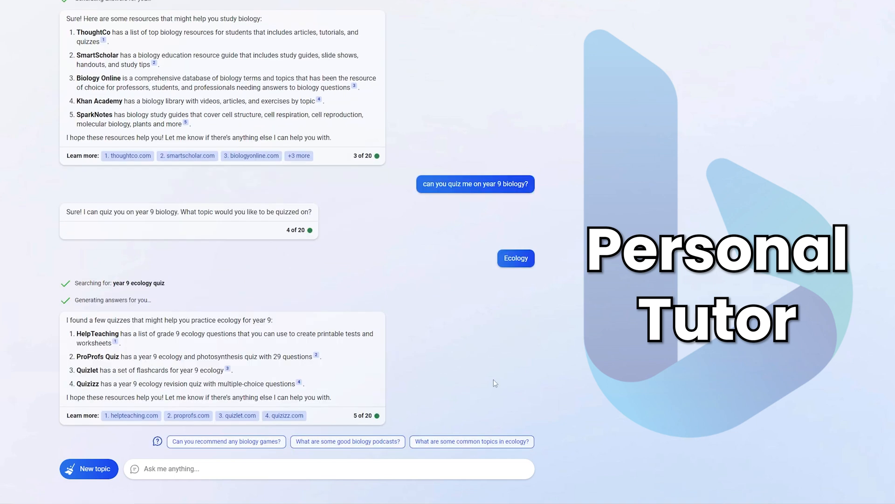
pyautogui.moveTo(52, 334)
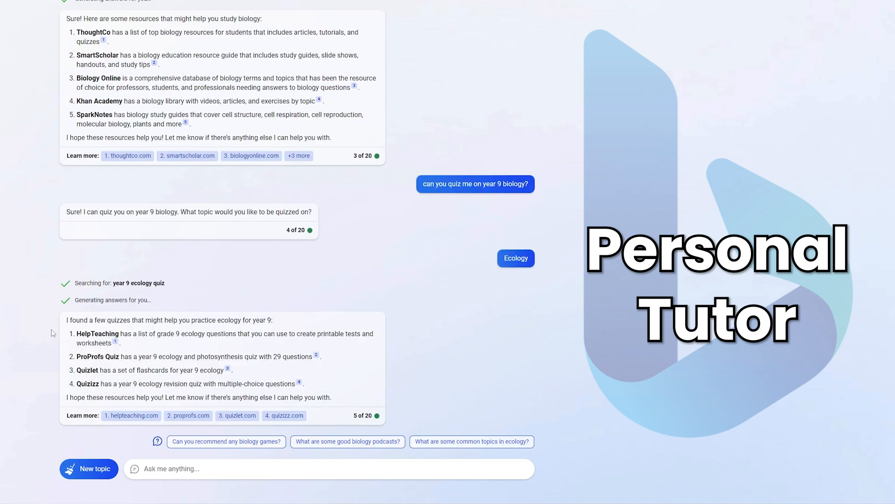
pyautogui.moveTo(228, 368)
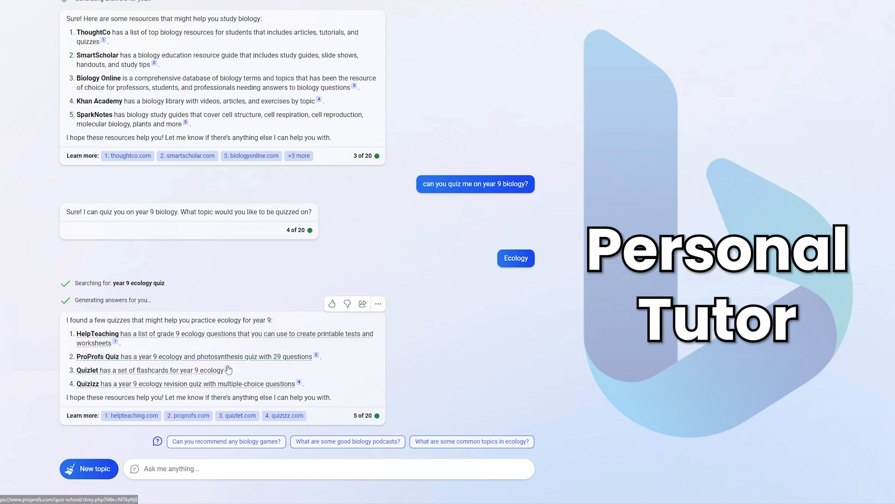
pyautogui.moveTo(219, 360)
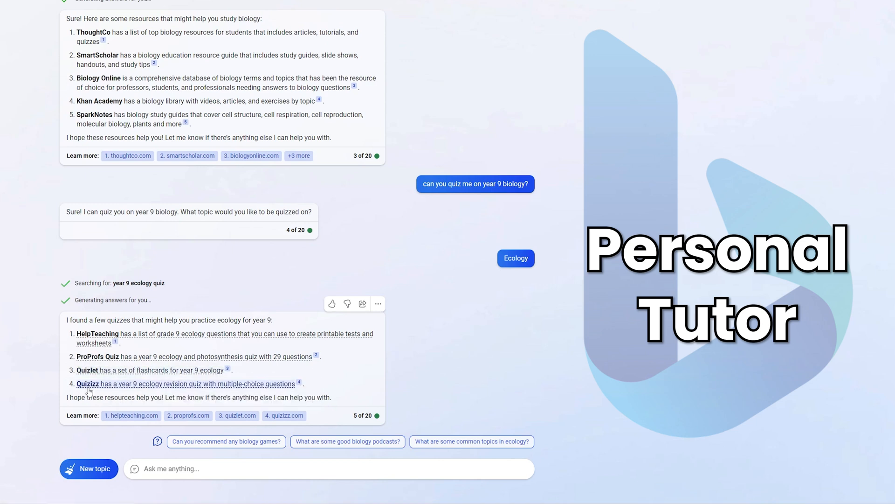
pyautogui.moveTo(87, 386)
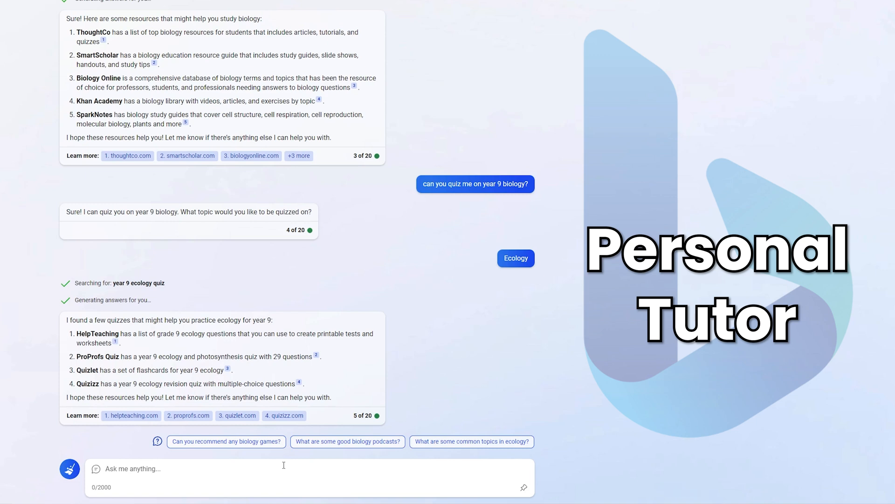
# - Ask Bing Chat for year 9 ecology practice questions
pyautogui.write('can you')
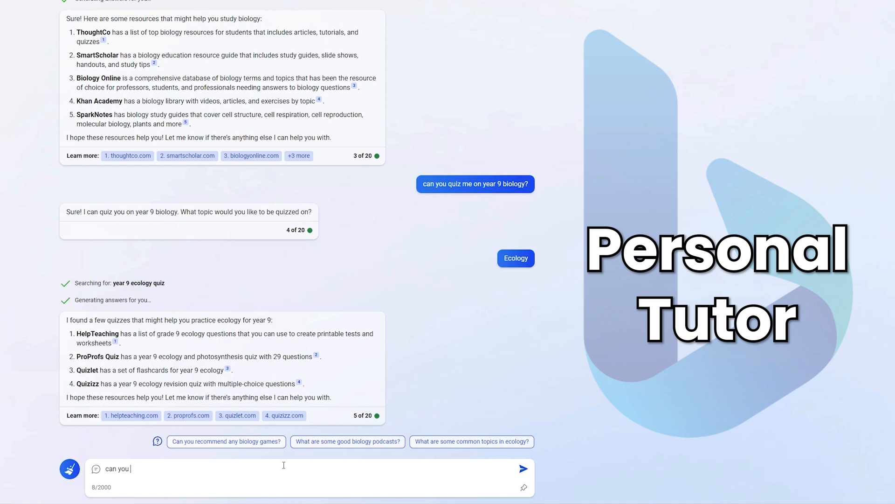
pyautogui.write('ask me quesw')
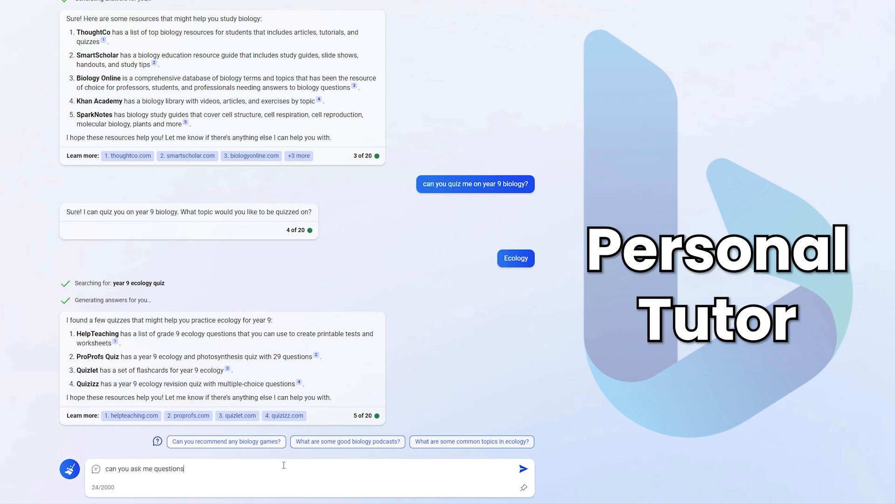
pyautogui.write('about year 9 ecology t')
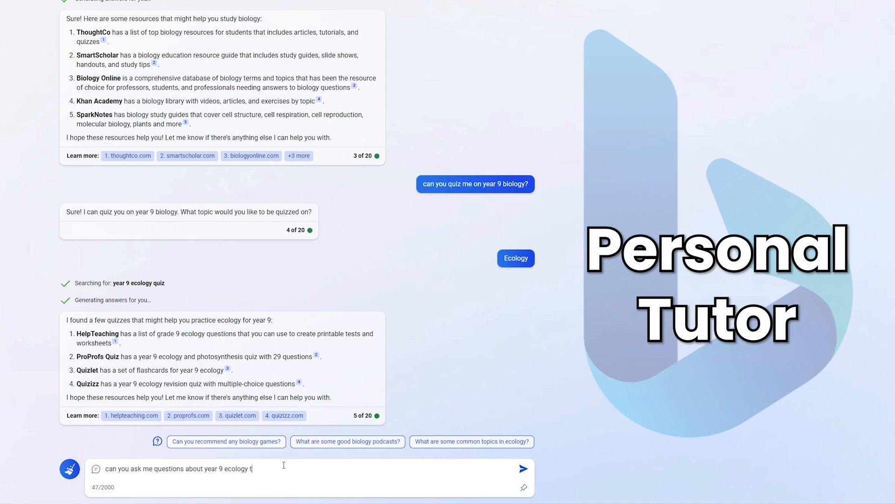
pyautogui.write('hat I can prac')
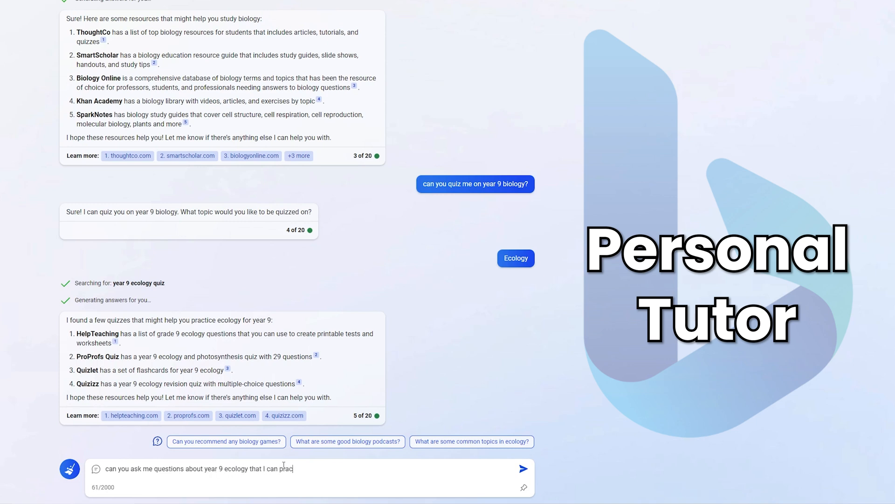
pyautogui.click(525, 468)
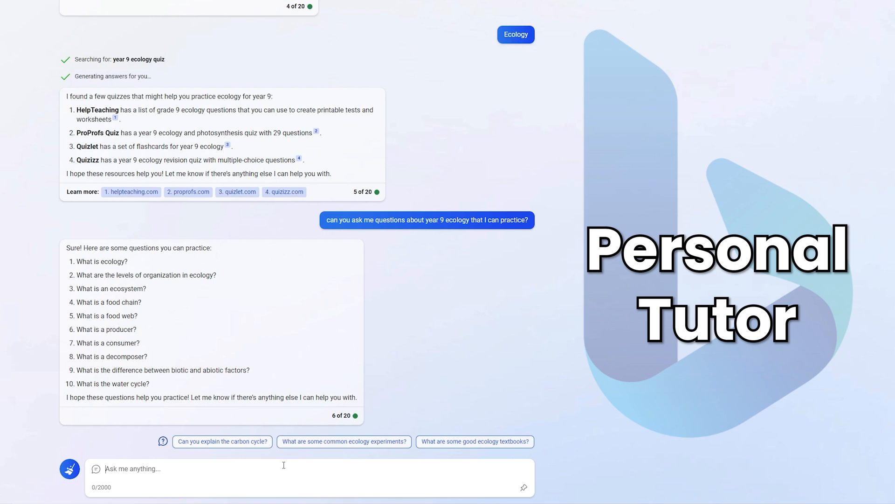
# - Submit an answer to question 10 describing the water cycle and ask how it was
pyautogui.write('10.')
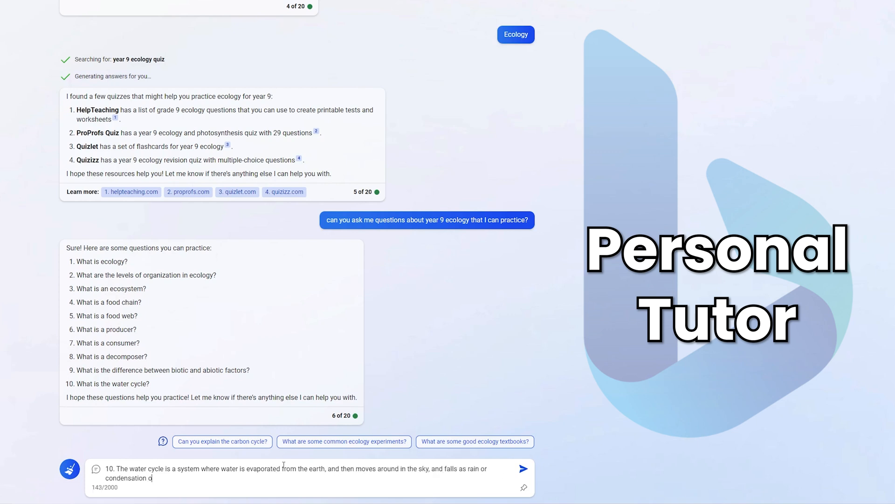
pyautogui.write('in other areas only to be evaporated again completing the')
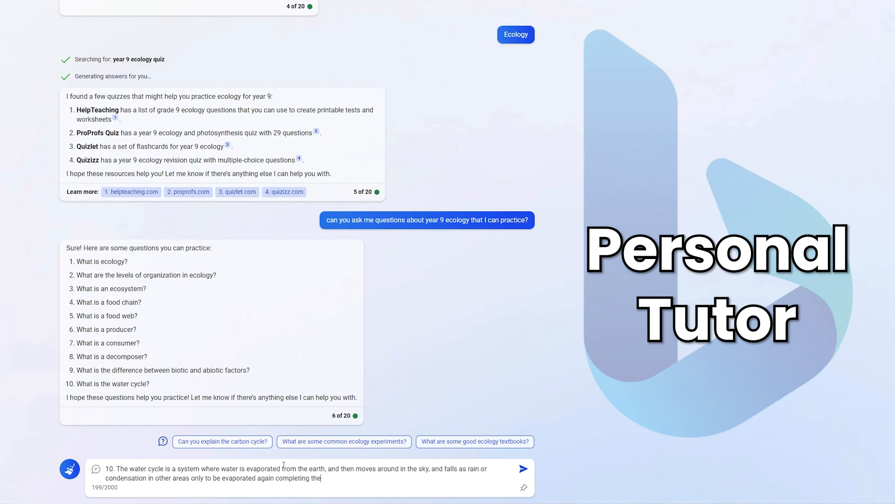
pyautogui.write('cycle. How was tha')
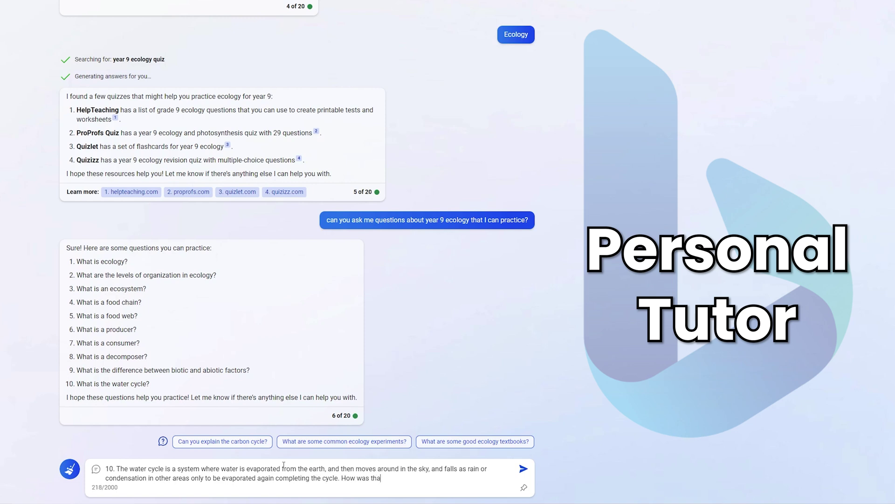
pyautogui.click(523, 468)
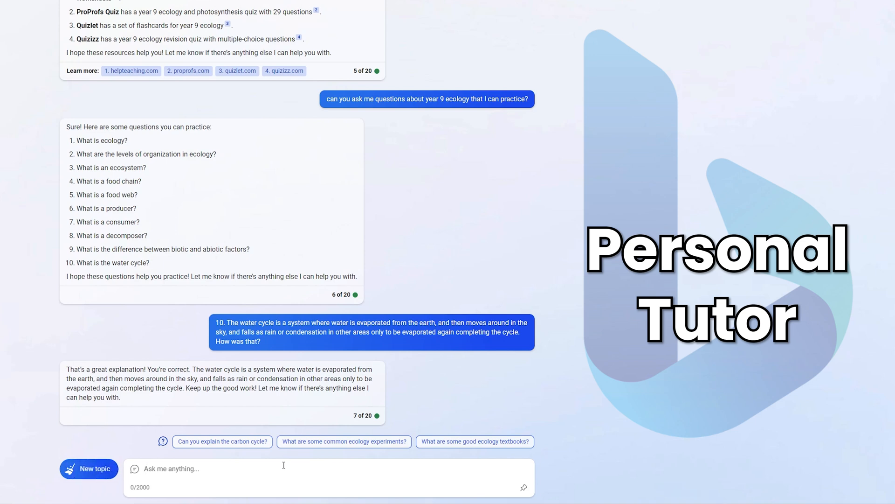
# - Send a deliberately wrong answer to question 5 defining a food web
pyautogui.write('5. A food')
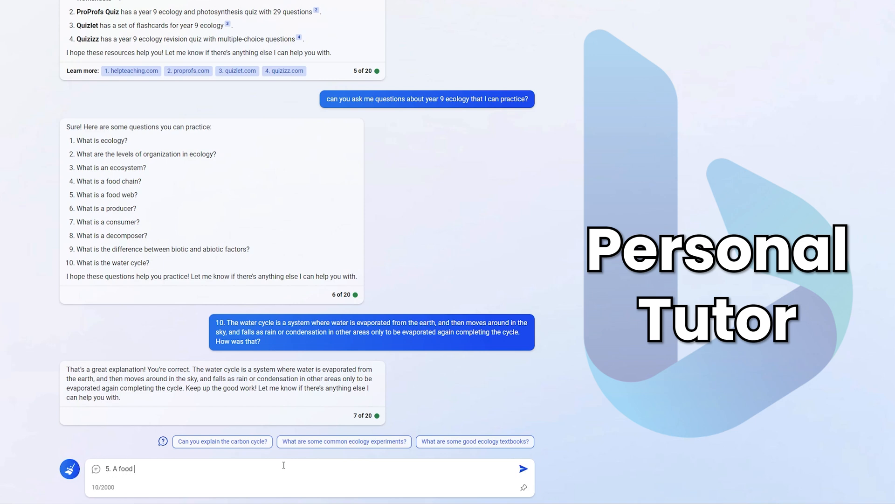
pyautogui.write('web is my ip')
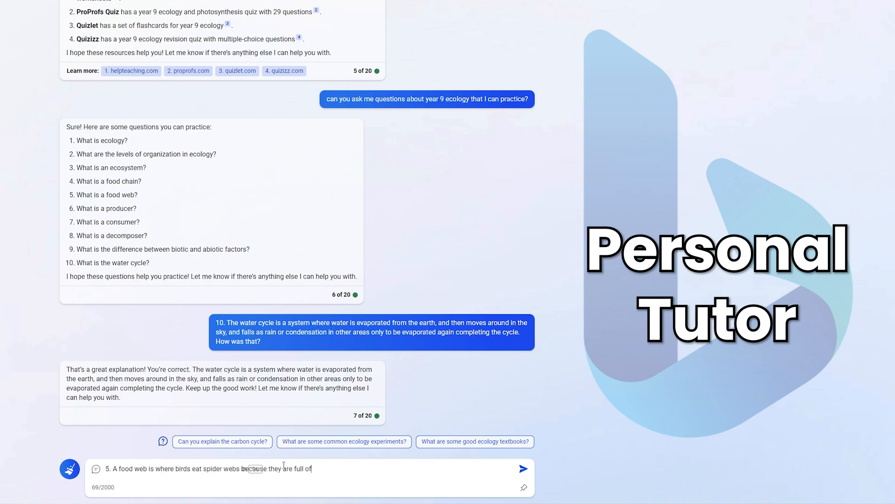
pyautogui.write('nutrients')
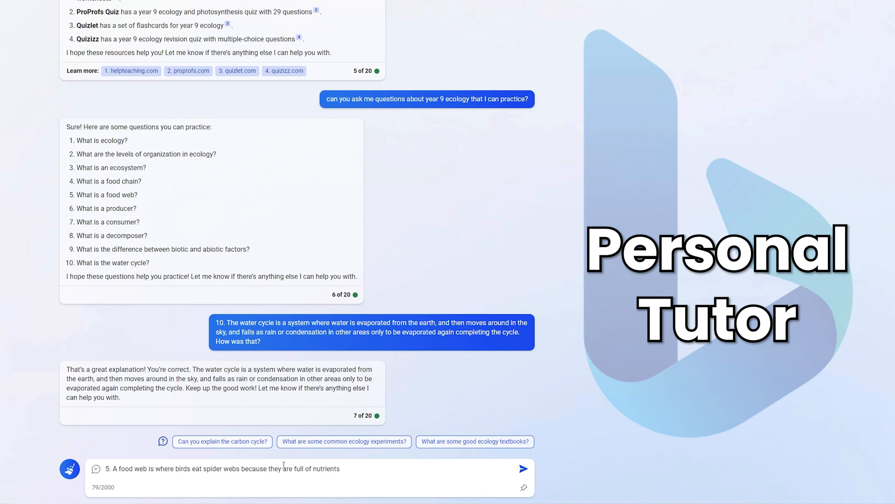
pyautogui.click(523, 467)
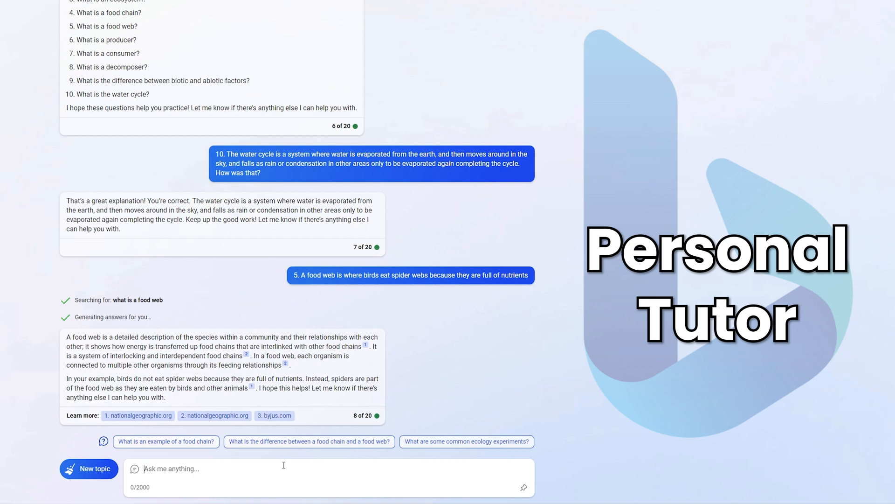
pyautogui.moveTo(434, 387)
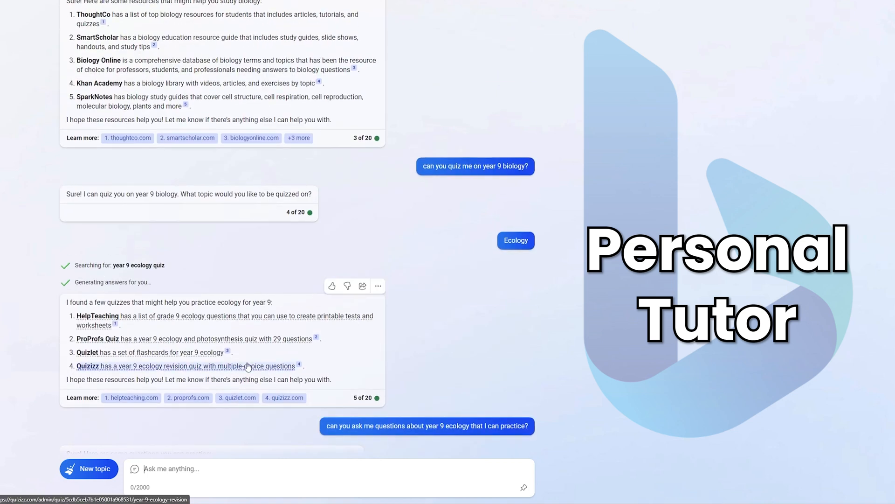
pyautogui.moveTo(320, 401)
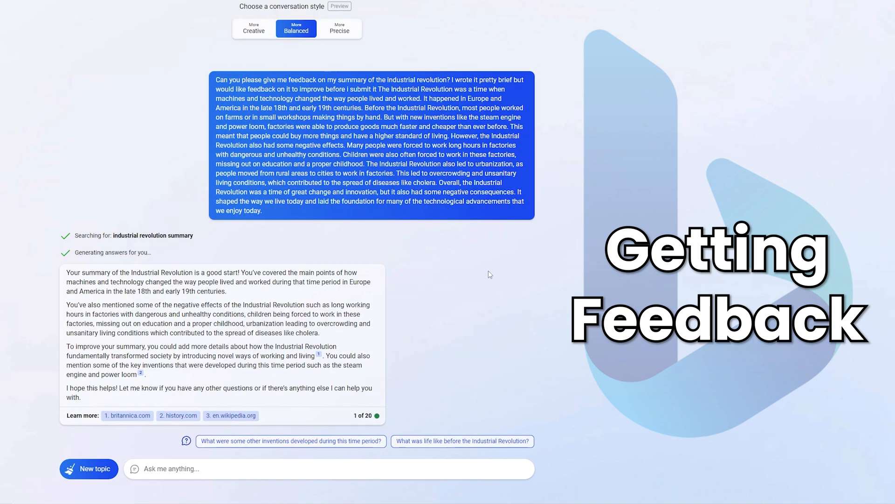
pyautogui.moveTo(216, 29)
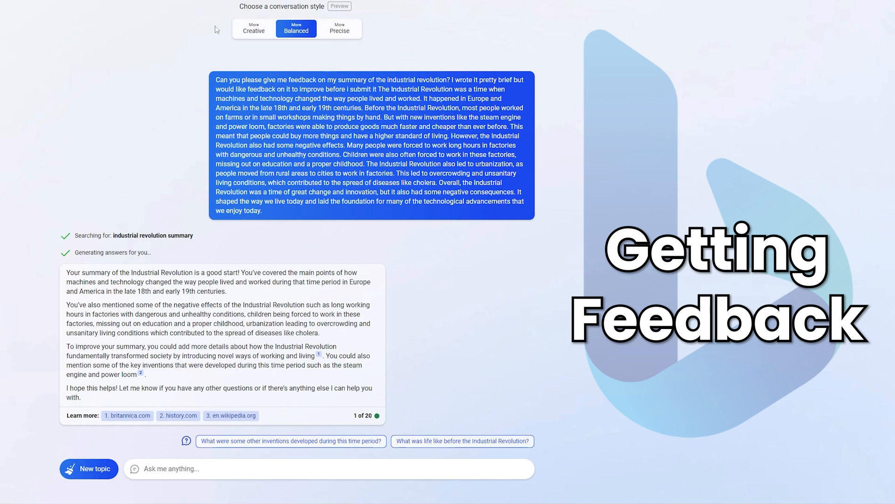
pyautogui.moveTo(430, 266)
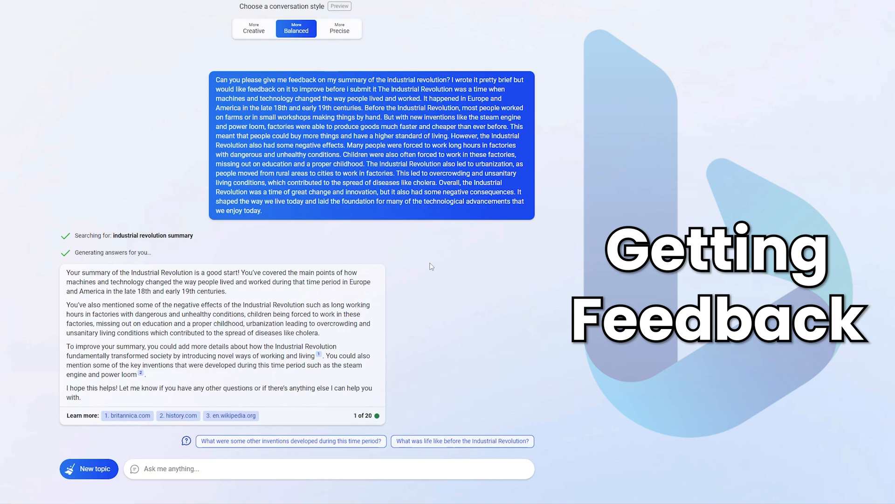
pyautogui.moveTo(210, 67)
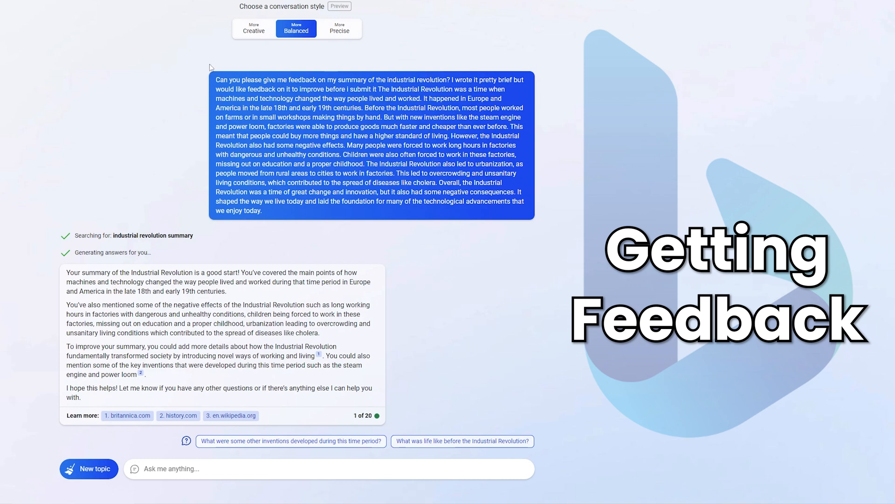
pyautogui.moveTo(299, 78)
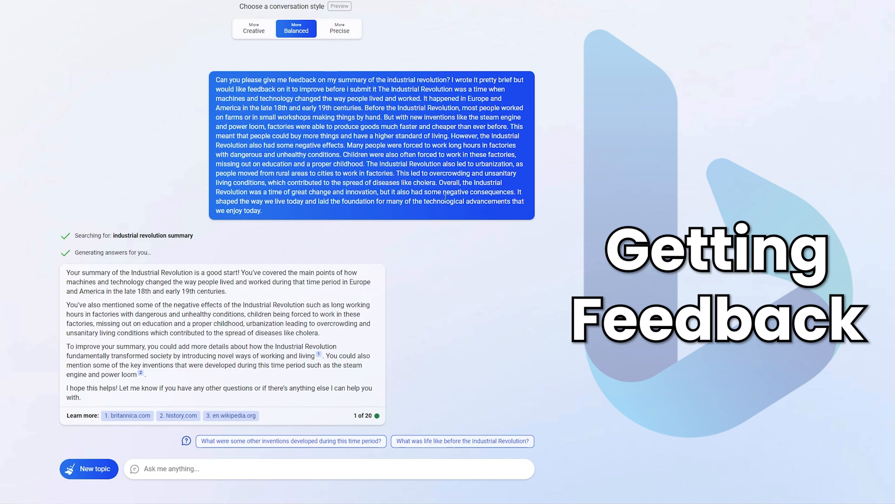
pyautogui.moveTo(391, 213)
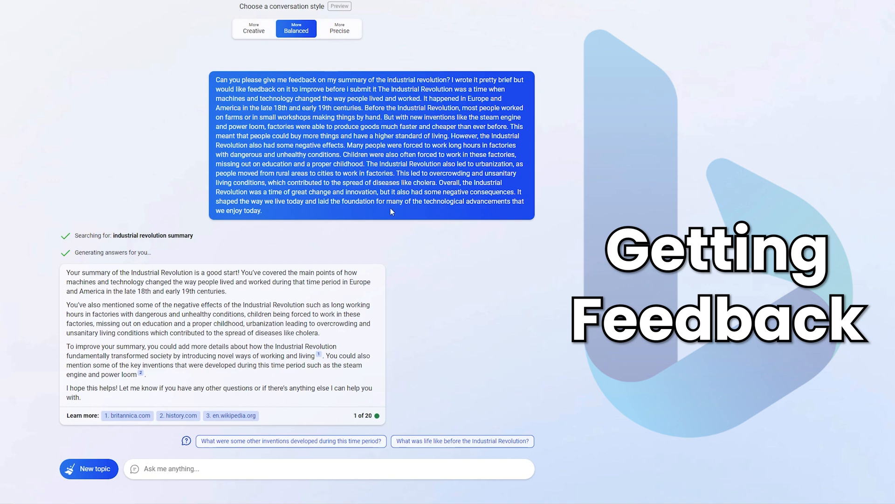
pyautogui.moveTo(416, 376)
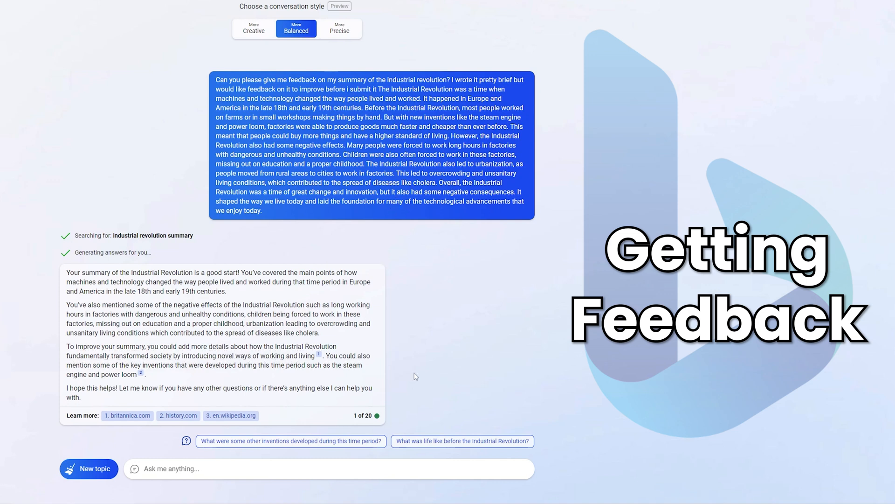
pyautogui.moveTo(409, 358)
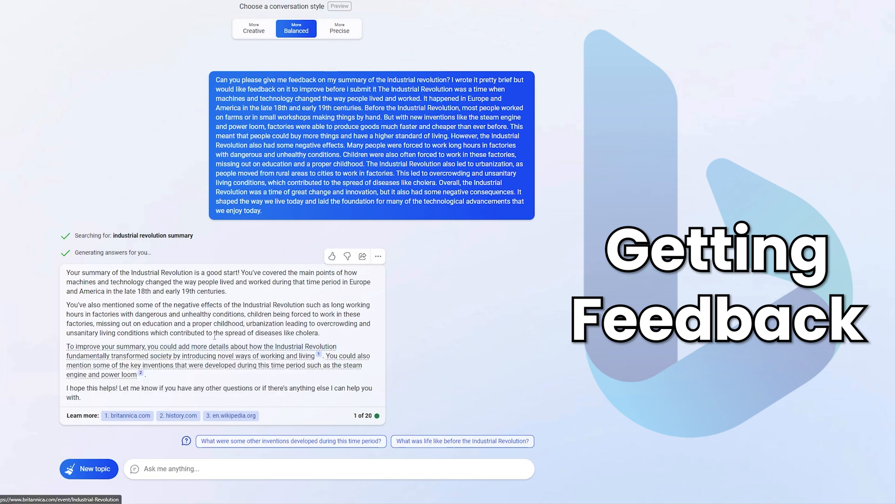
pyautogui.moveTo(349, 380)
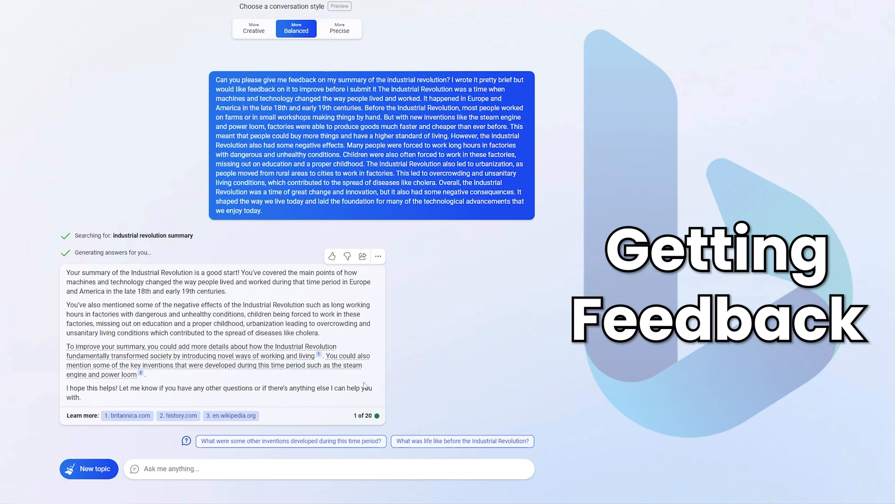
pyautogui.moveTo(329, 351)
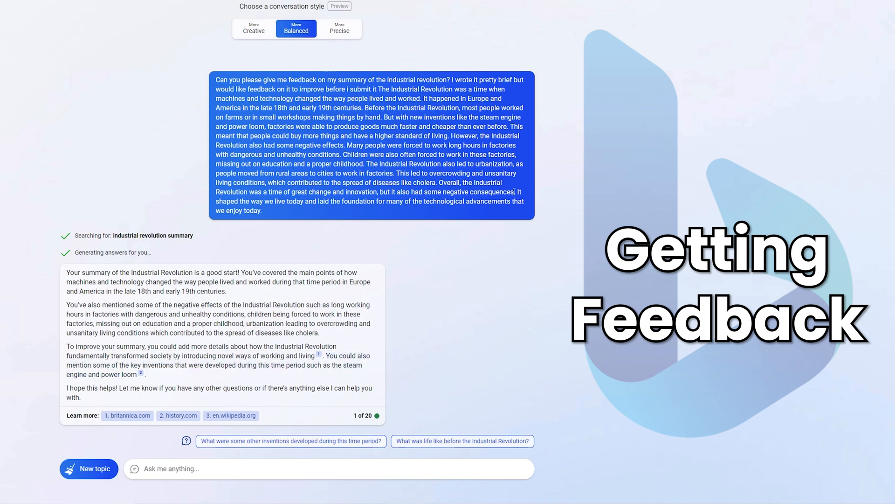
pyautogui.moveTo(440, 298)
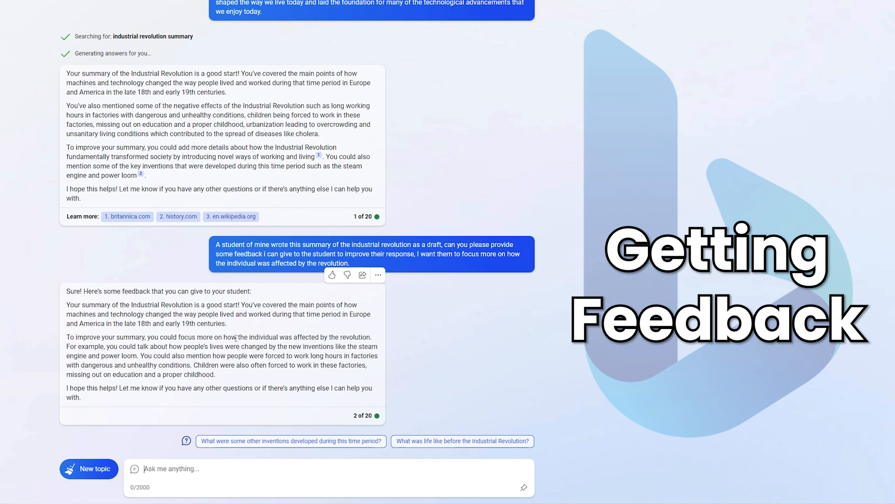
pyautogui.moveTo(96, 348)
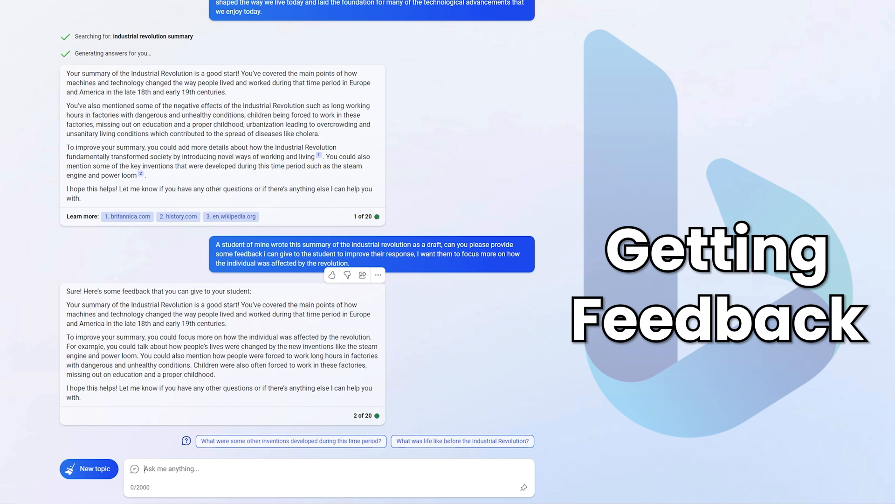
pyautogui.moveTo(218, 363)
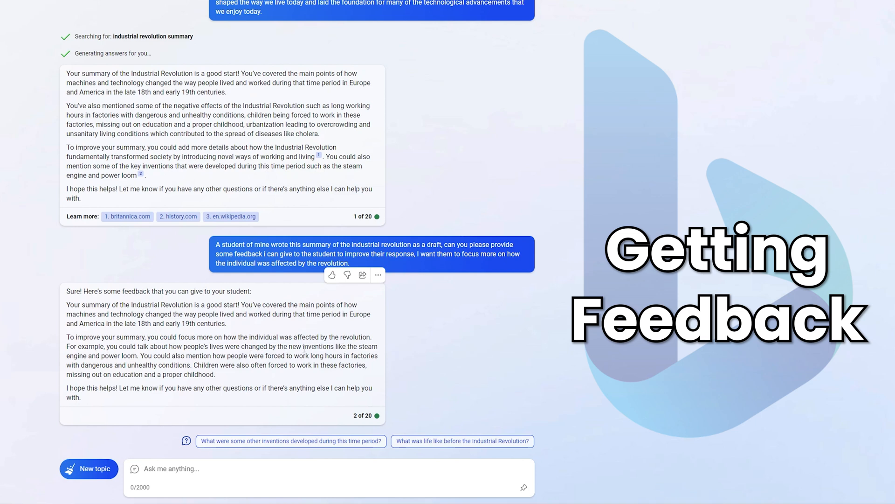
pyautogui.moveTo(285, 356)
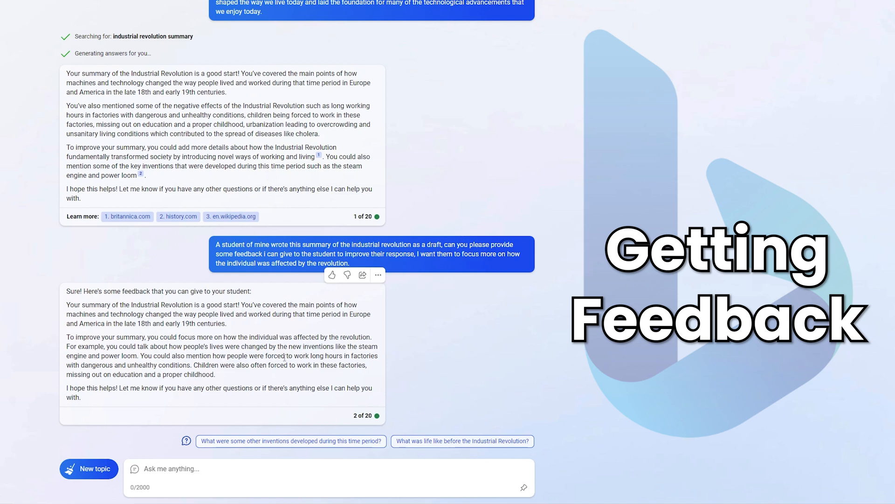
pyautogui.moveTo(244, 368)
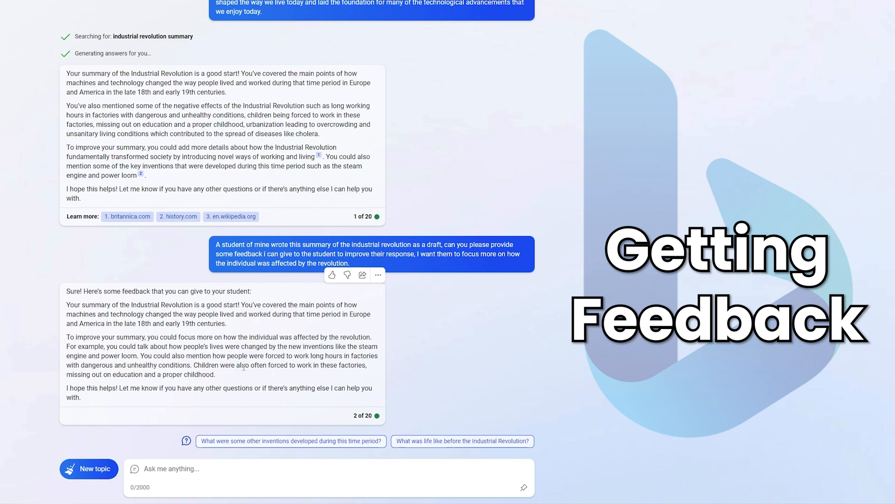
pyautogui.moveTo(249, 365)
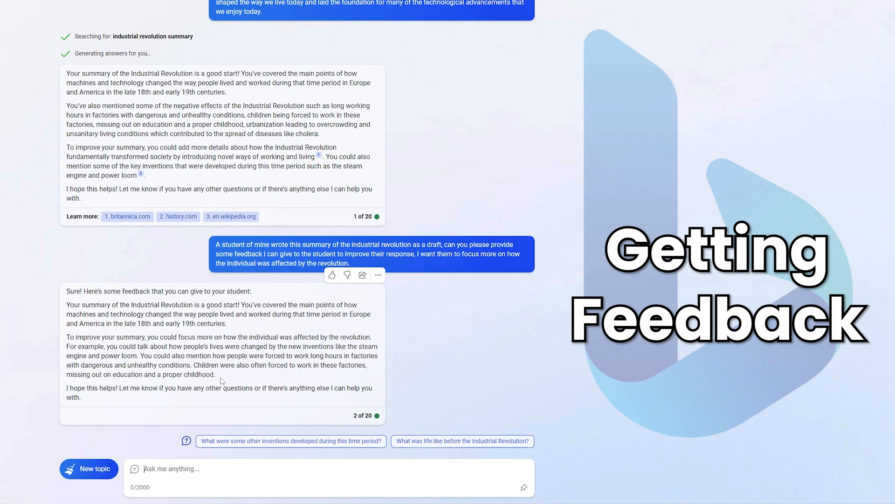
pyautogui.moveTo(271, 469)
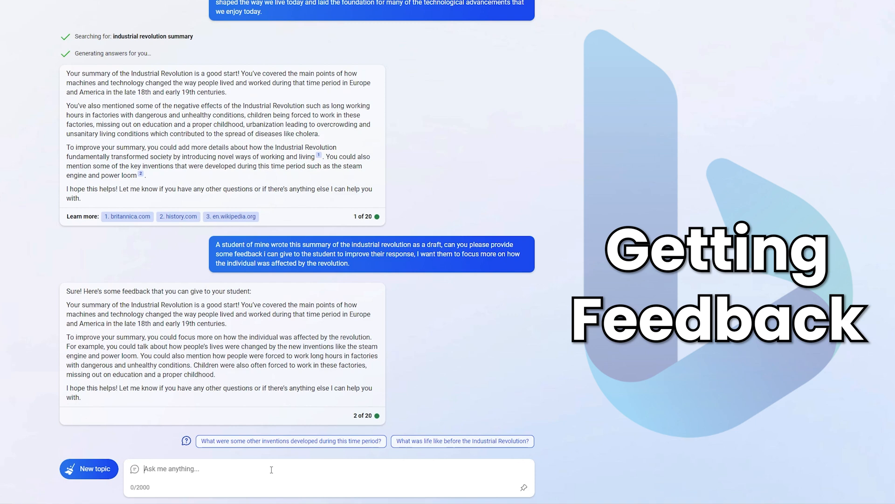
# - Ask Bing Chat to elaborate on the Industrial Revolution's effect on children
pyautogui.write('can you elaborate on')
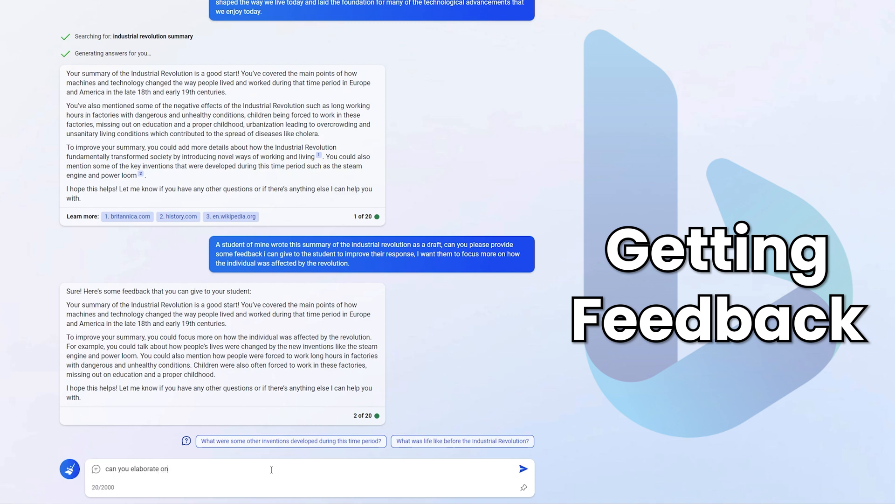
pyautogui.write('the affect of')
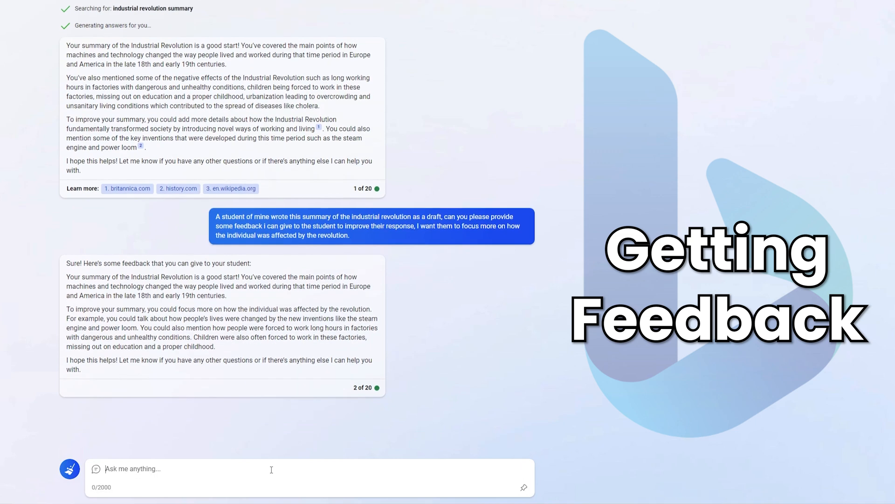
pyautogui.press('Enter')
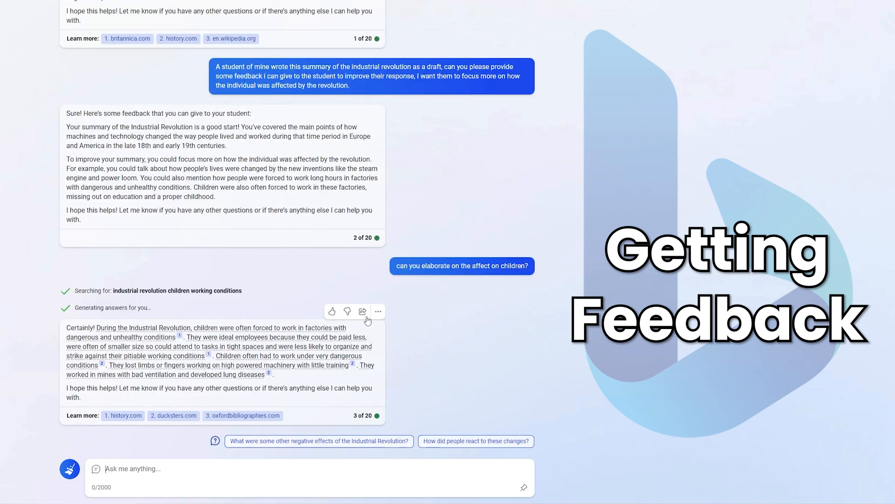
pyautogui.moveTo(76, 263)
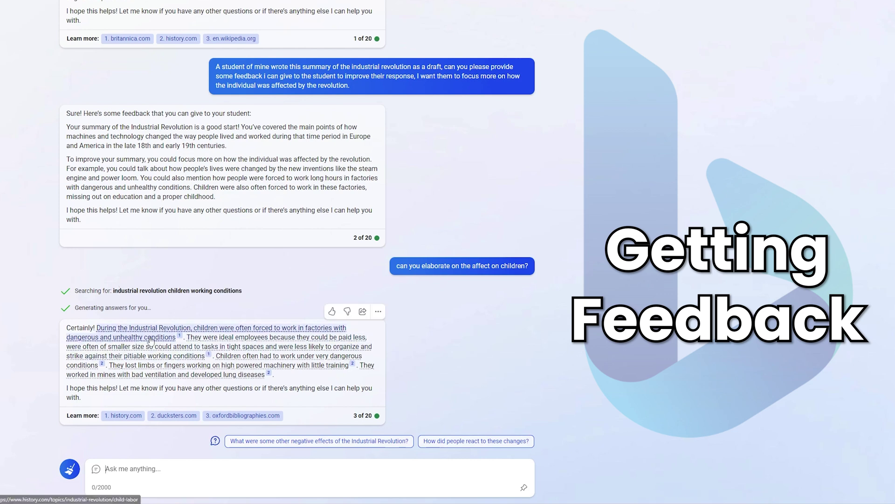
pyautogui.moveTo(315, 367)
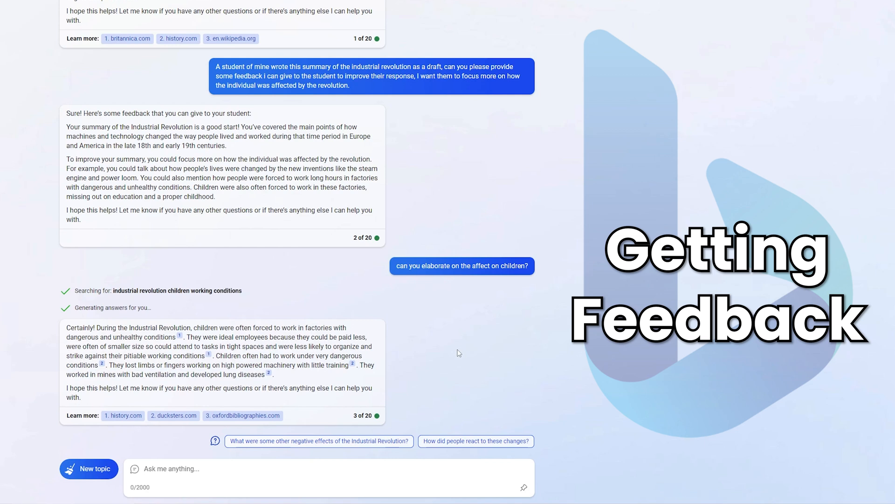
pyautogui.click(171, 469)
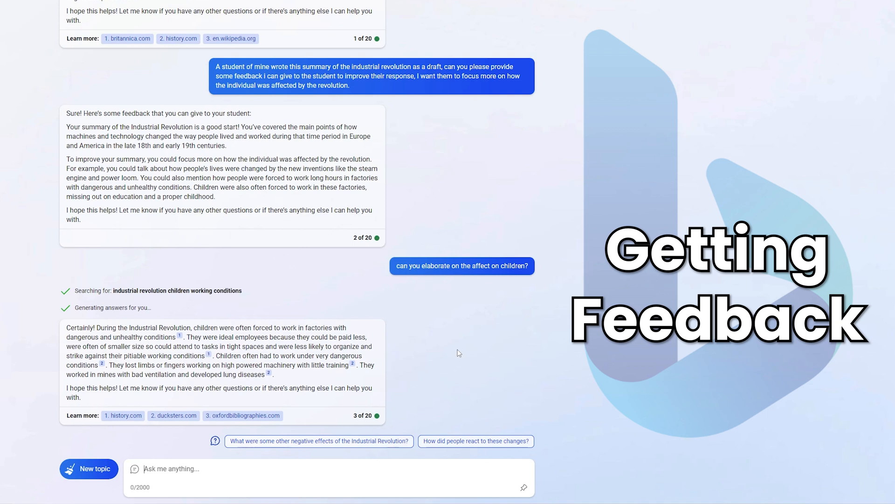
pyautogui.moveTo(140, 441)
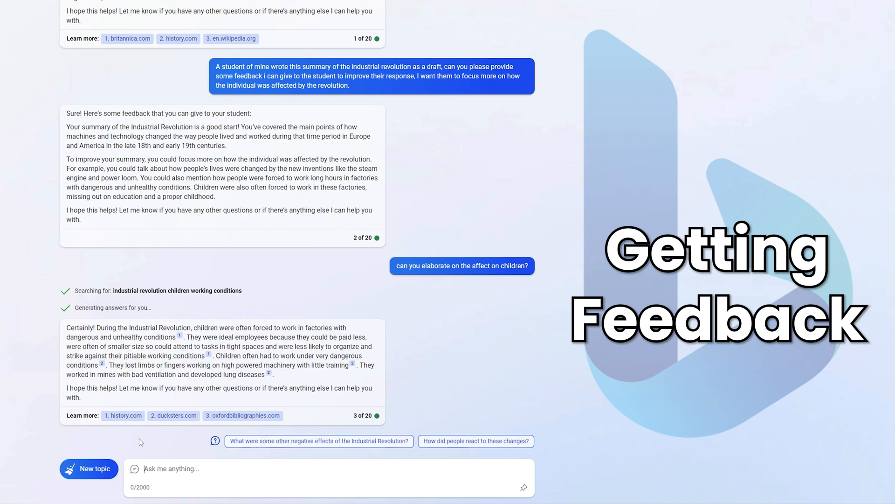
pyautogui.moveTo(479, 368)
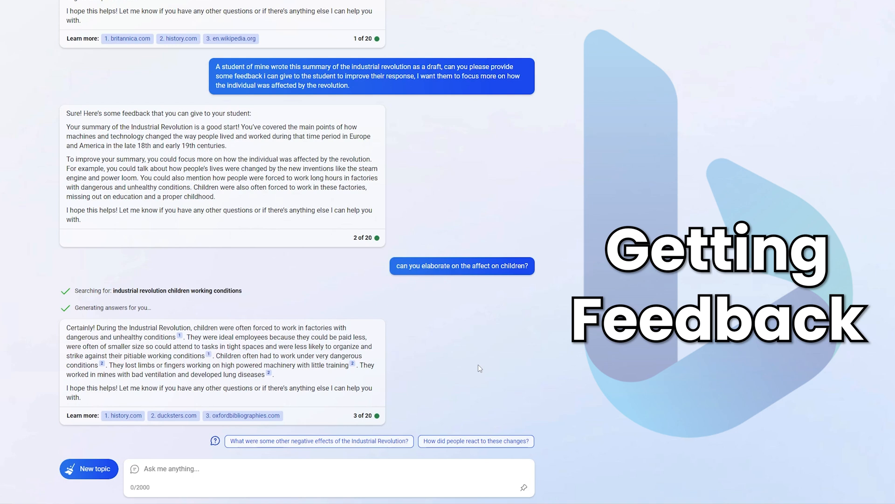
pyautogui.moveTo(469, 354)
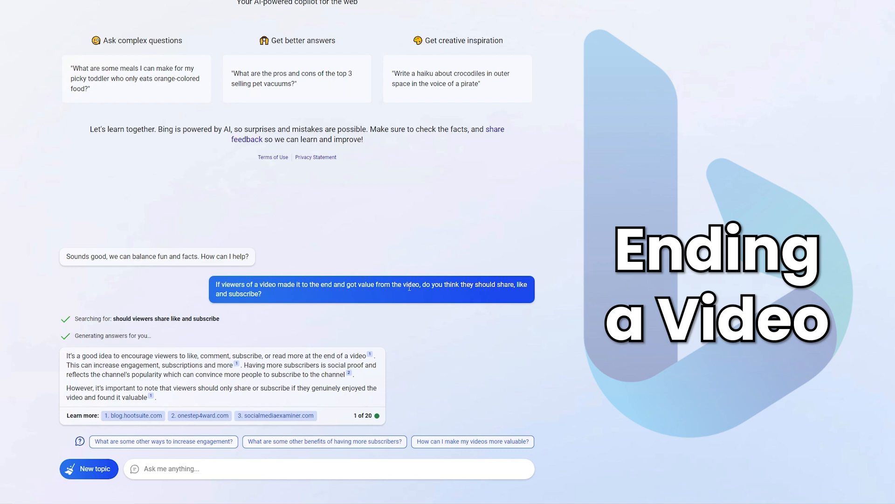
pyautogui.moveTo(270, 305)
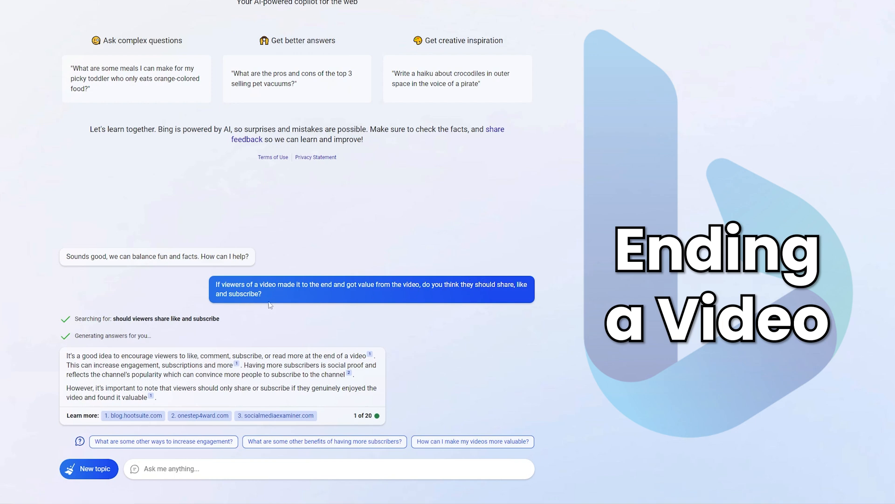